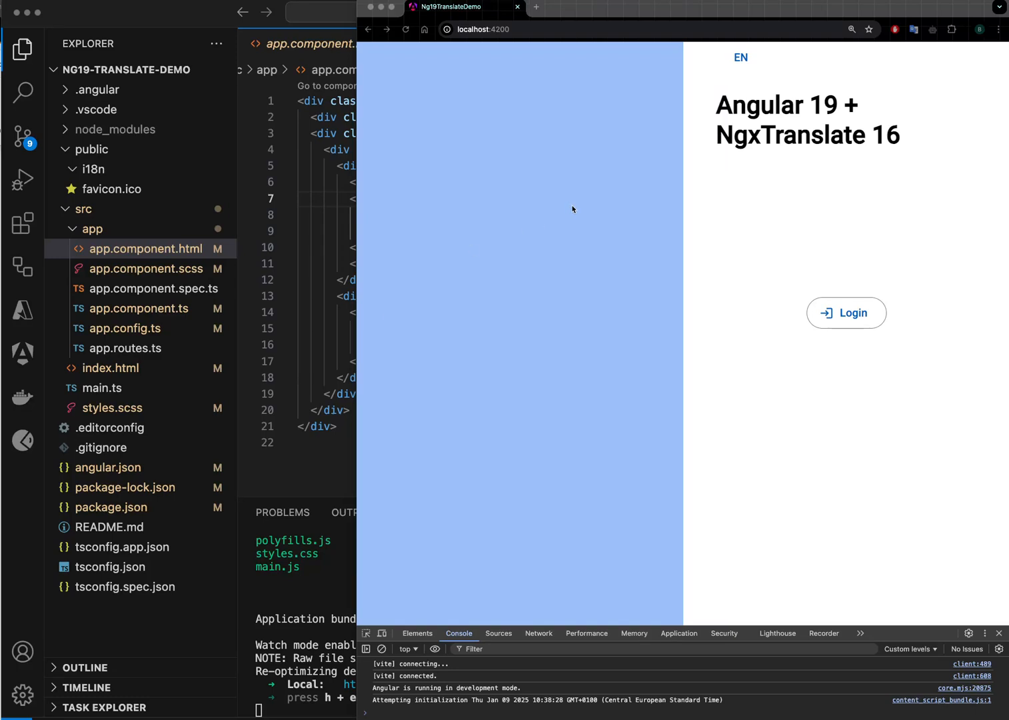
mouse_move(805, 158)
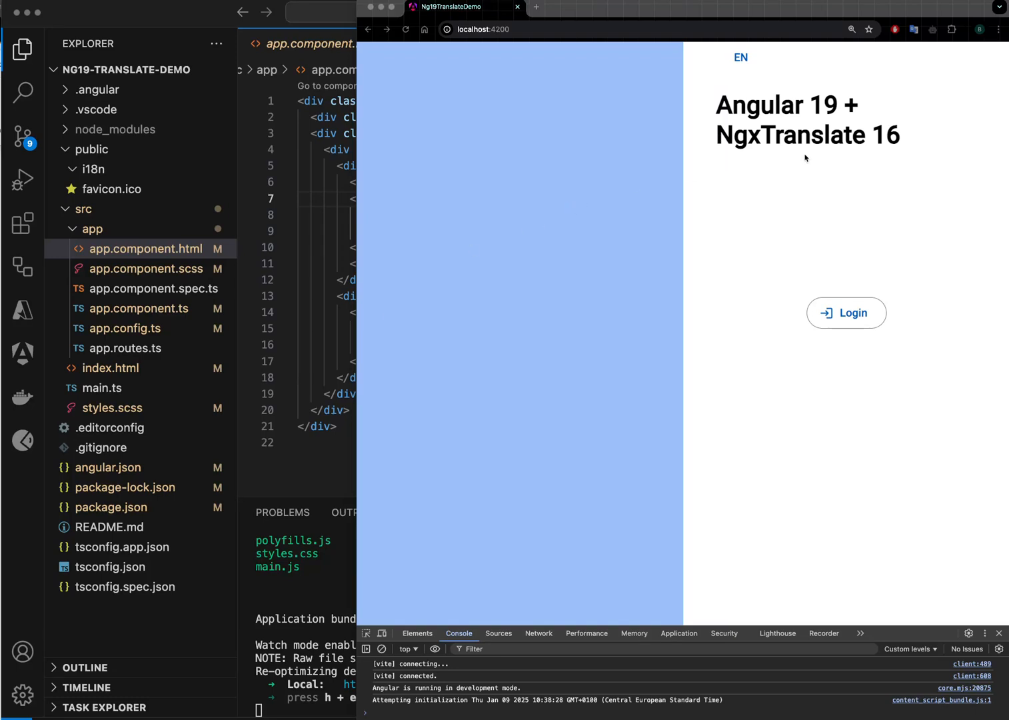
mouse_move(813, 152)
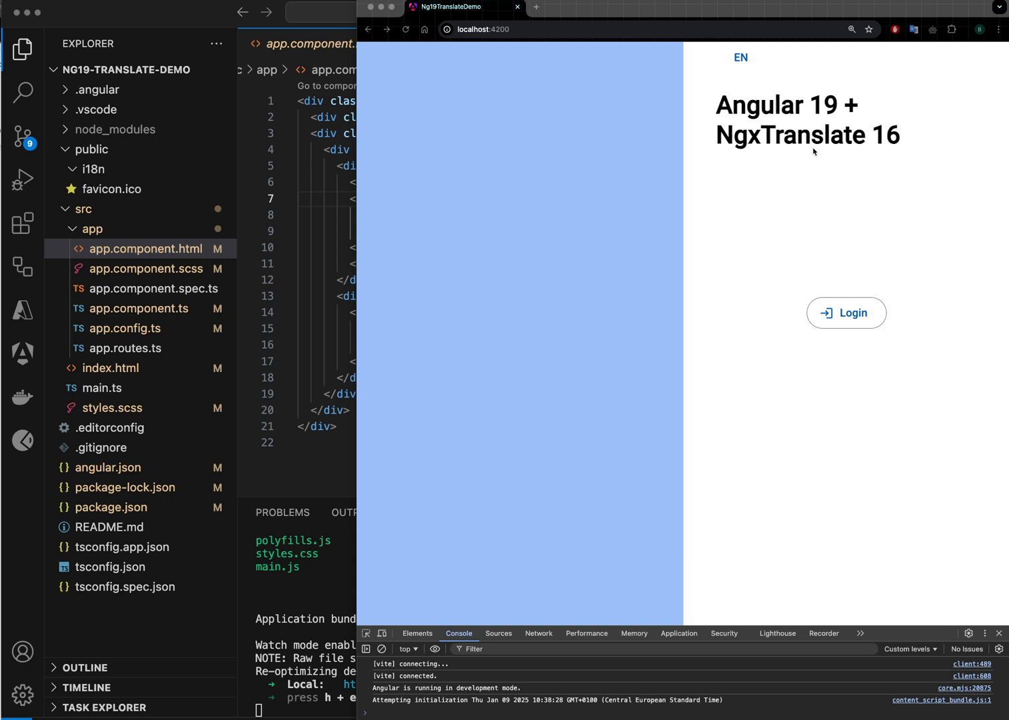
mouse_move(749, 117)
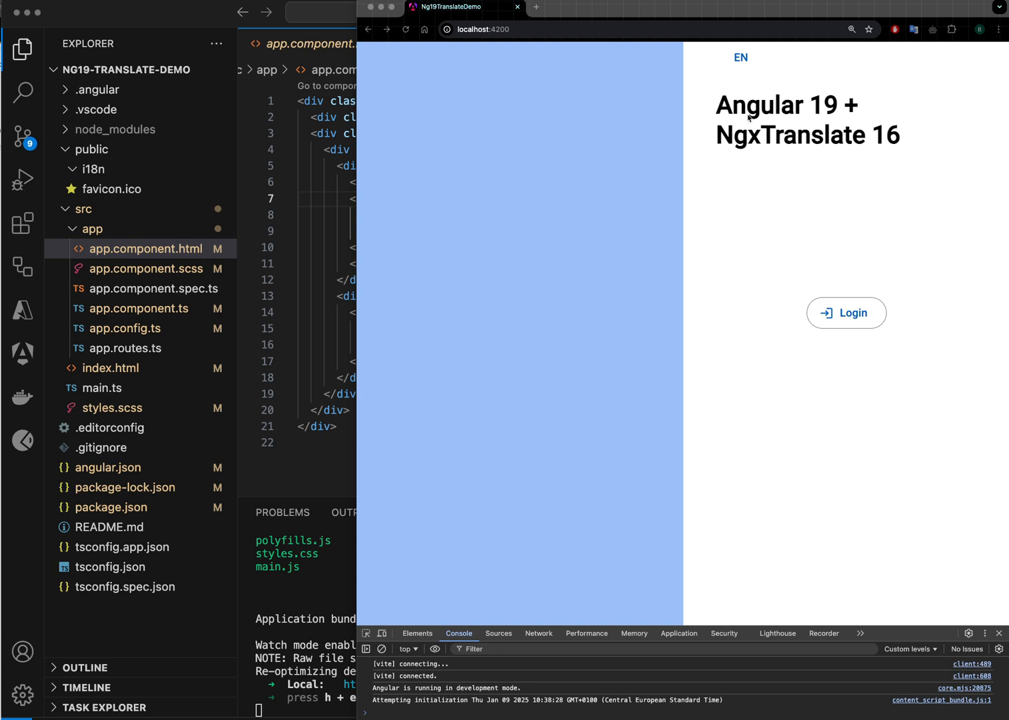
mouse_move(732, 145)
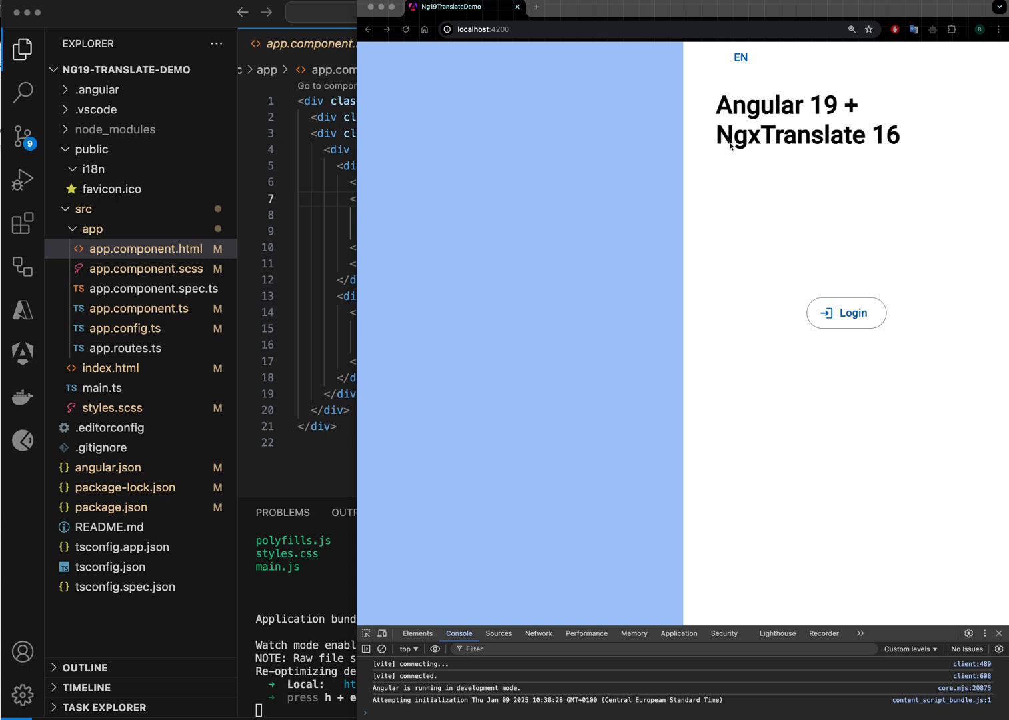
mouse_move(784, 158)
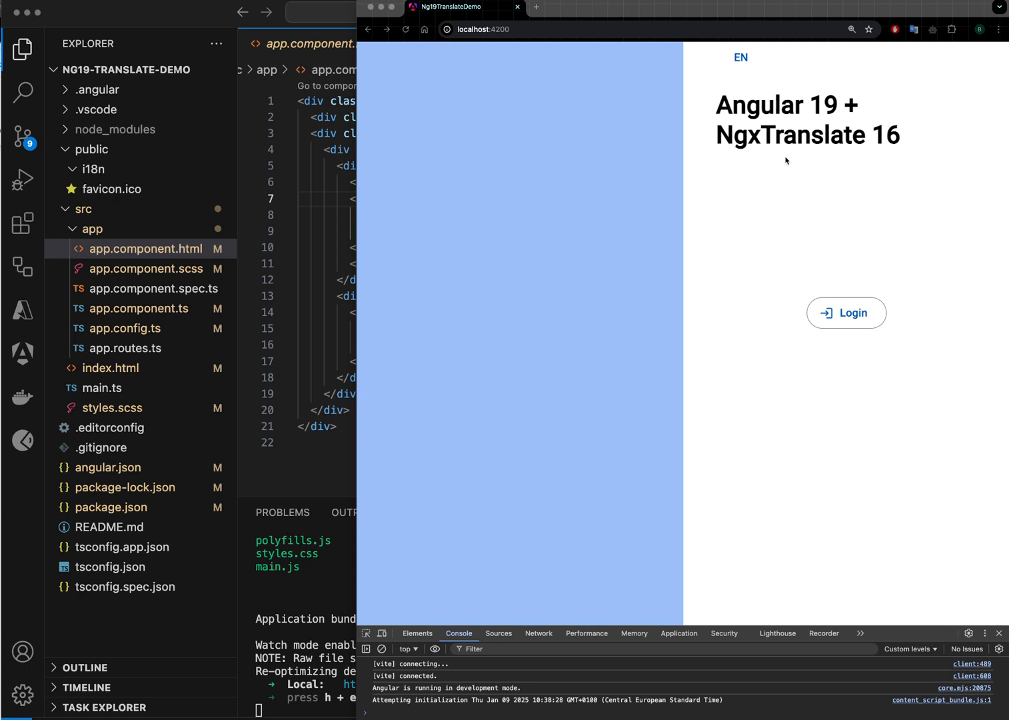
mouse_move(789, 168)
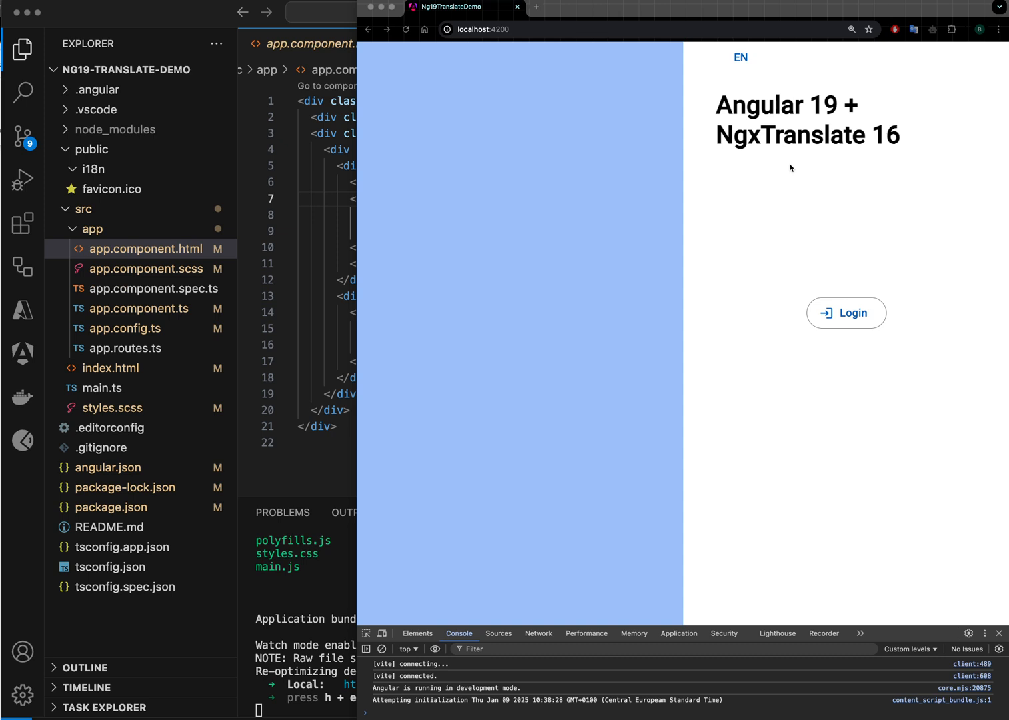
mouse_move(798, 208)
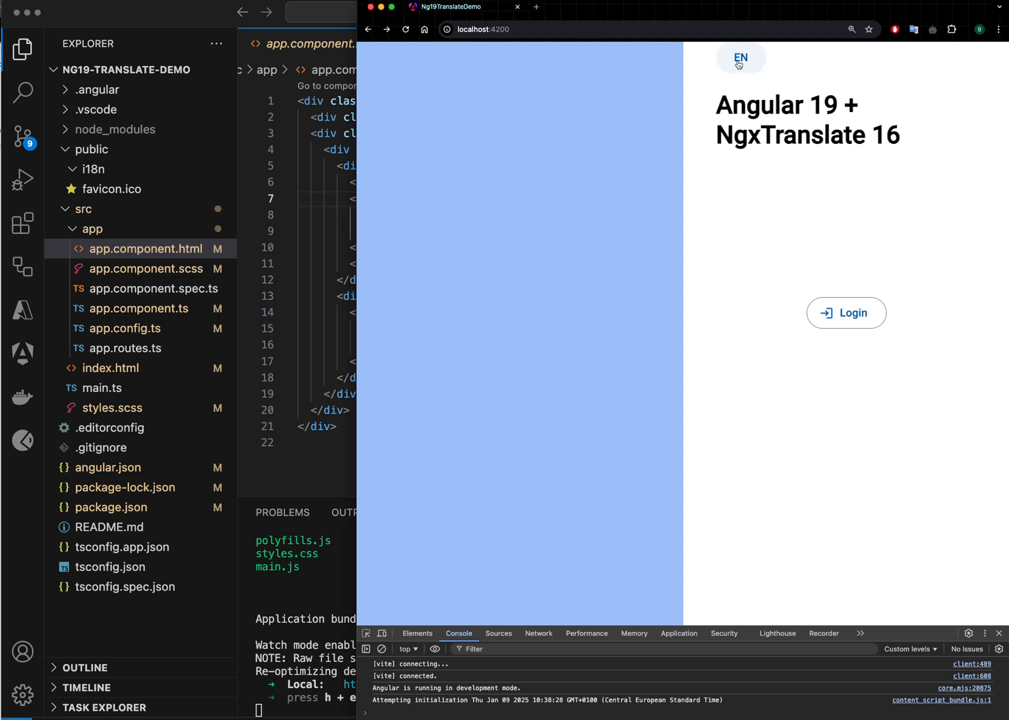
mouse_move(846, 312)
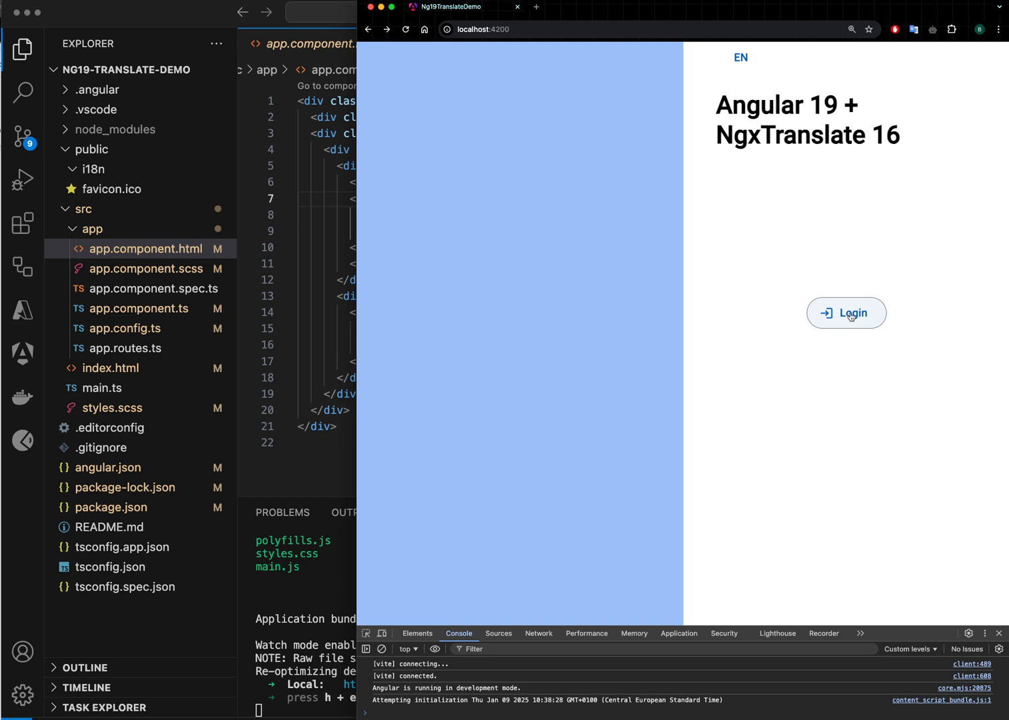
Step: Keep English in the demo app, then check ng version shows Angular 19 and clear the terminal
click(740, 58)
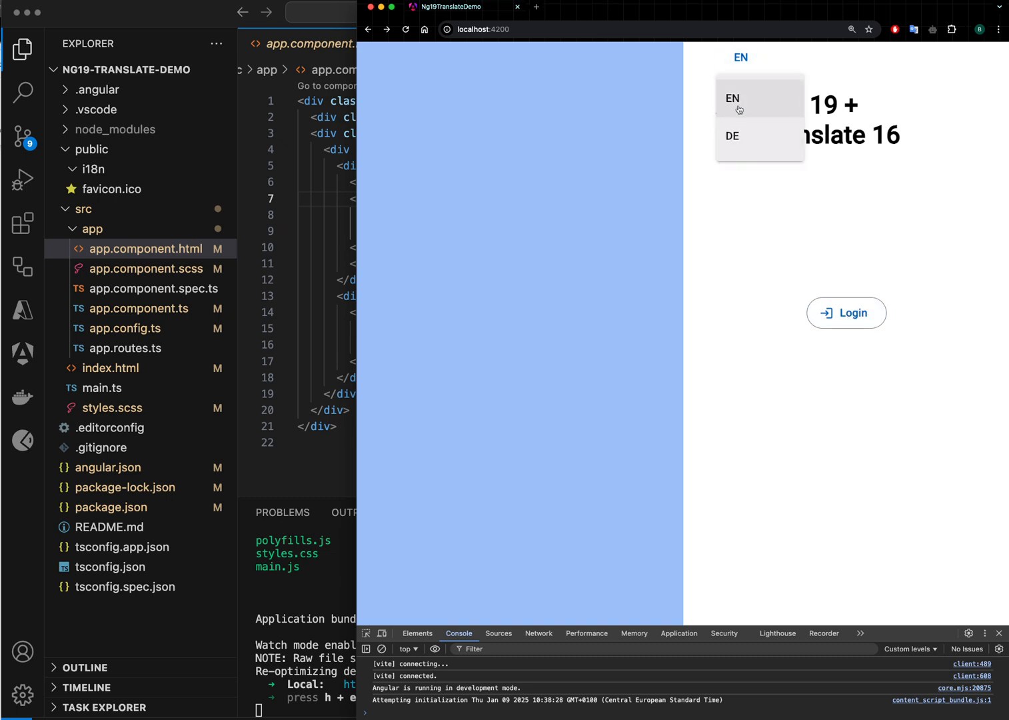
mouse_move(748, 100)
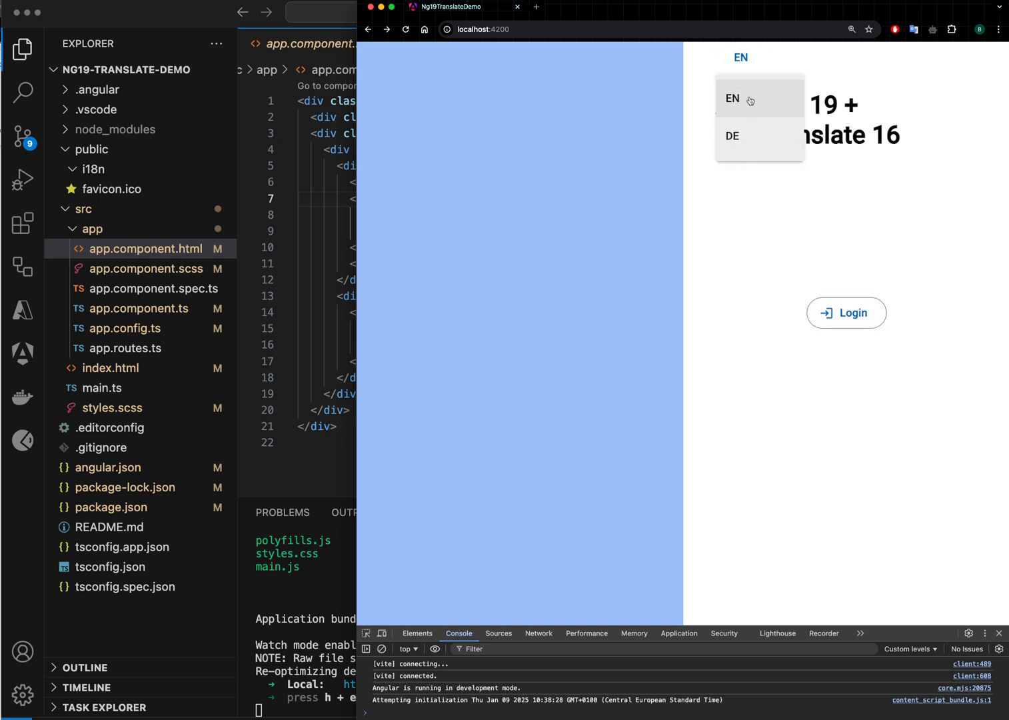
click(732, 98)
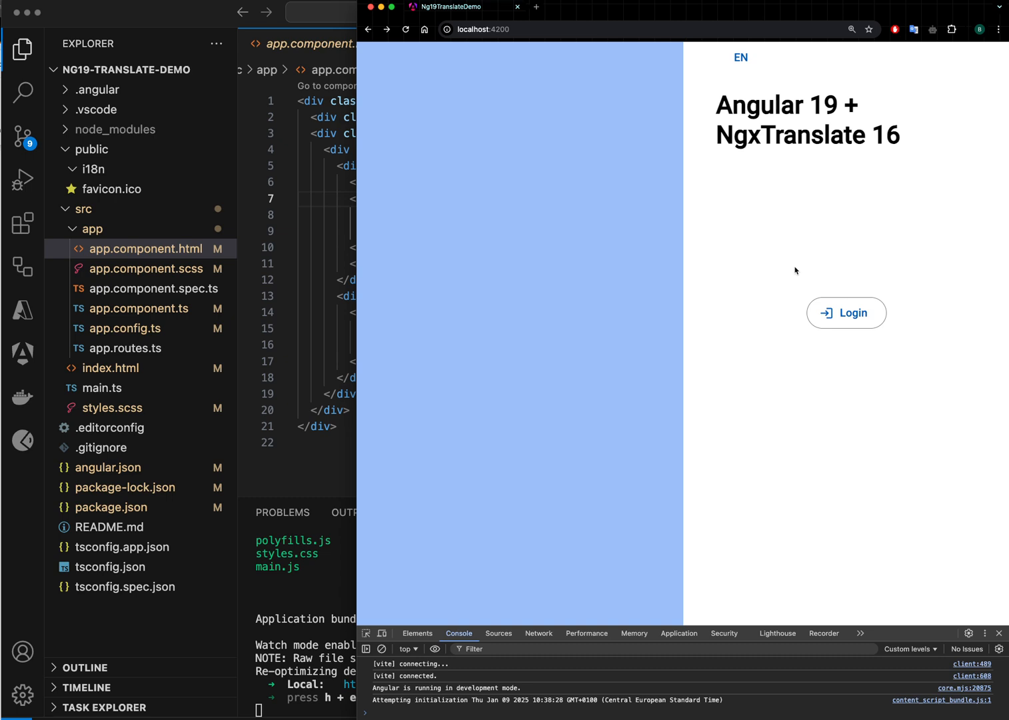
mouse_move(322, 447)
text(ng version)
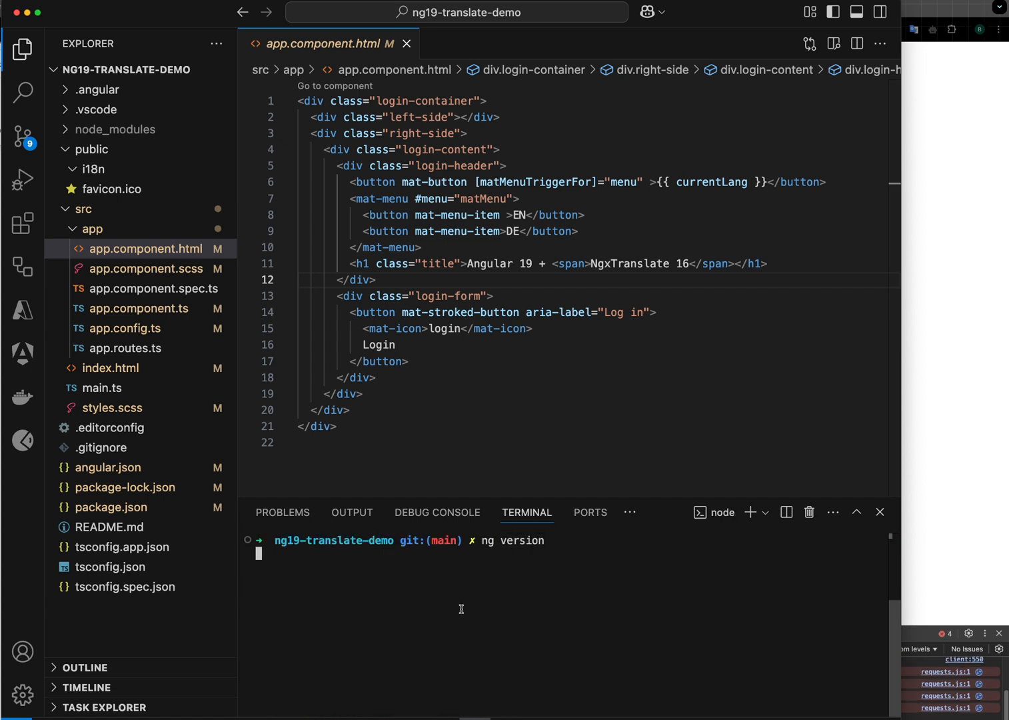
key(Return)
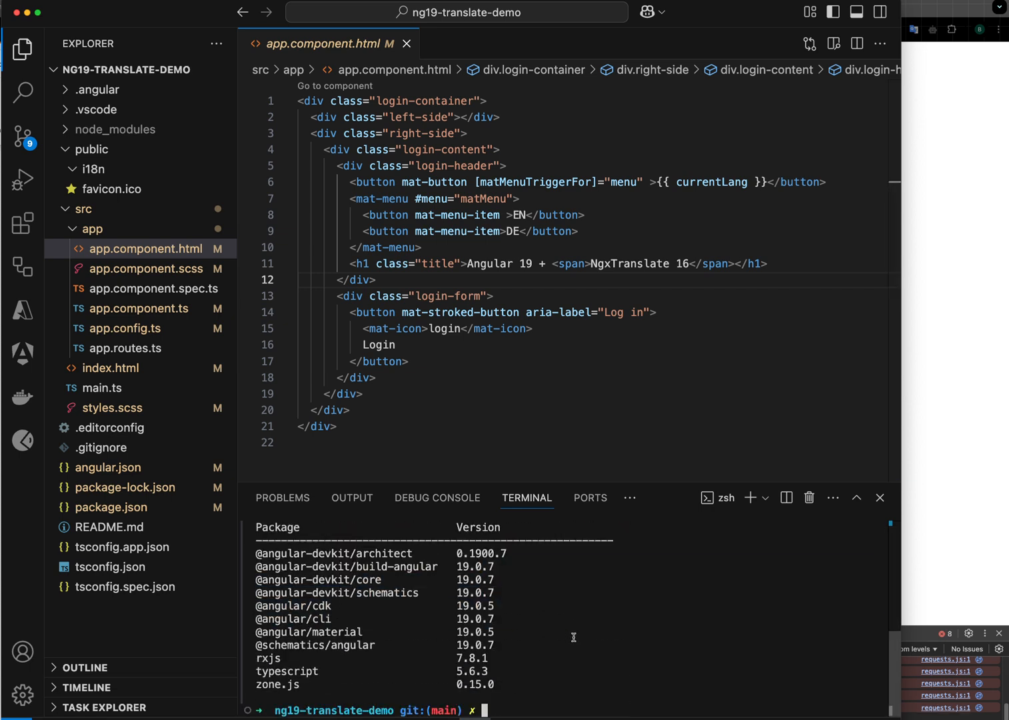
key(ctrl+r)
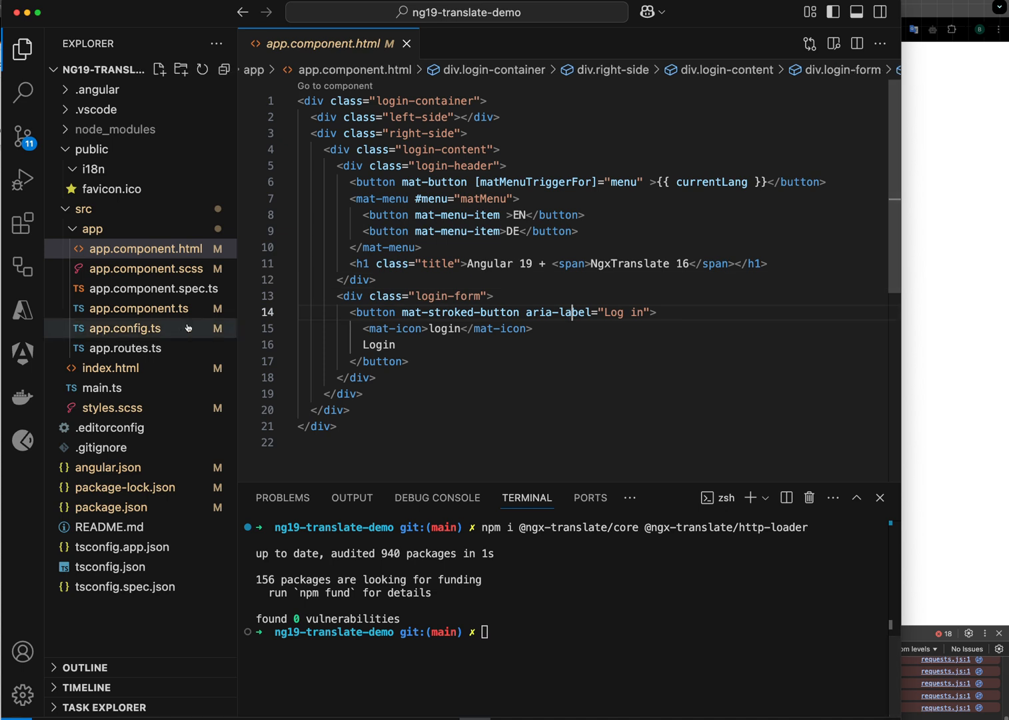
click(22, 136)
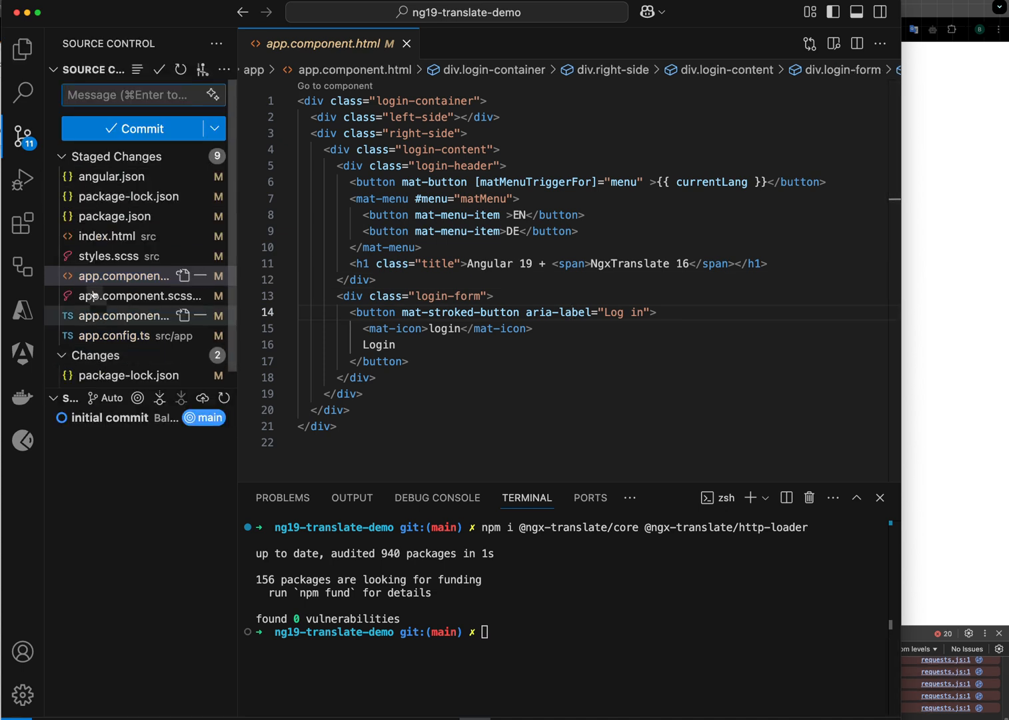
click(112, 196)
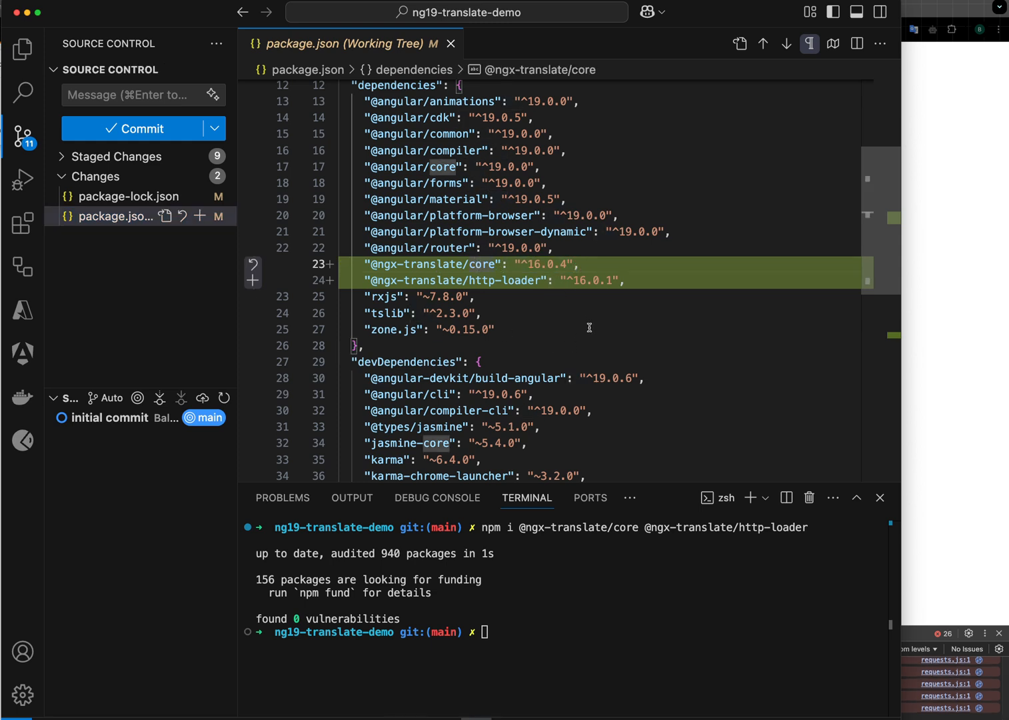
click(451, 43)
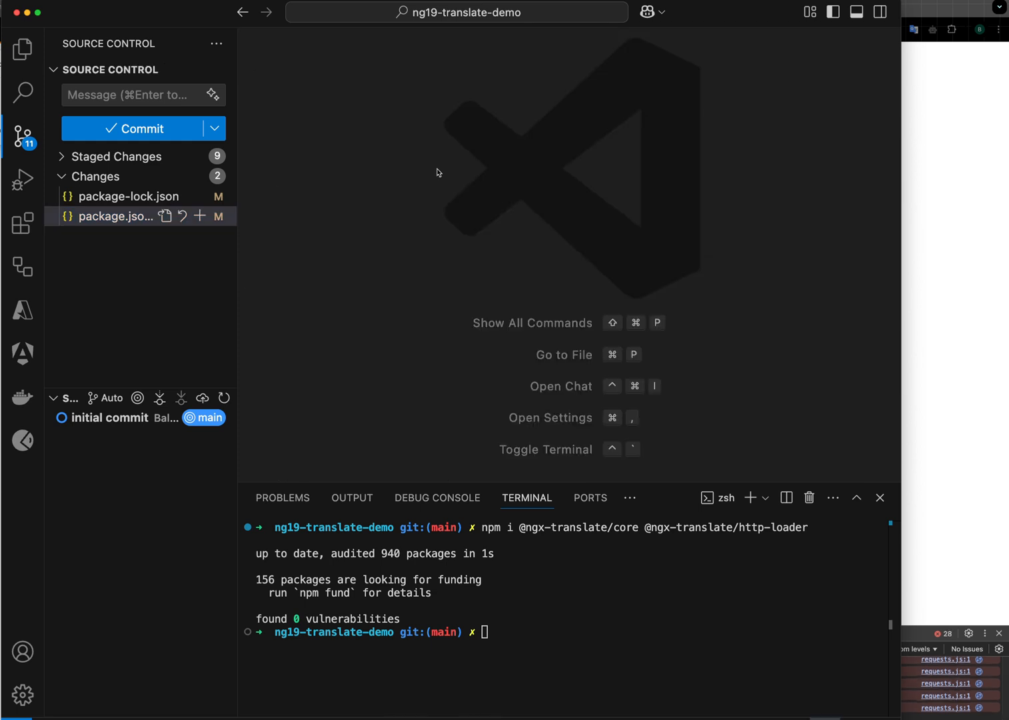
click(23, 49)
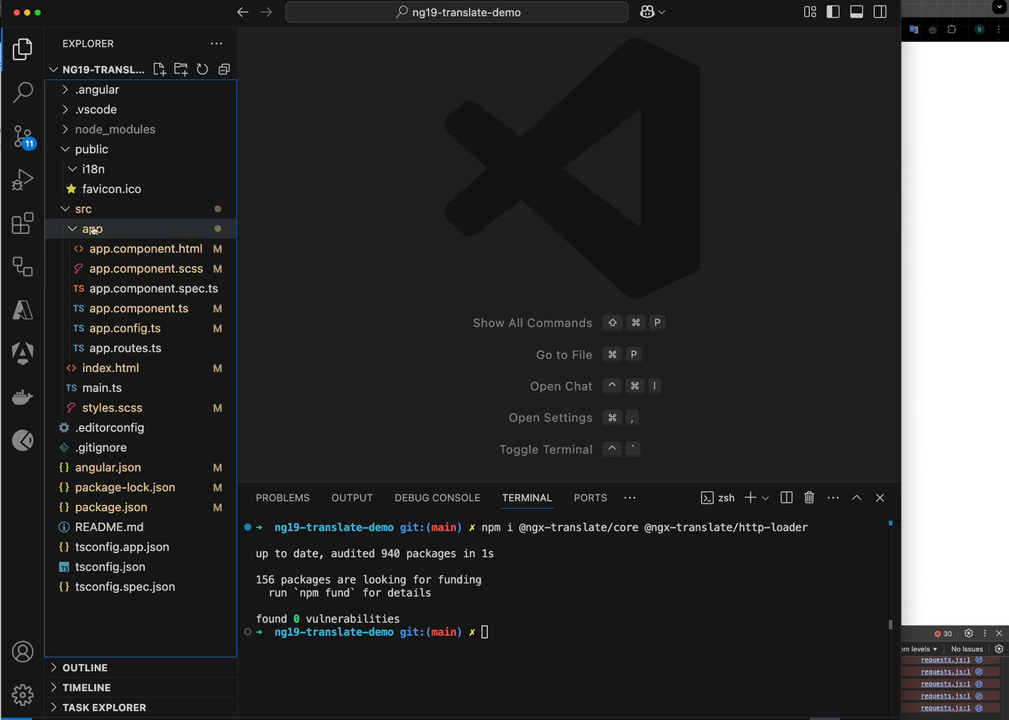
click(92, 229)
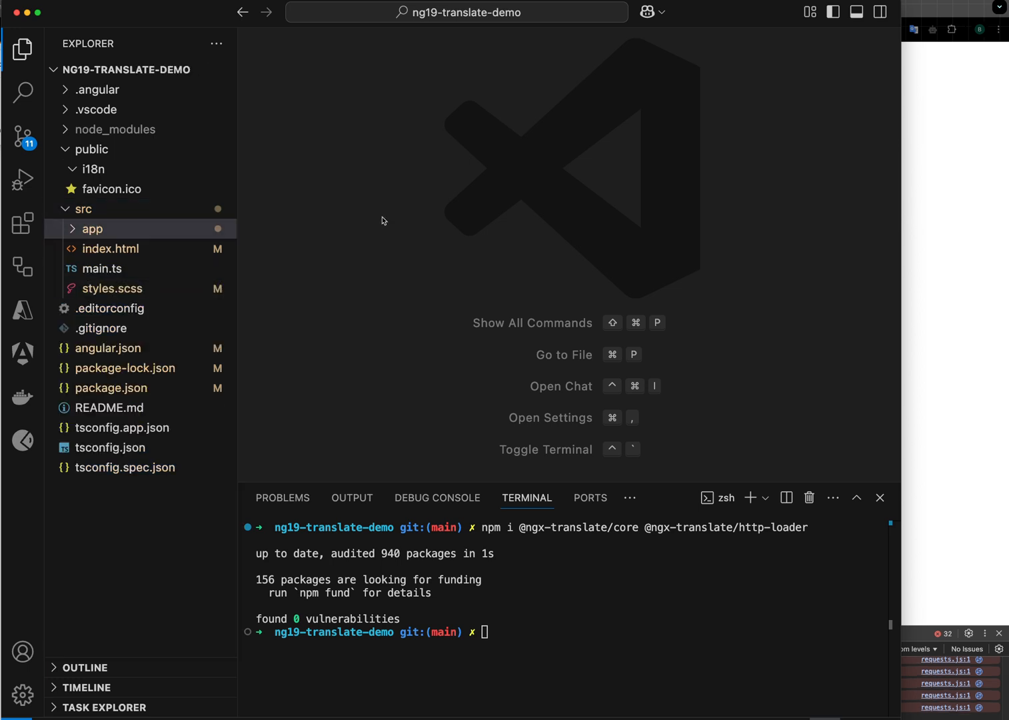
text(appcon)
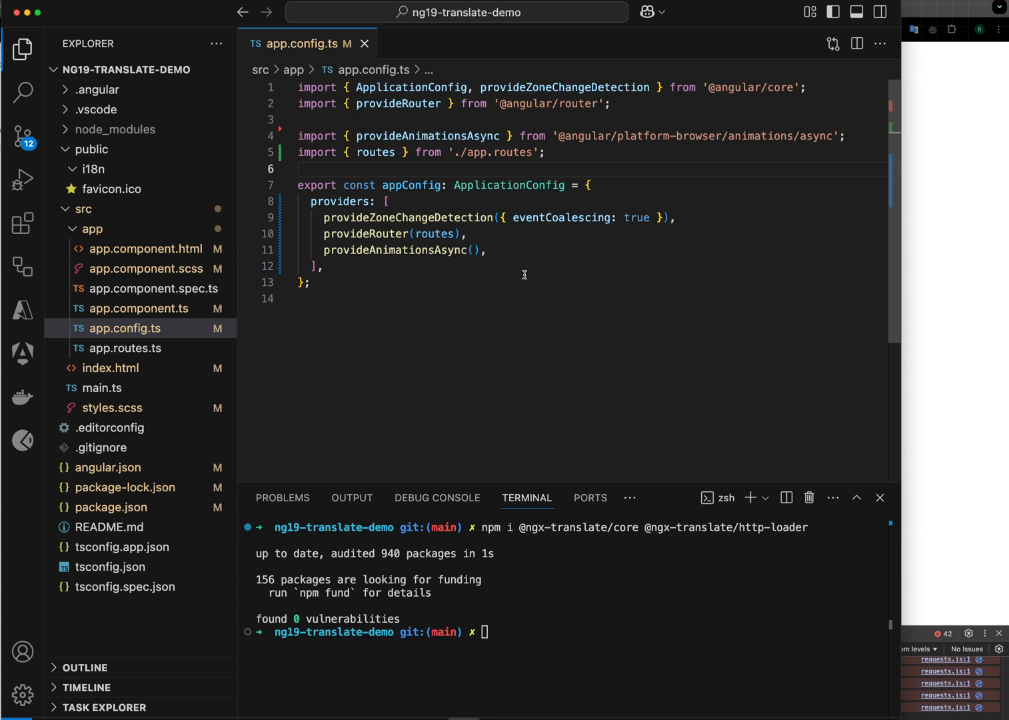
mouse_move(408, 218)
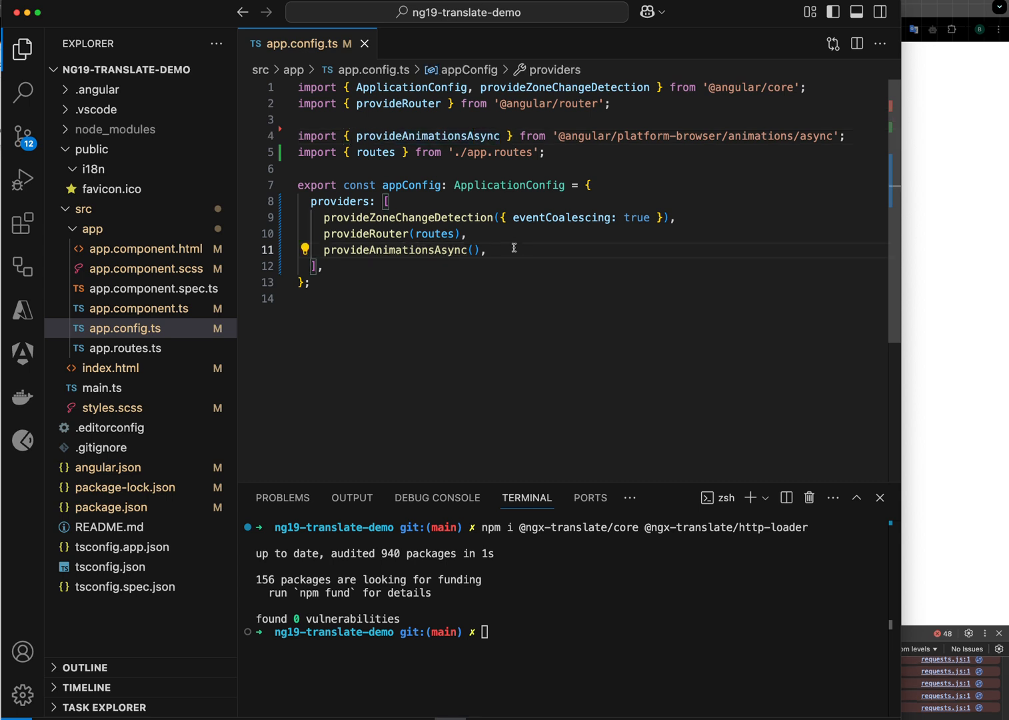
key(Enter)
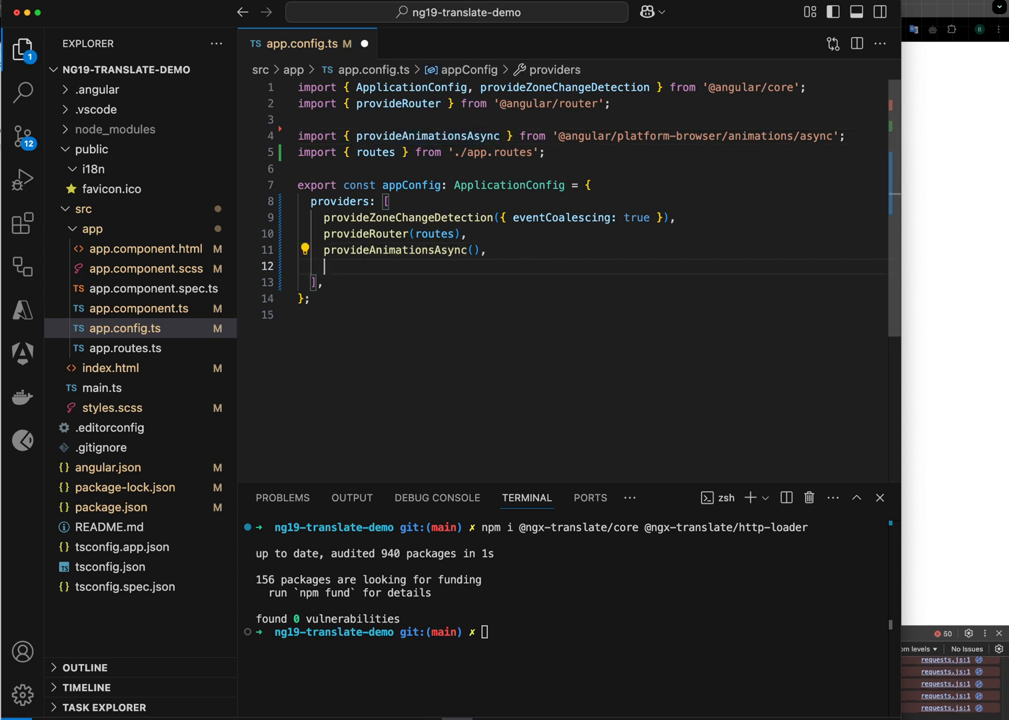
text(provideH)
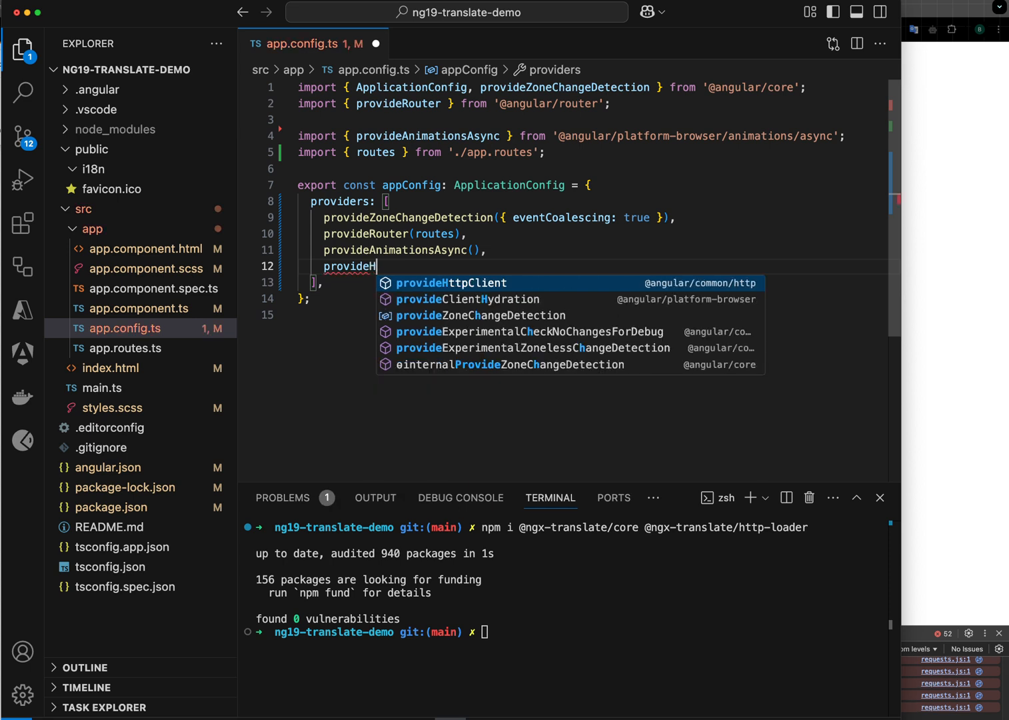
click(451, 282)
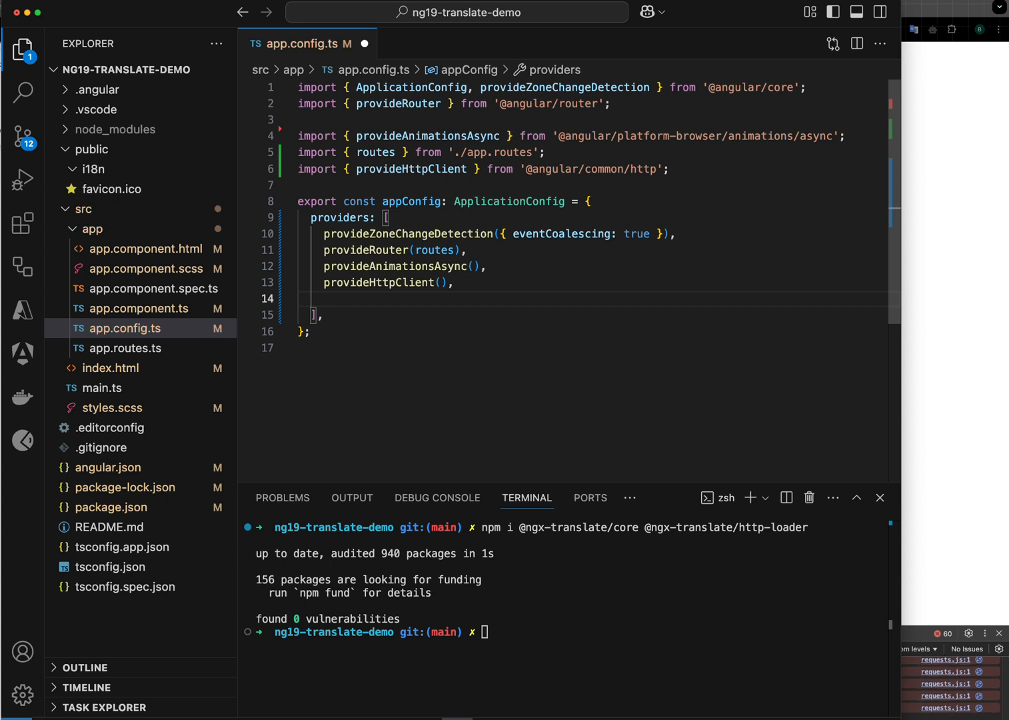
Step: Add provideTranslateService with a TranslateLoader using httpLoaderFactory and HttpClient deps
text(TranslateModul)
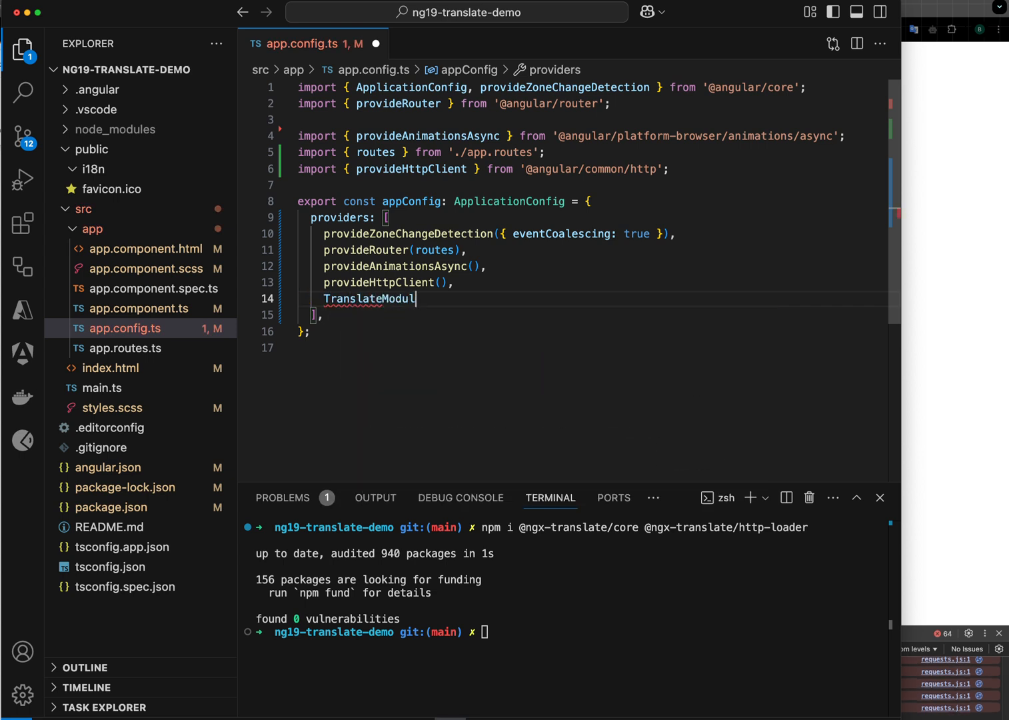
text(.forRoot({)
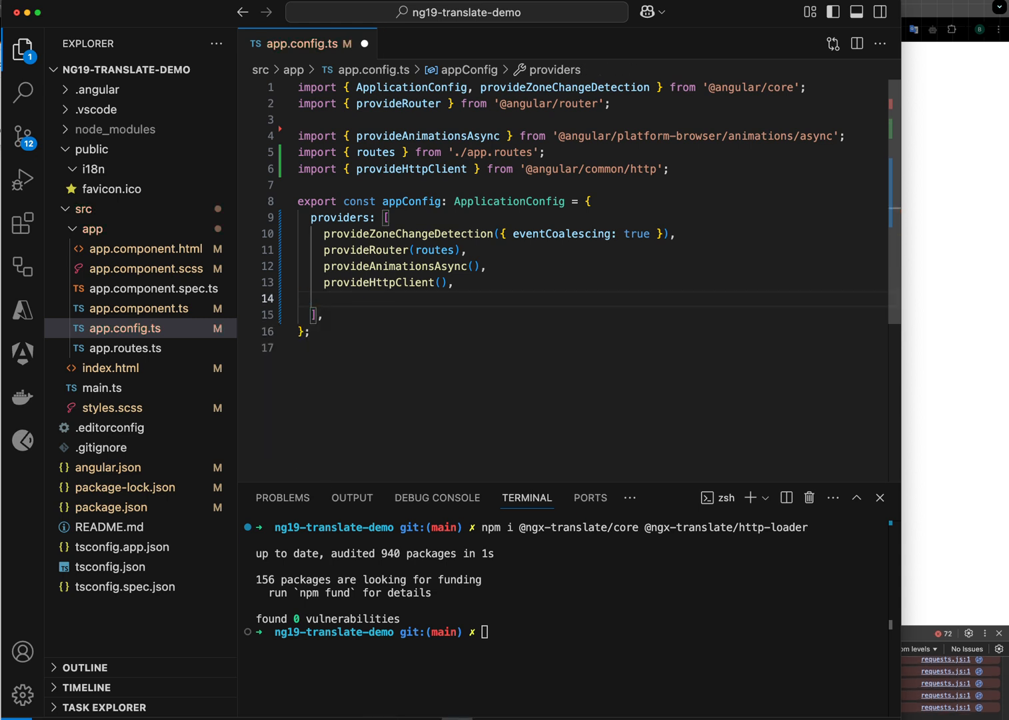
text(provideTranslateService({)
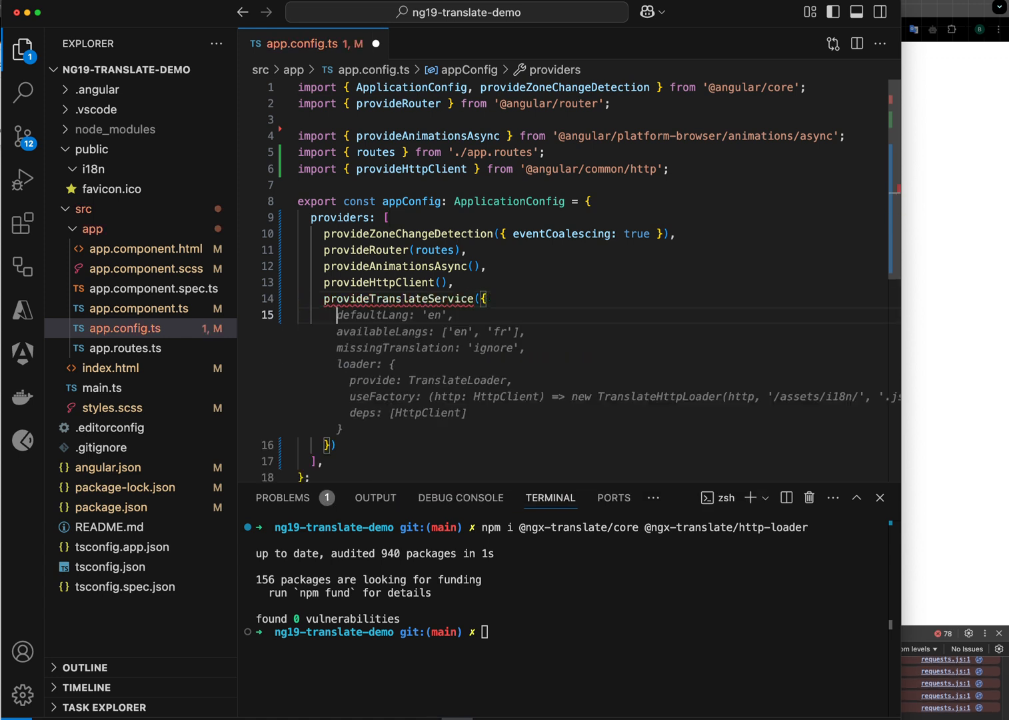
text(loader: {)
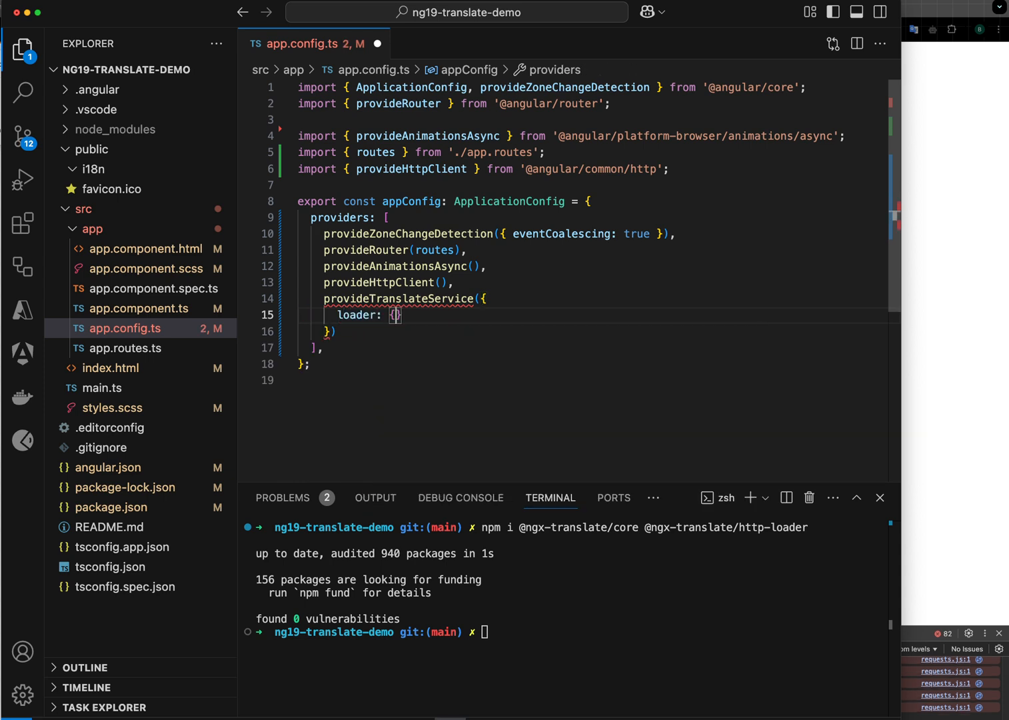
text(provide:)
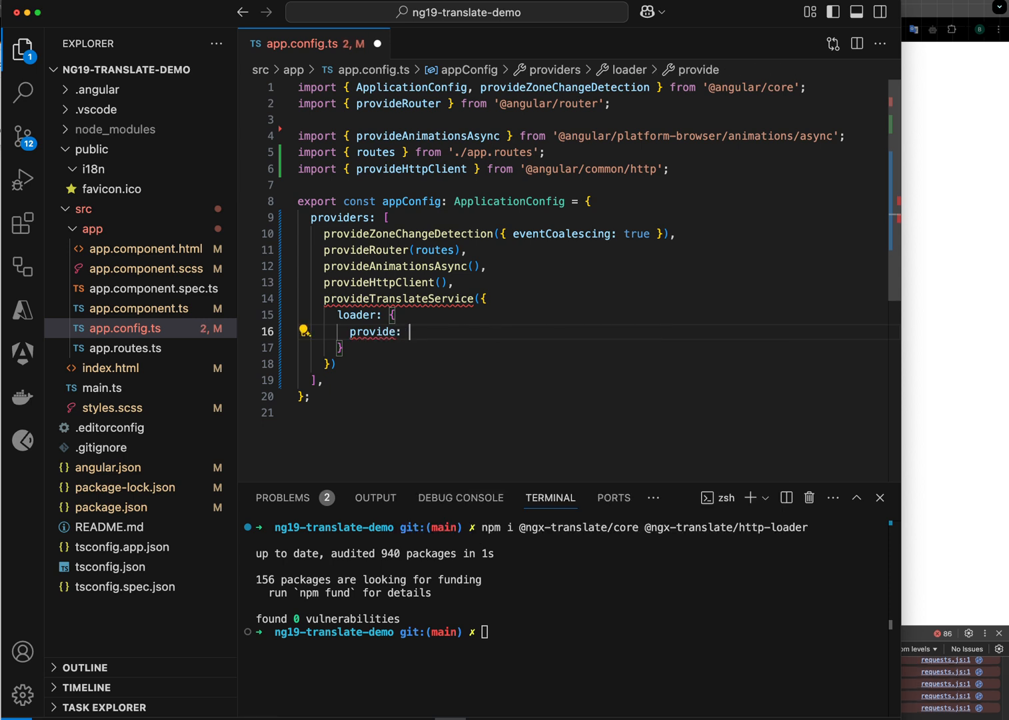
text(TranslateLoader,)
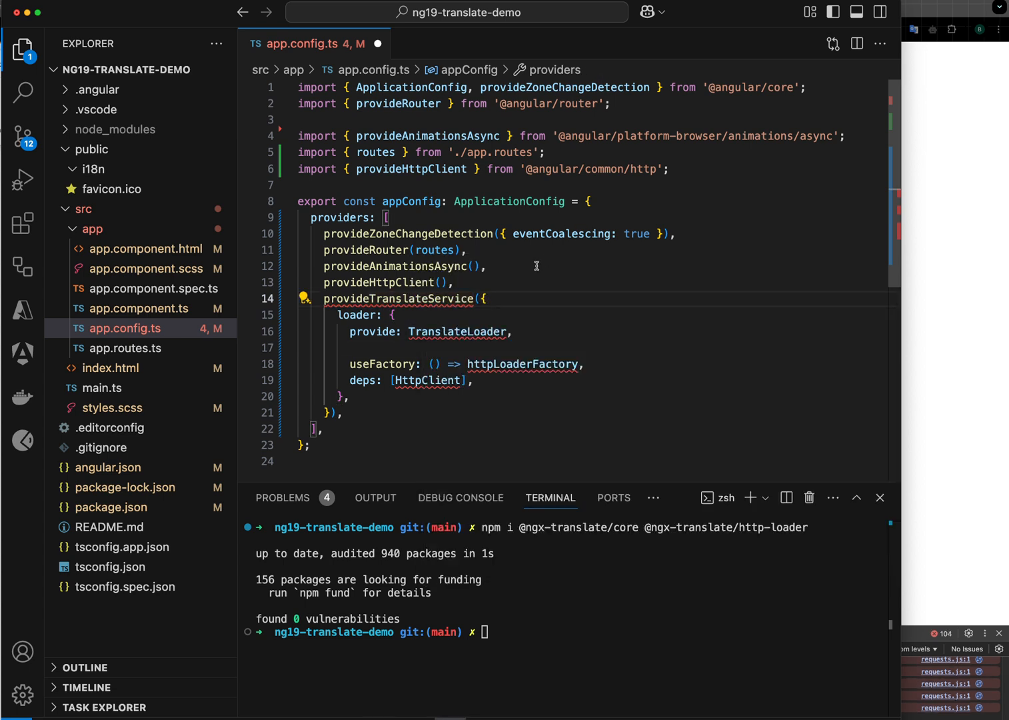
mouse_move(638, 280)
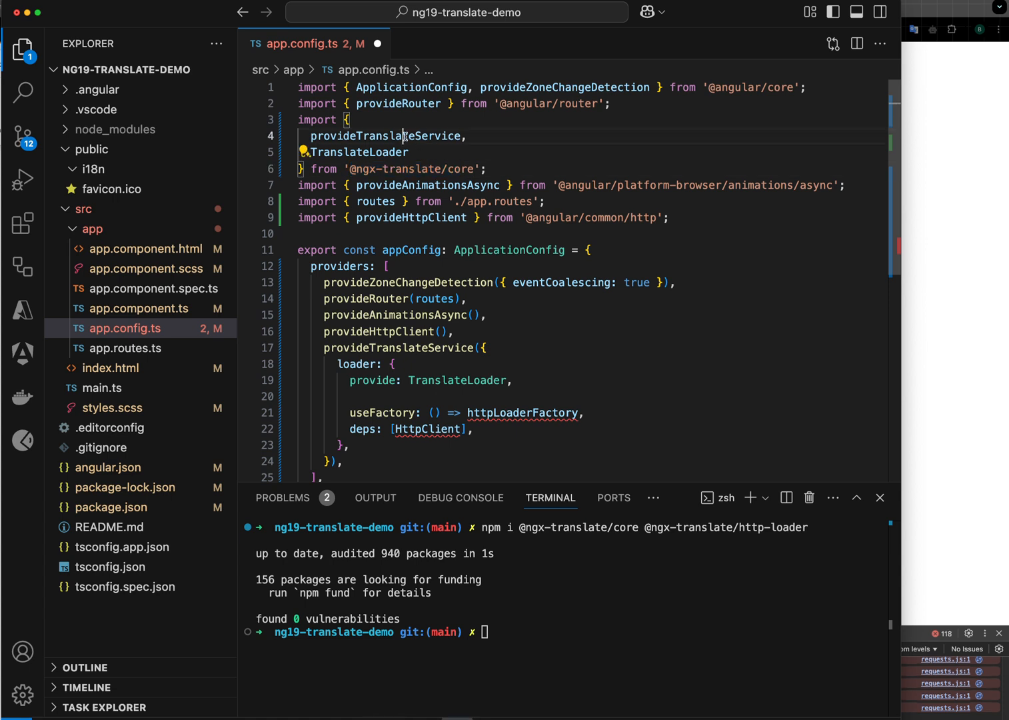
double_click(523, 413)
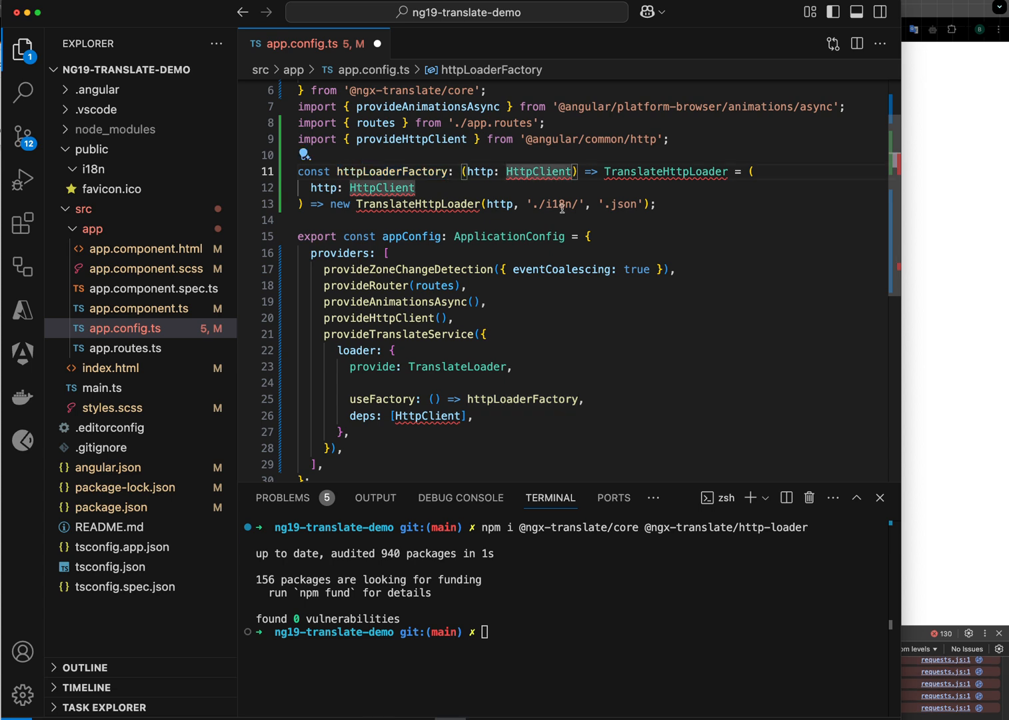
click(307, 155)
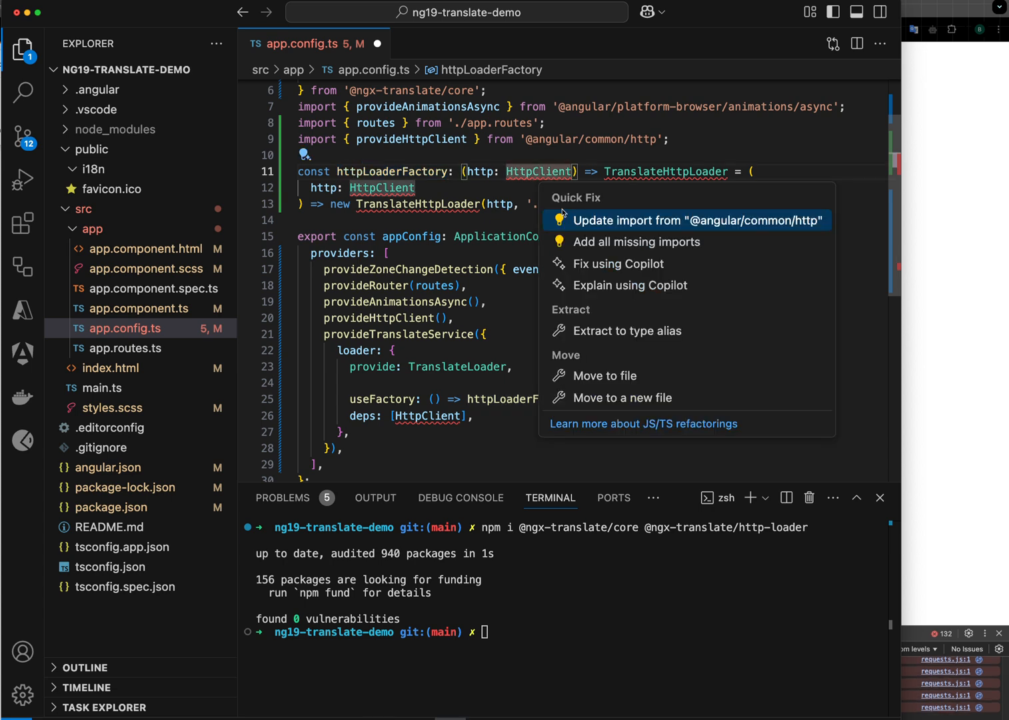
click(696, 220)
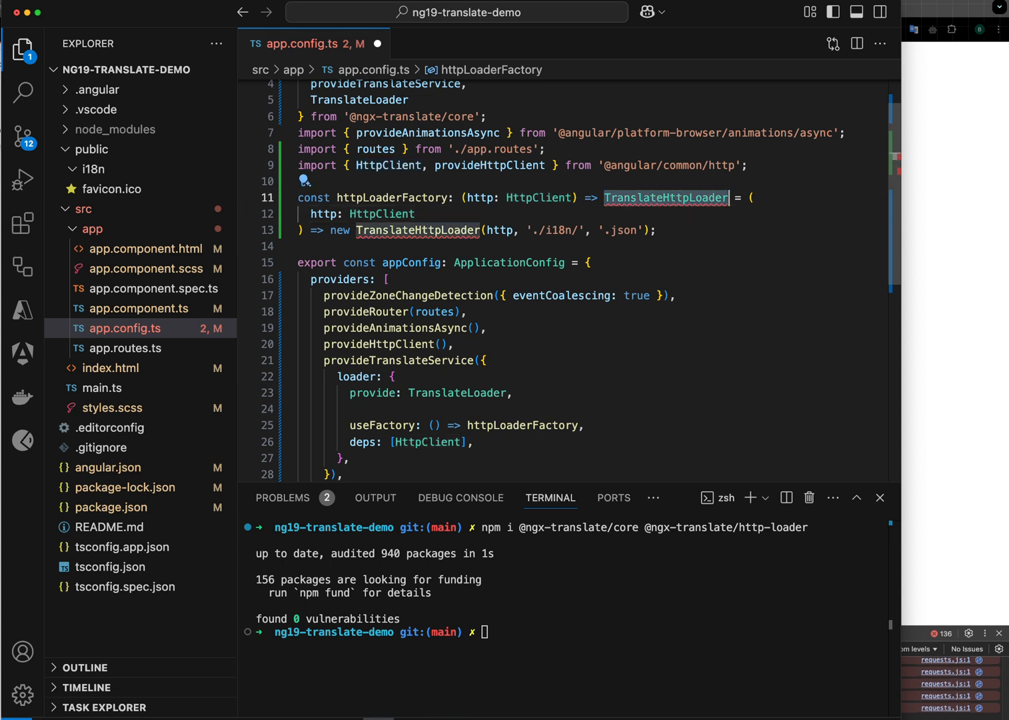
click(424, 181)
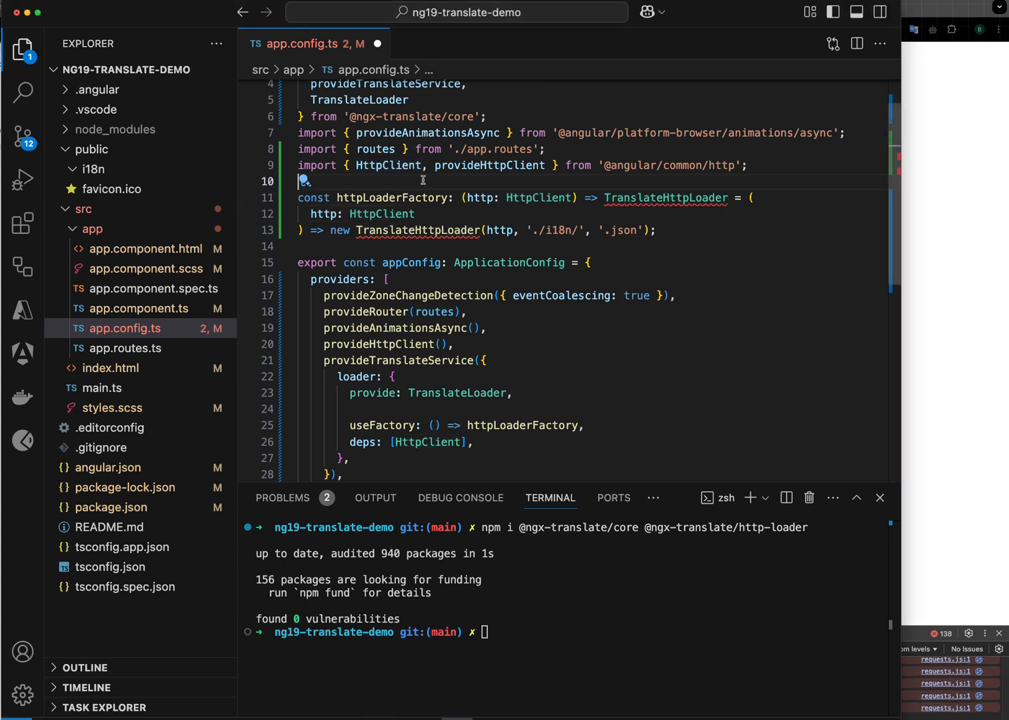
text(import { TranslateHttpLoader } from '@ngx-translate/http-loader';)
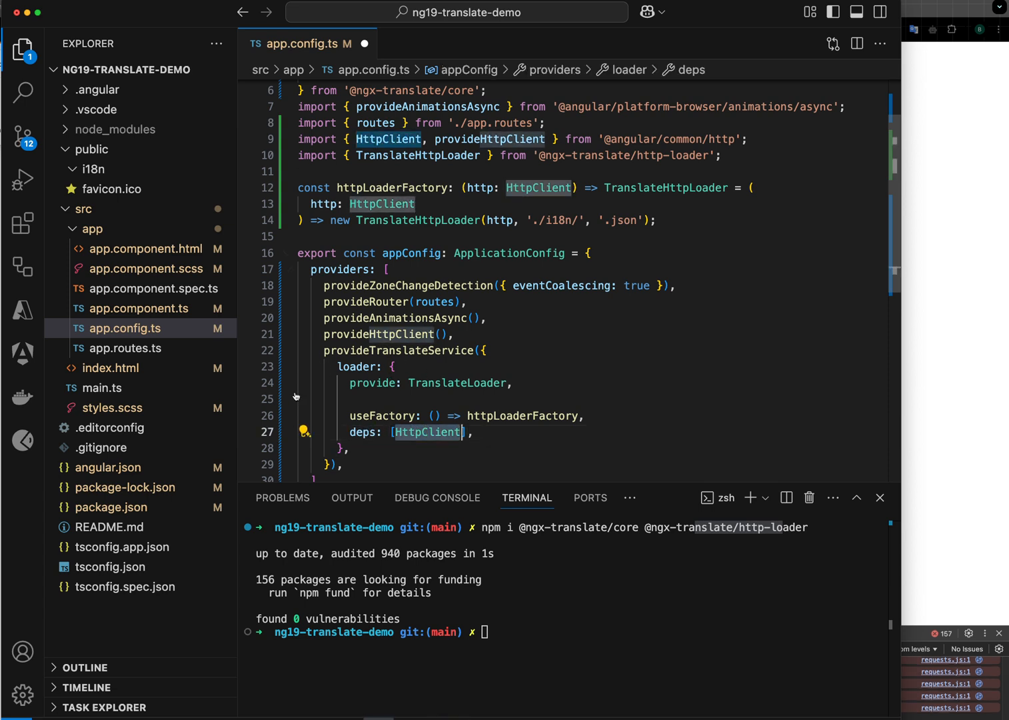
mouse_move(457, 382)
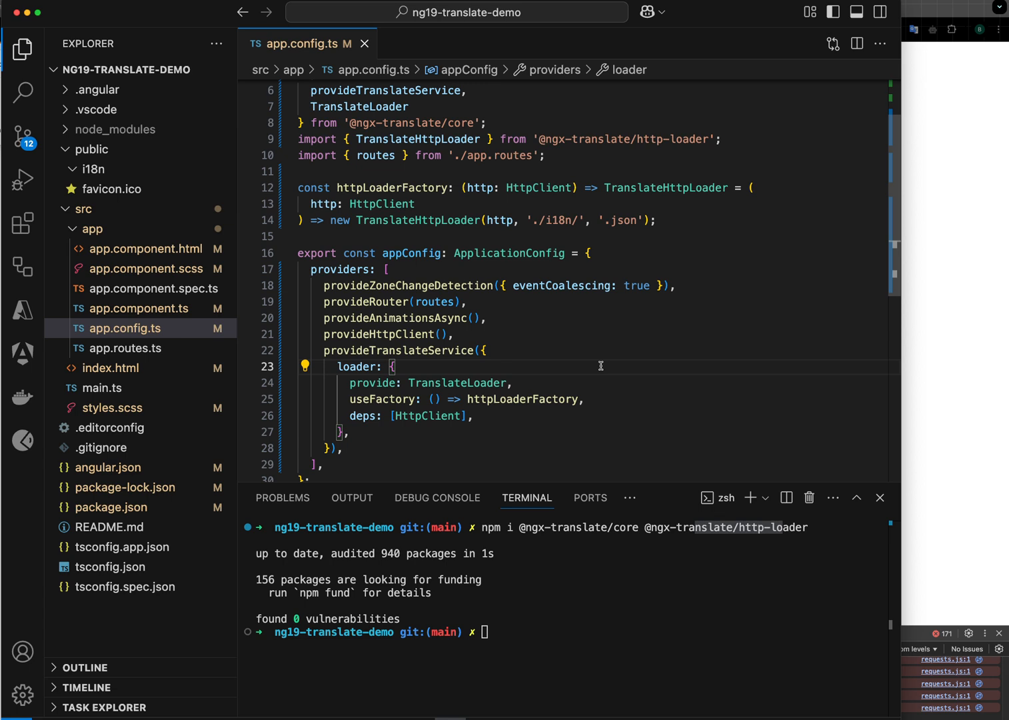
Step: Create src/assets/i18n containing empty en.json and de.json files
click(93, 229)
text(ass)
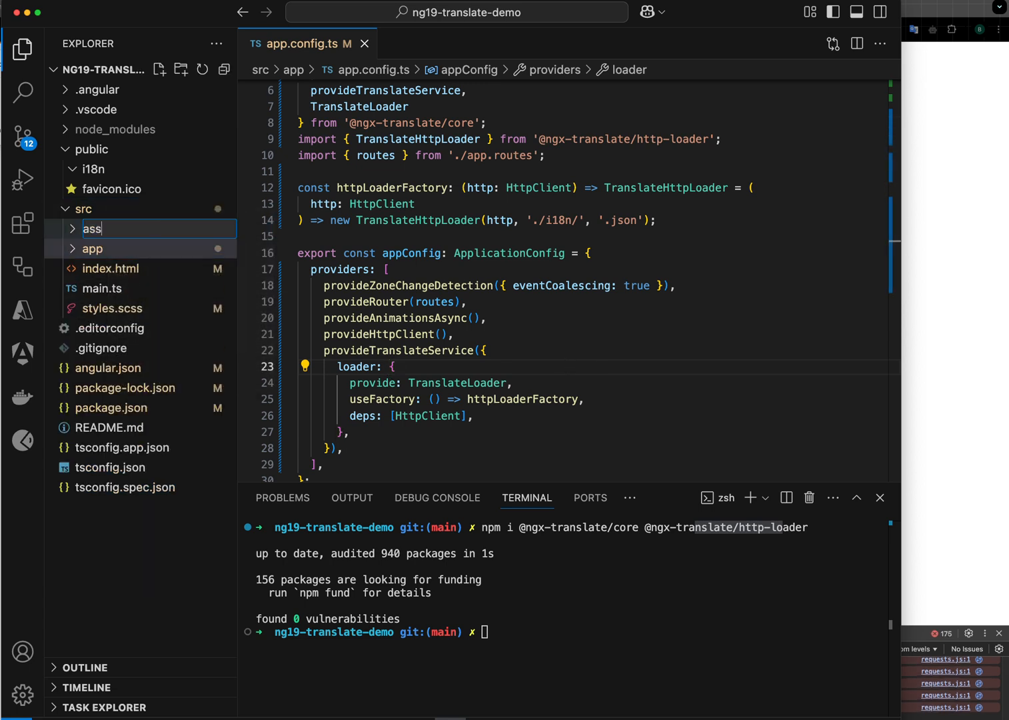
right_click(99, 248)
text(k)
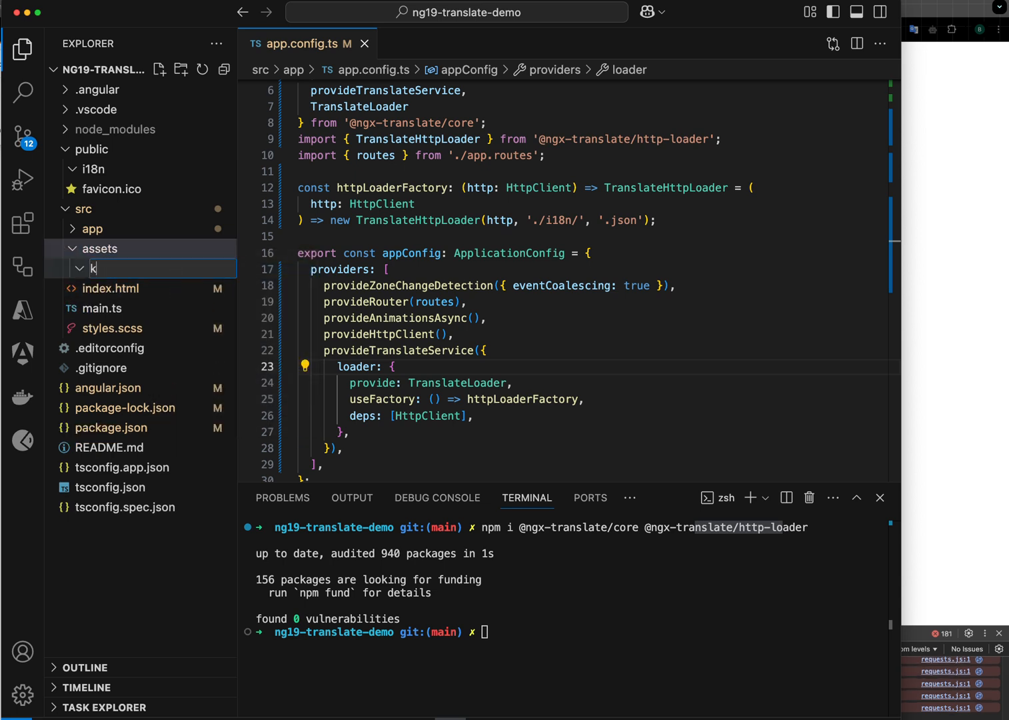
text(i1)
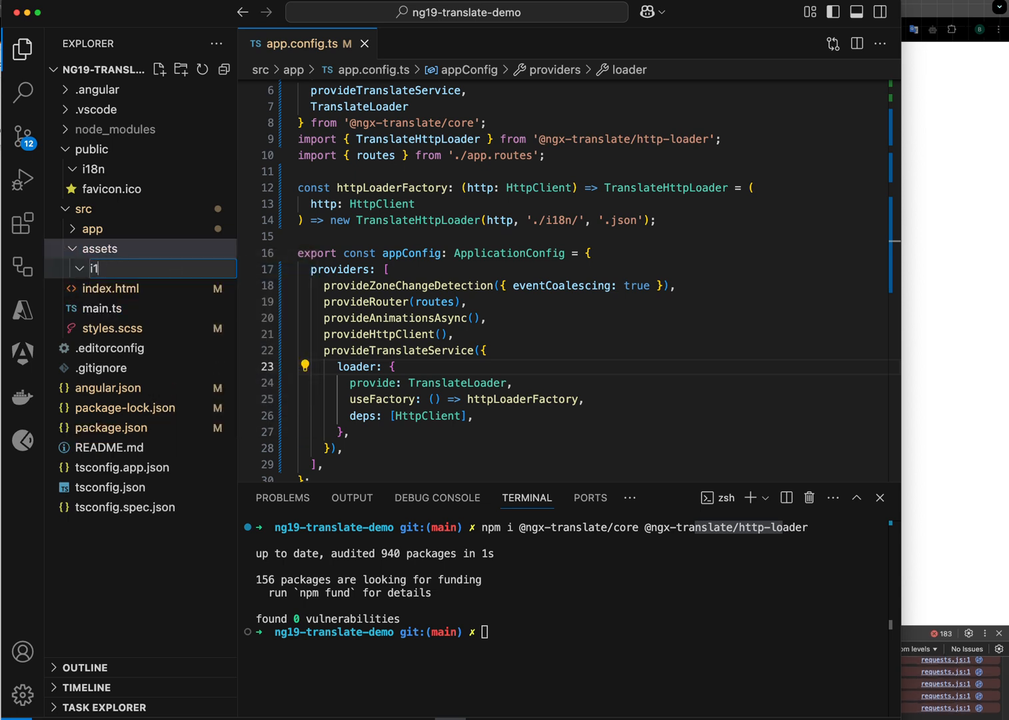
right_click(107, 248)
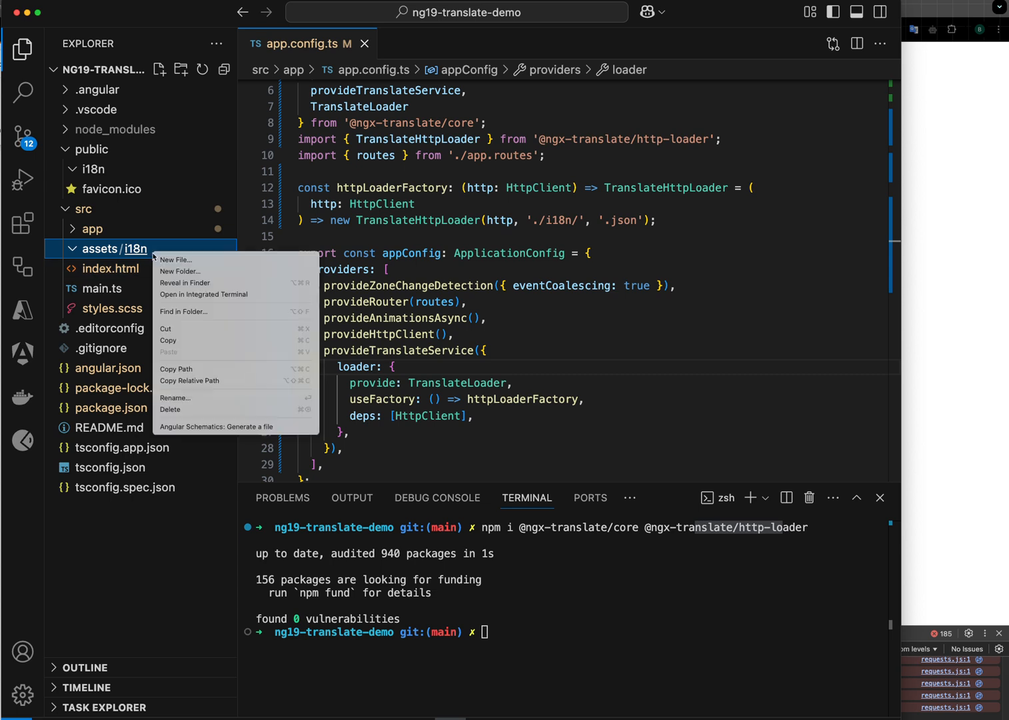
click(176, 258)
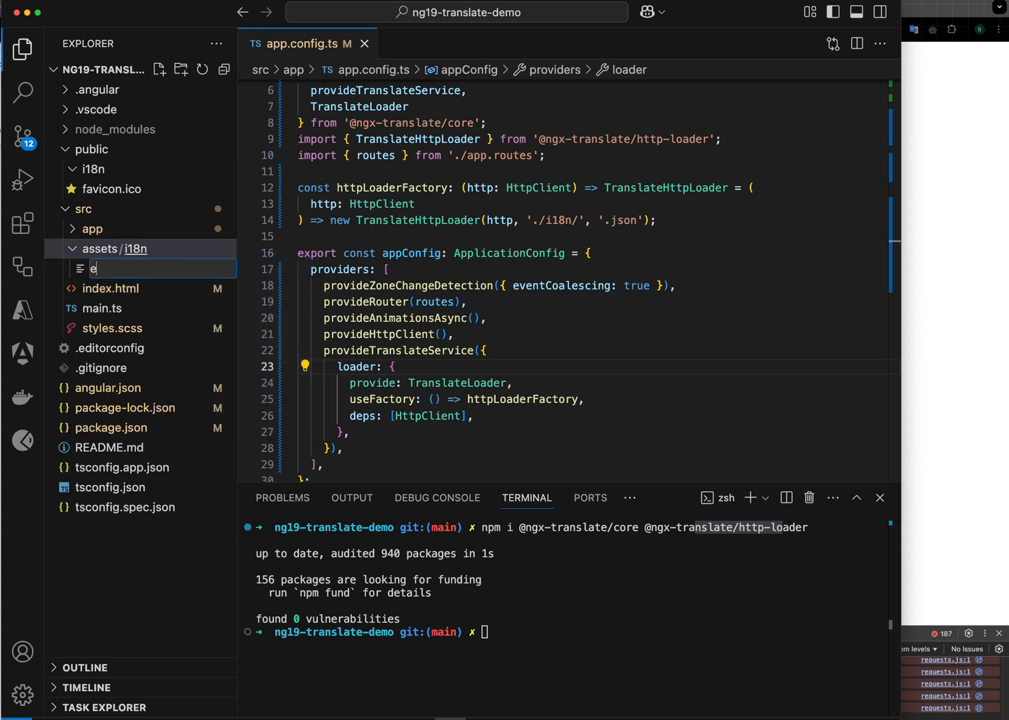
right_click(111, 268)
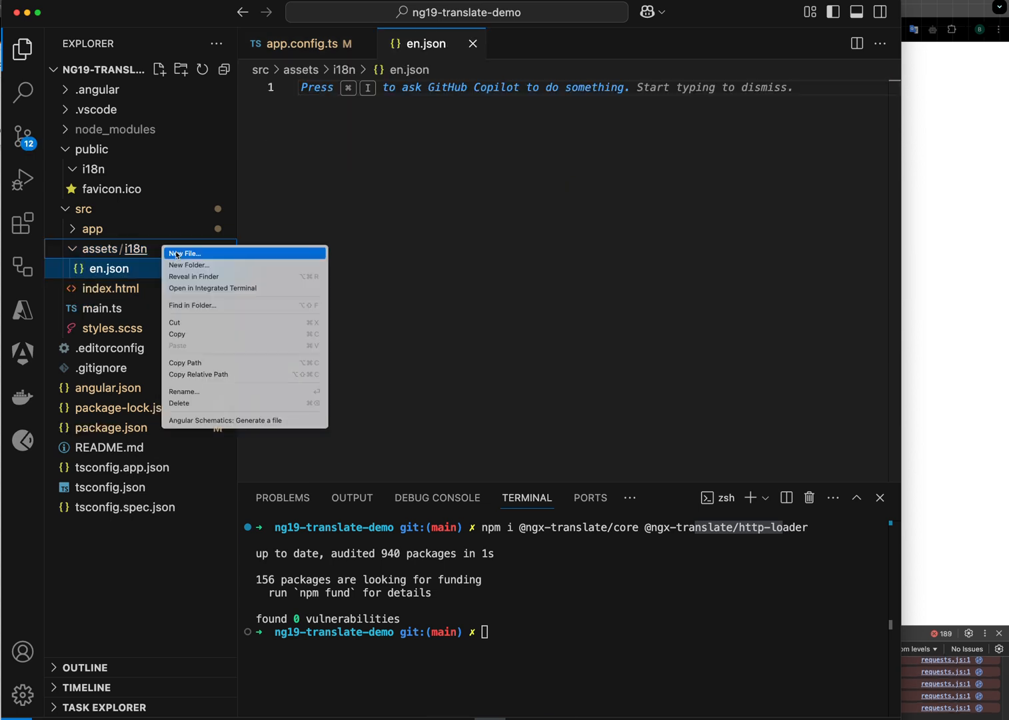
click(188, 253)
text(de.json)
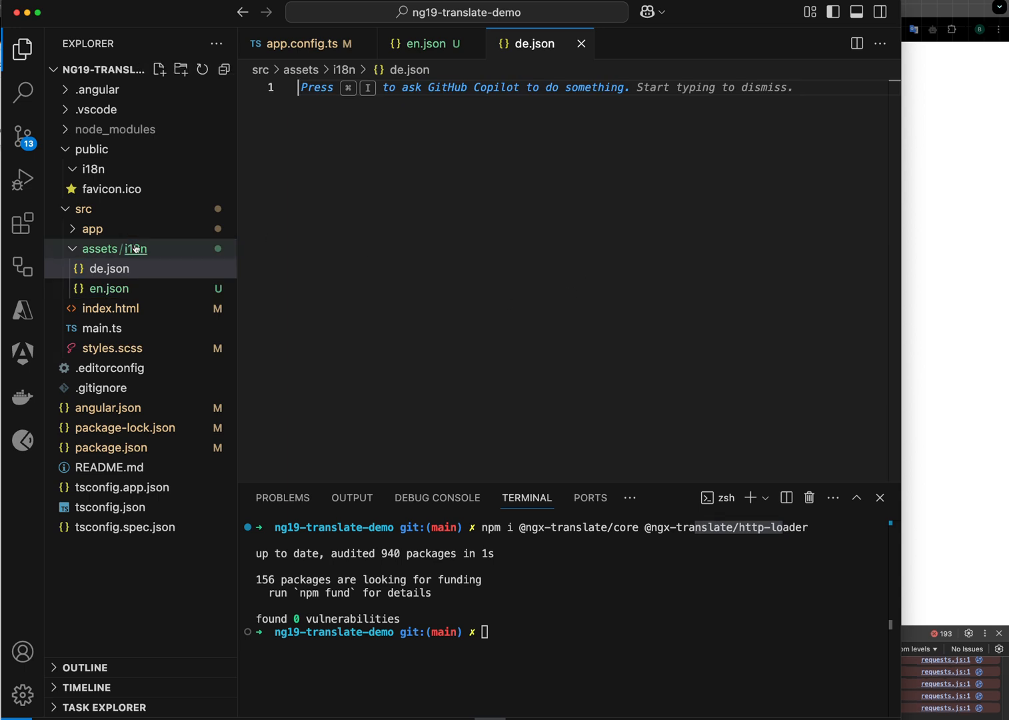
mouse_move(115, 278)
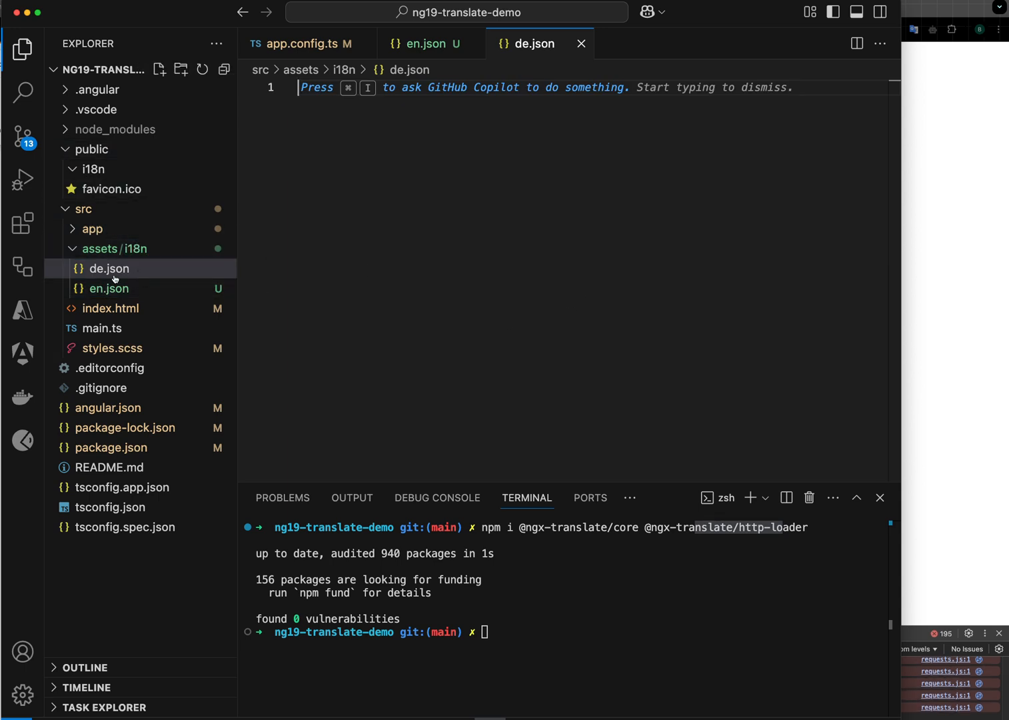
Step: Delete the old empty i18n folder under public and collapse public
right_click(94, 168)
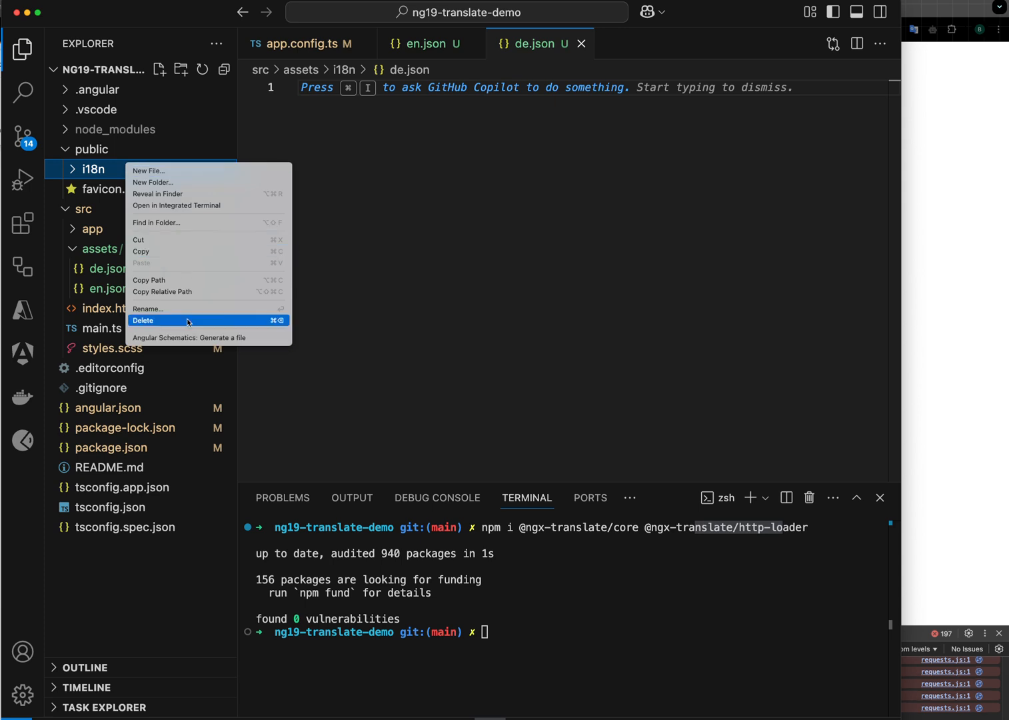
click(469, 195)
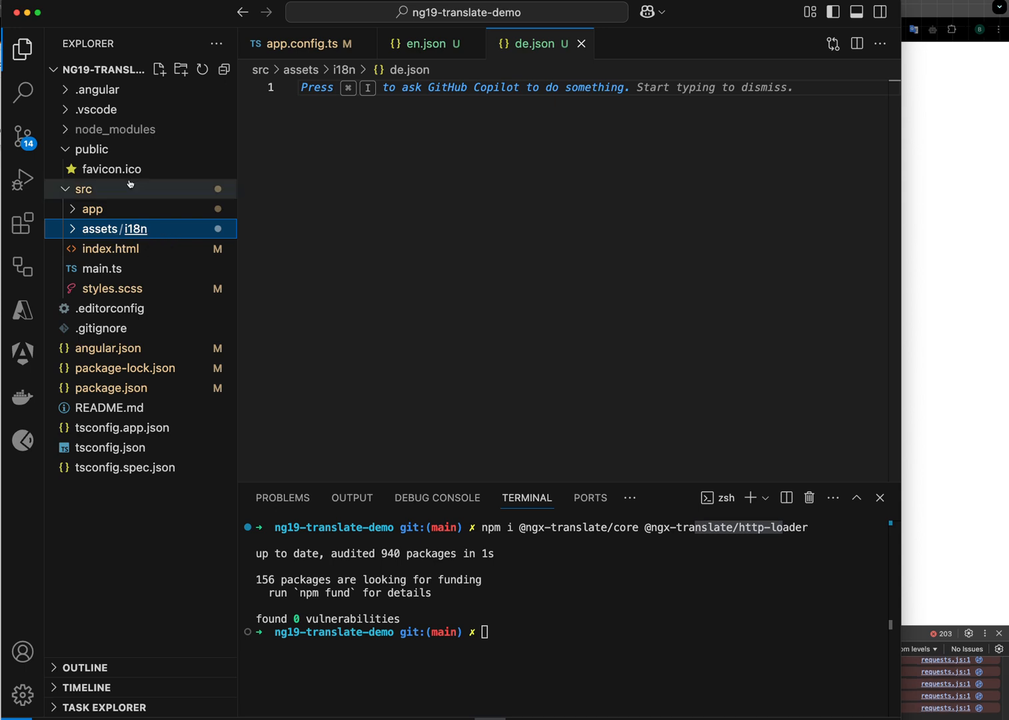
click(92, 149)
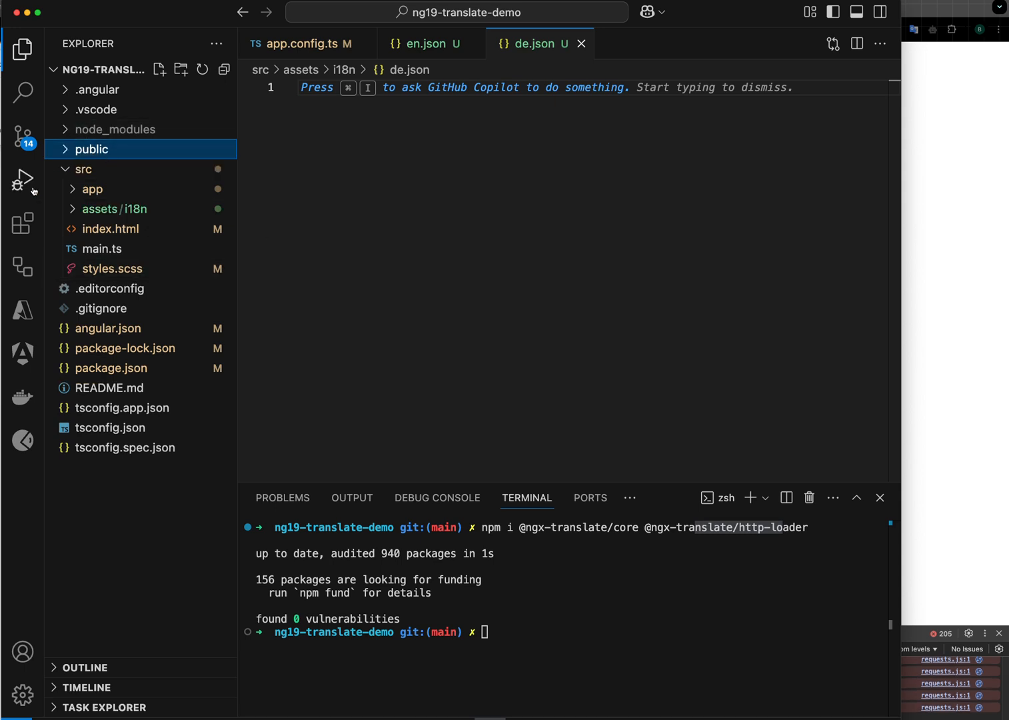
mouse_move(114, 208)
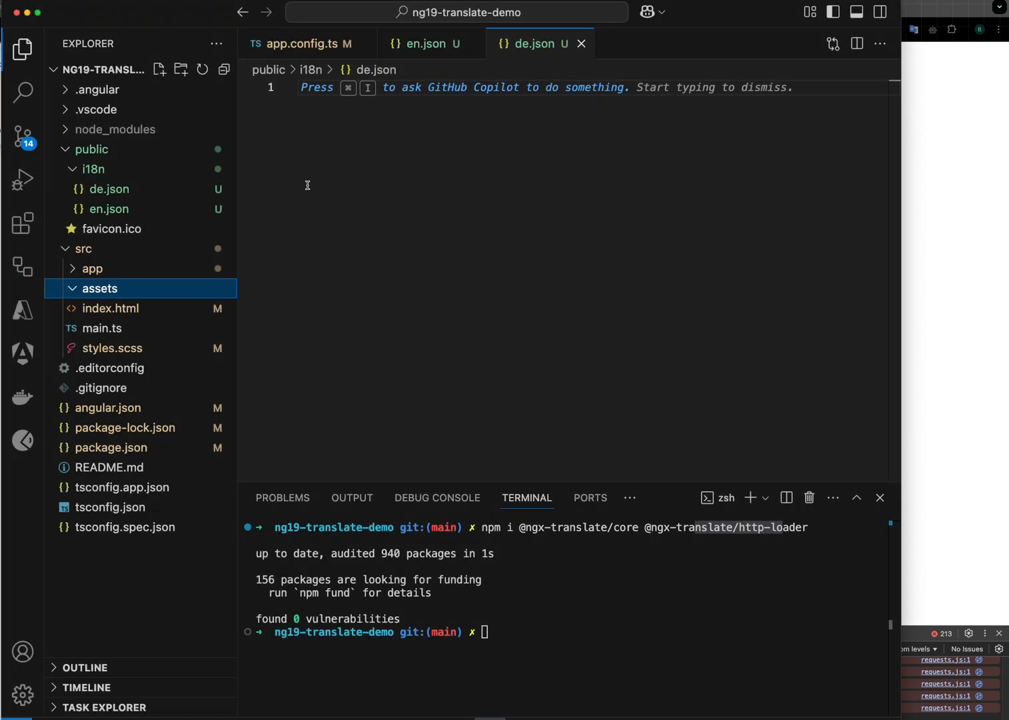
Step: Set en.json login.title 'Login' and de.json 'Anmelden', then return to app.config.ts
click(91, 149)
text("title": "Login")
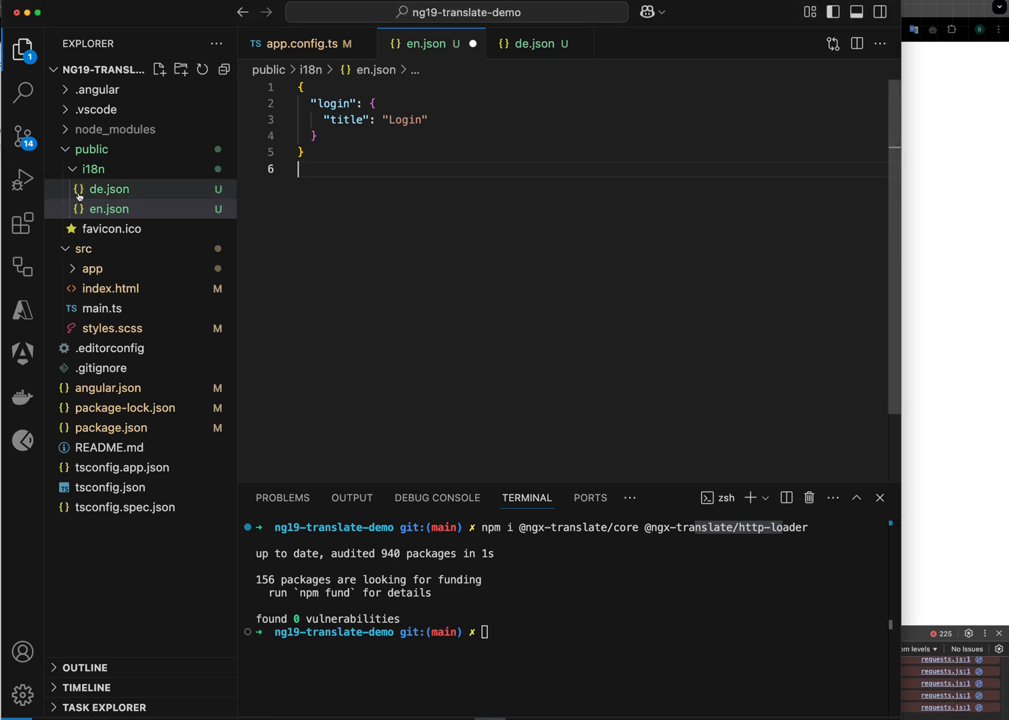
click(109, 189)
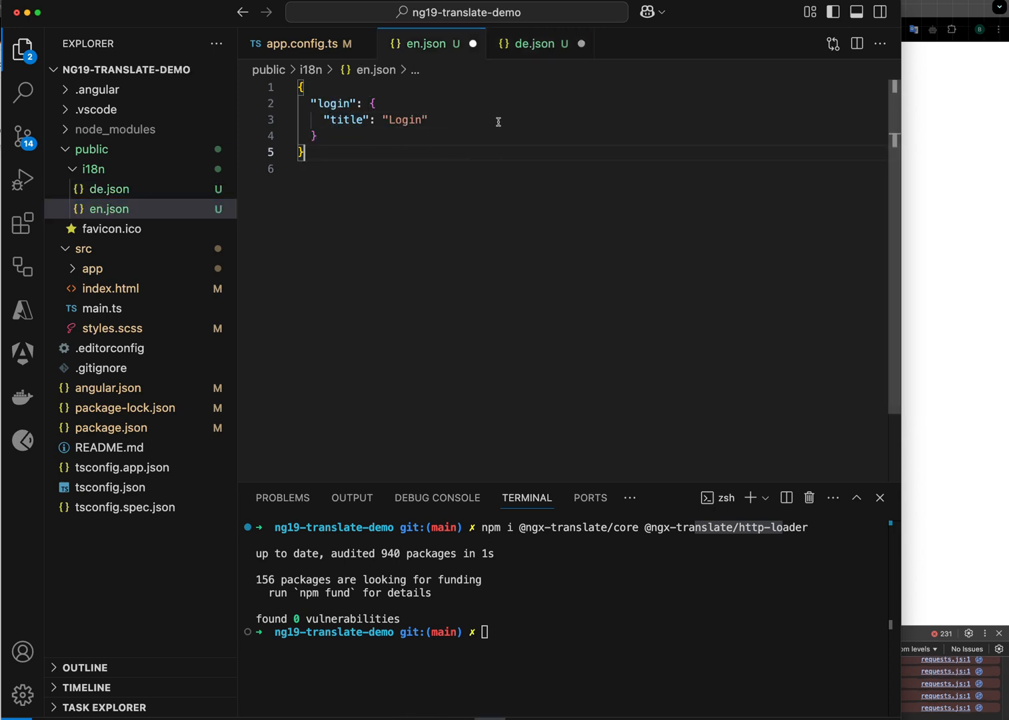
click(534, 42)
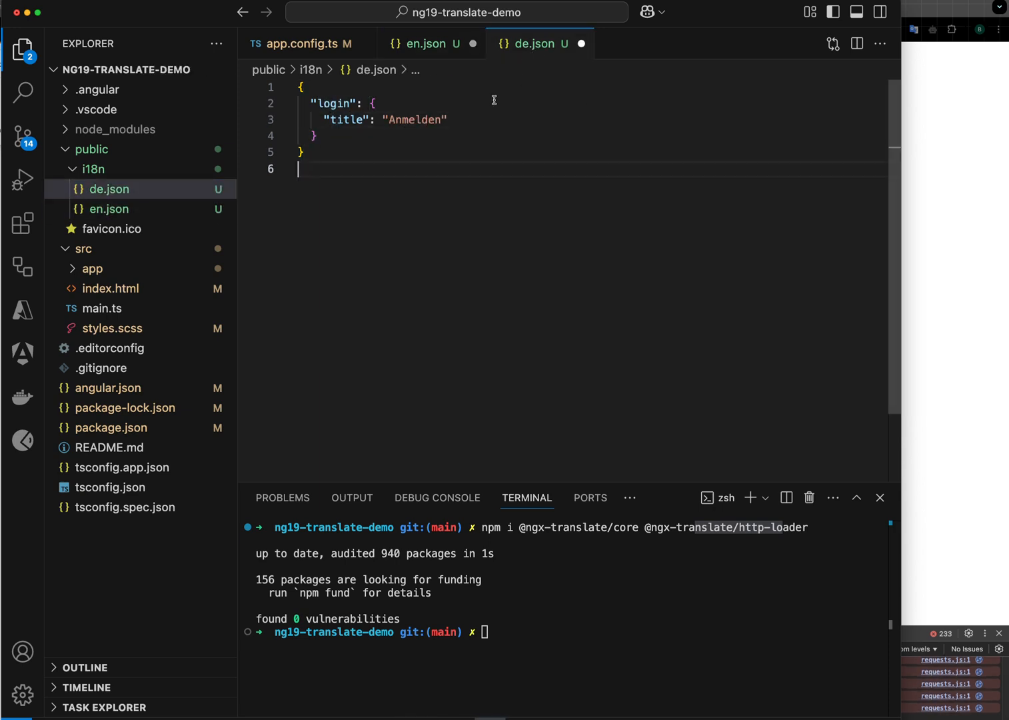
click(424, 43)
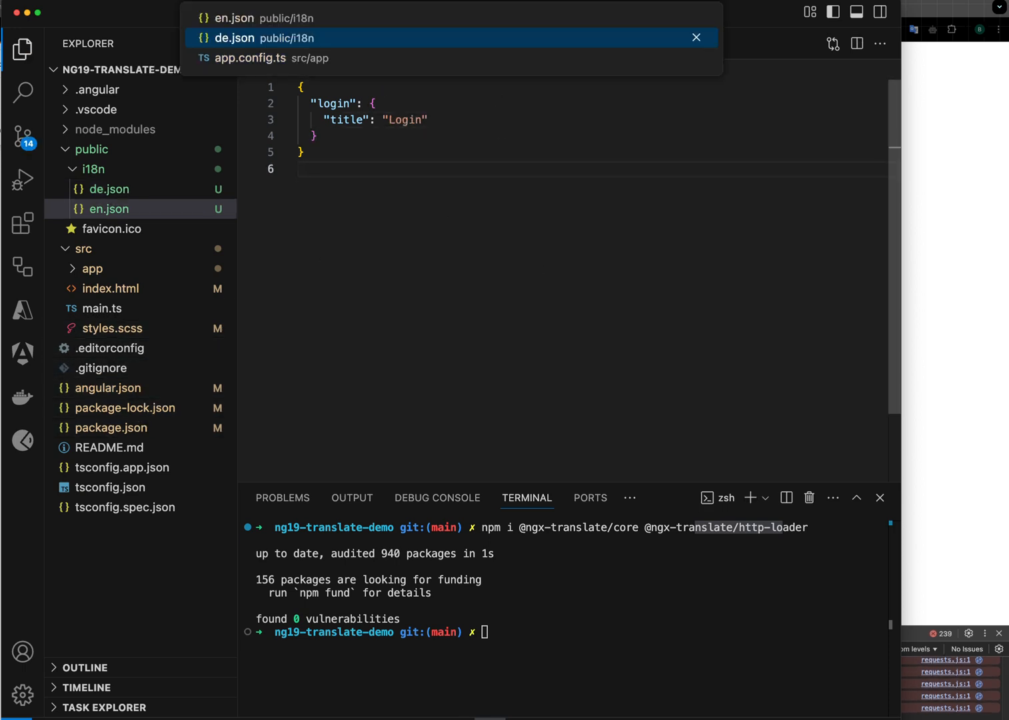
click(251, 59)
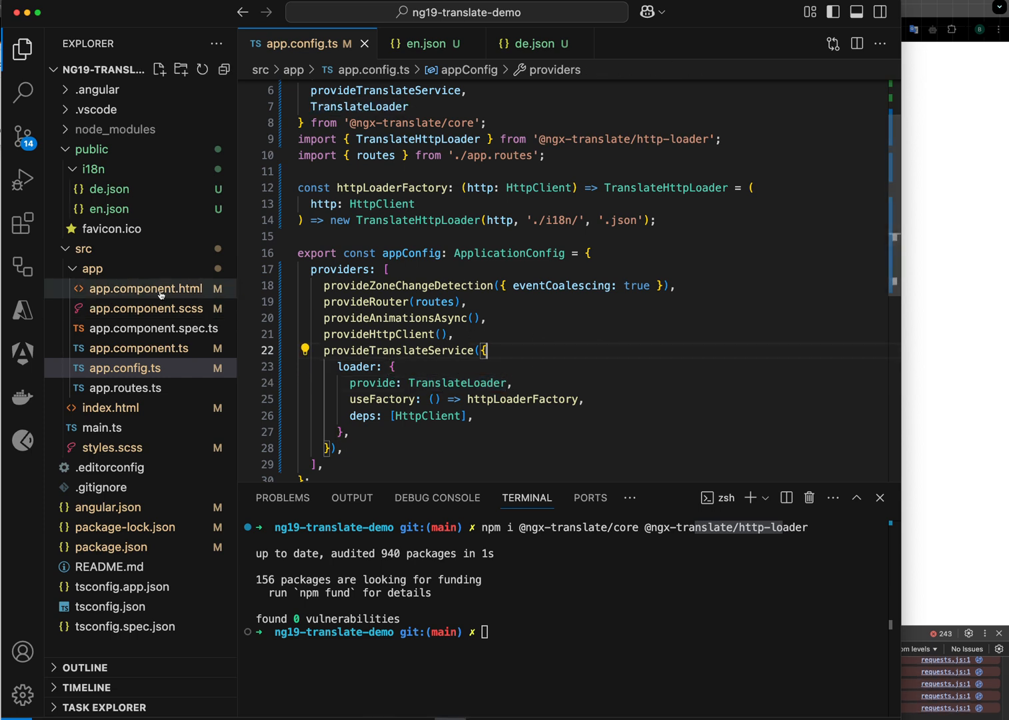
Step: In app.component.ts add constructor(private translate: TranslateService) and start translate.setTranslation()
click(138, 348)
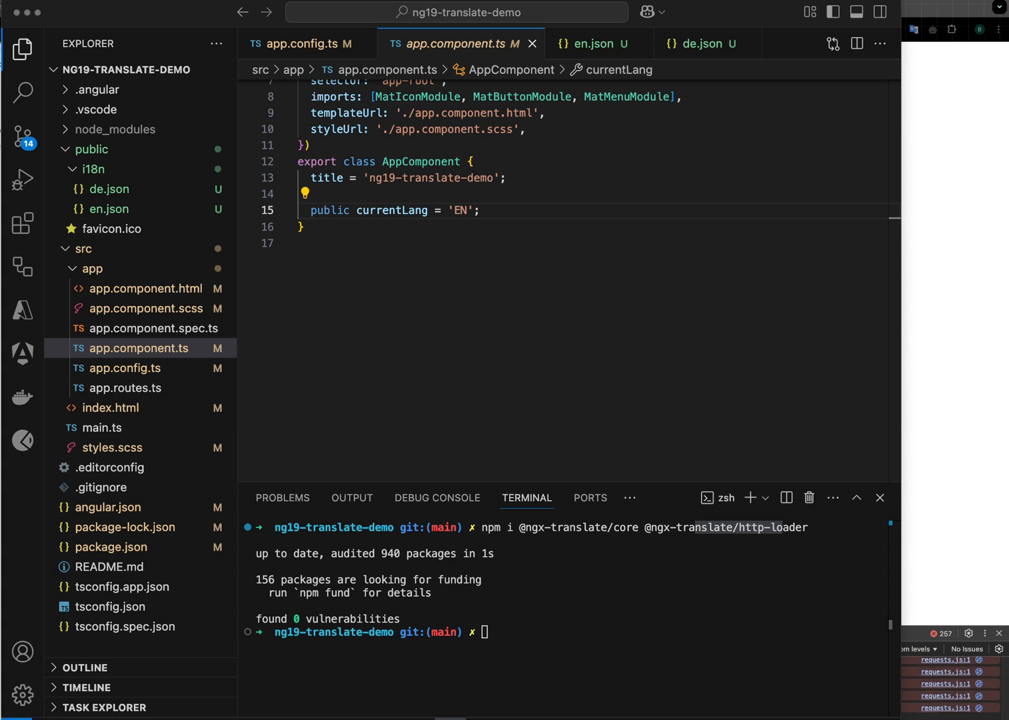
key(Enter)
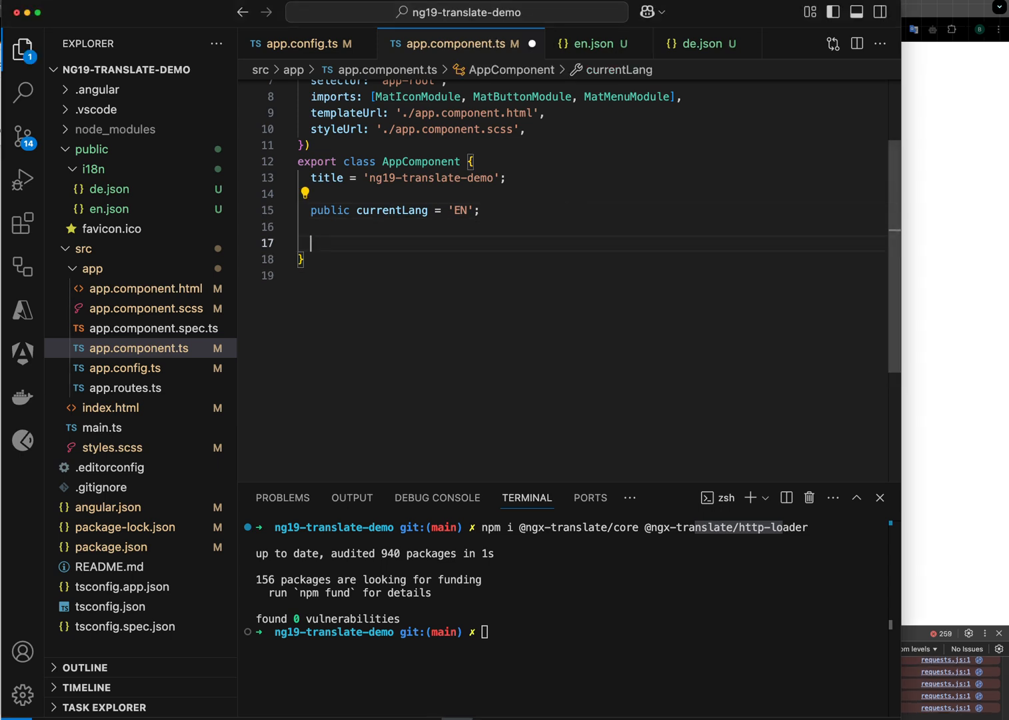
text(constructor(private translate: TranslateService) {)
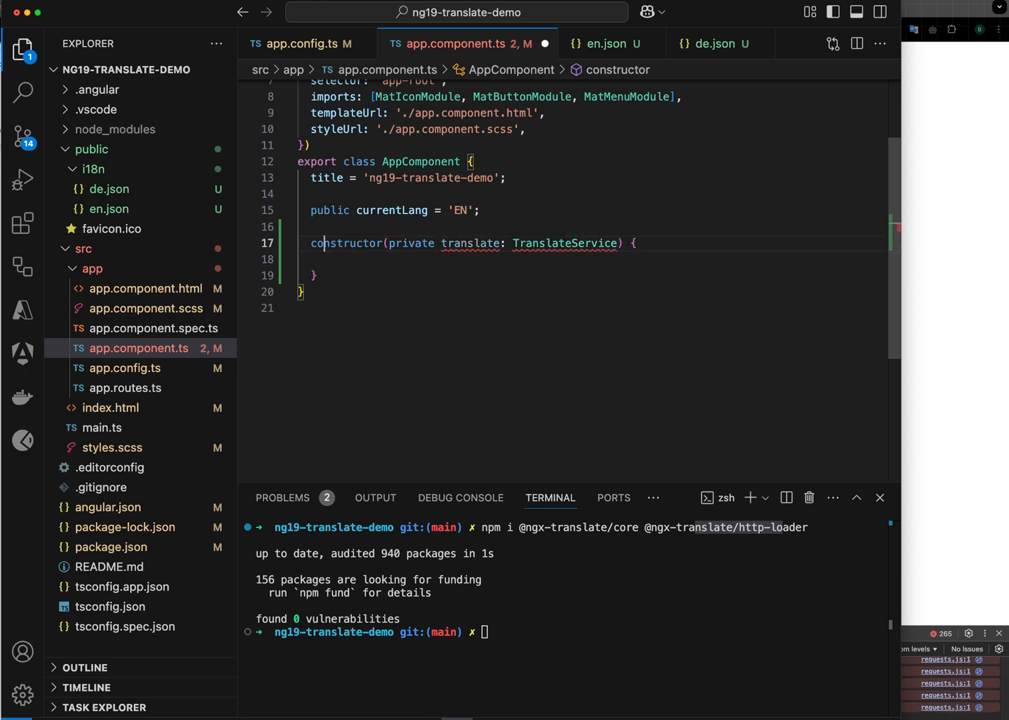
click(307, 225)
text(translate)
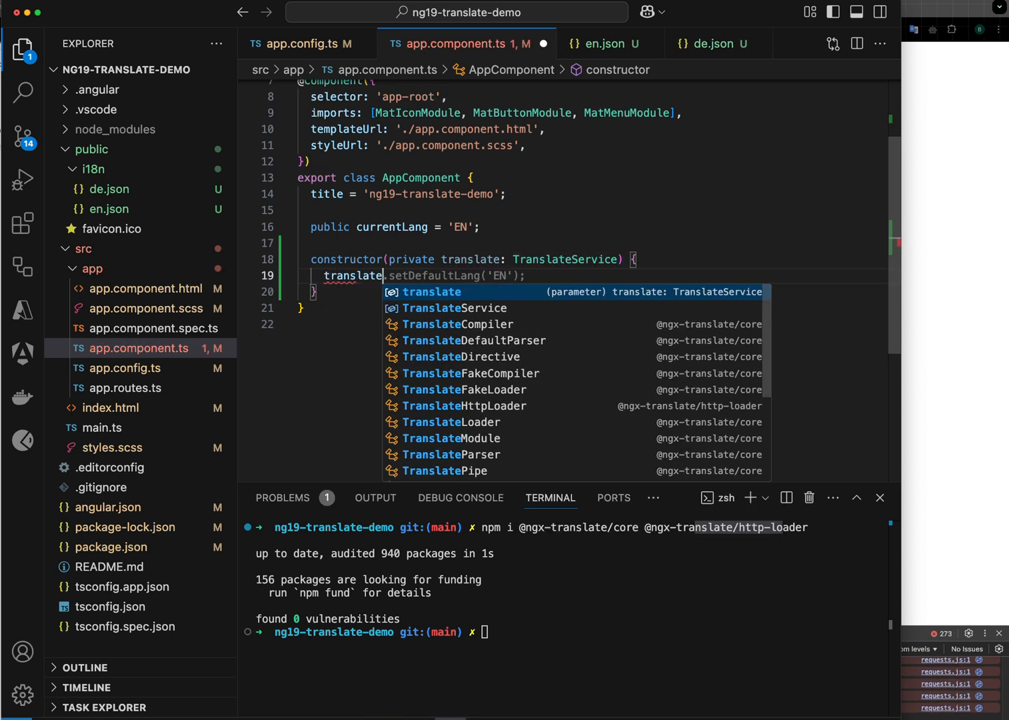
text(.sett)
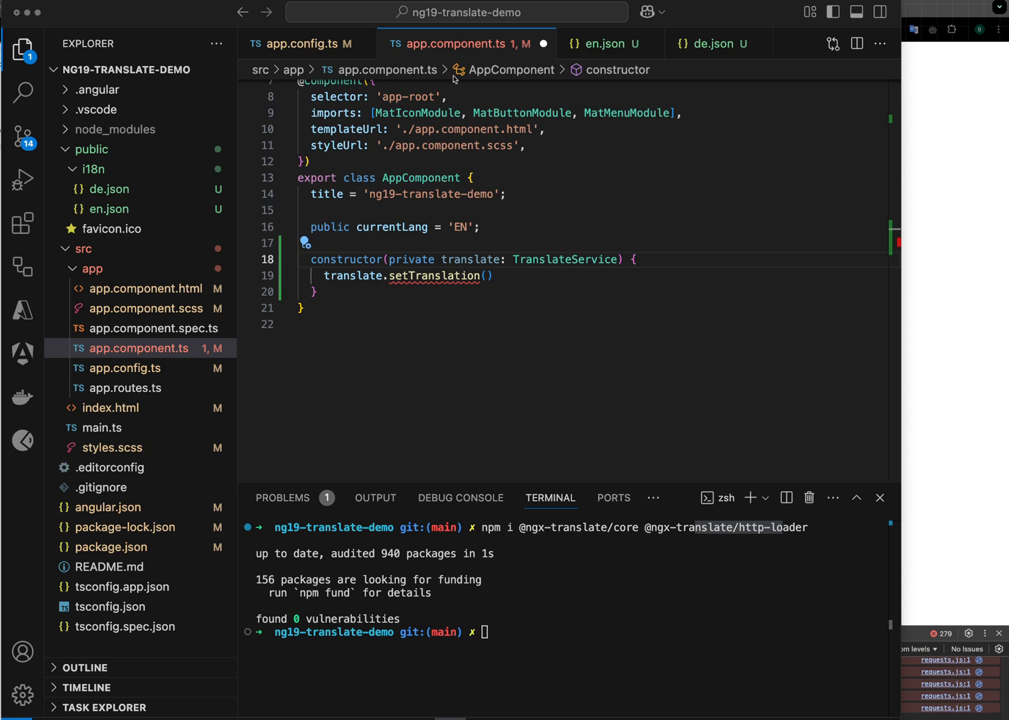
scroll(up, 3)
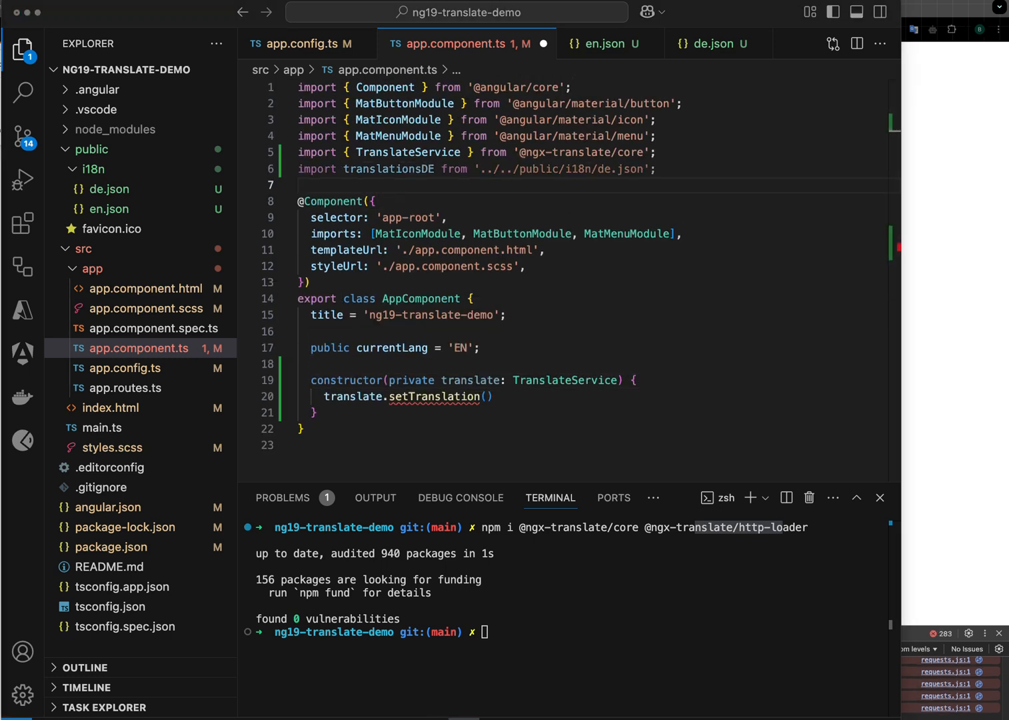
Step: Import translationsEN from '../../public/i18n/en.json', verifying the file path
text(import translationsEN from '../../public/i18n/en.json';)
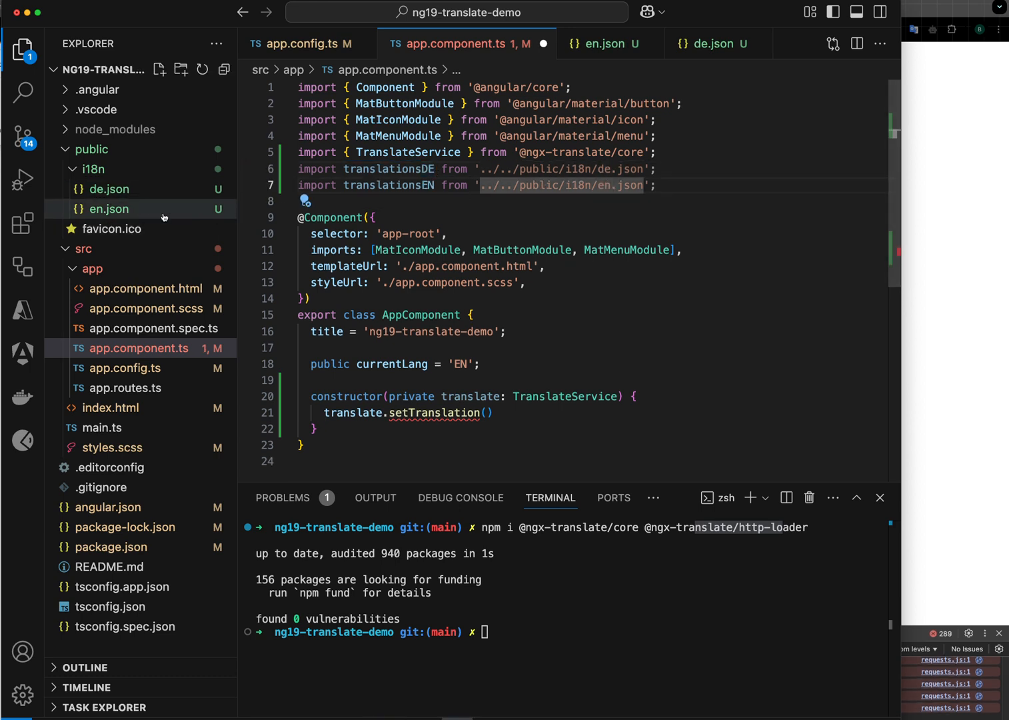
click(109, 208)
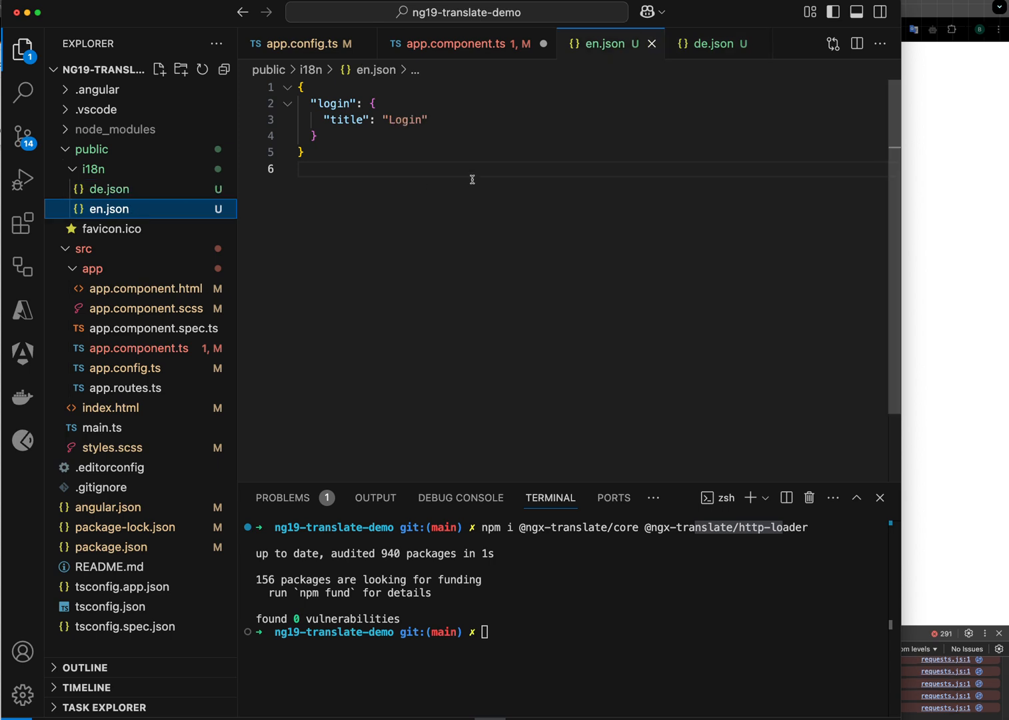
click(456, 43)
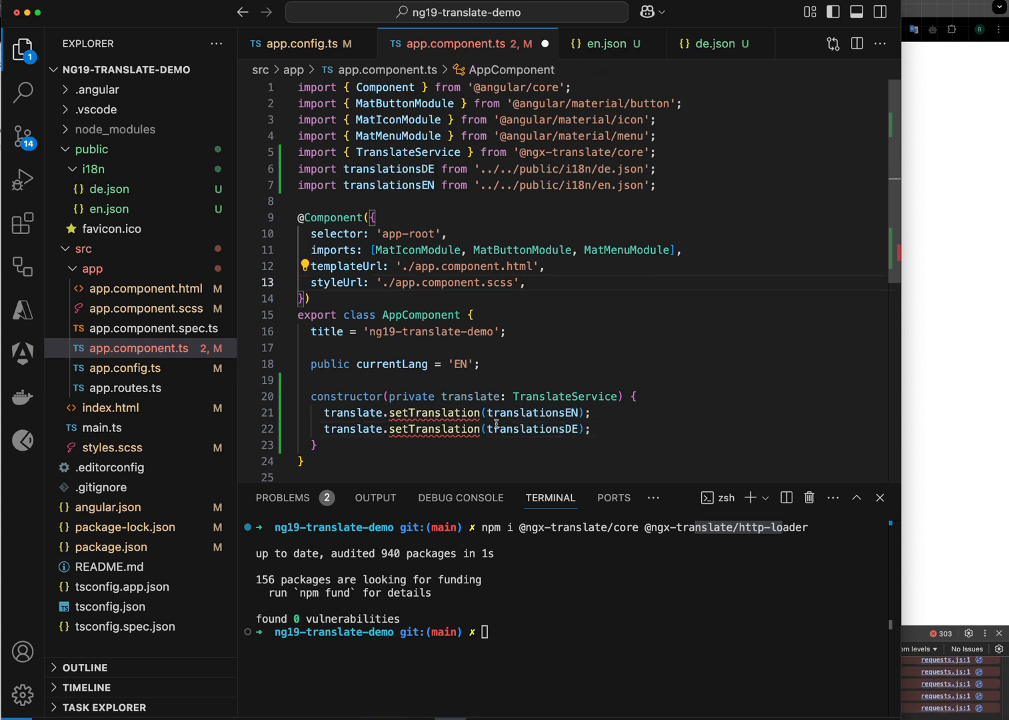
Step: Register 'en' and 'de' translations with setTranslation and setDefaultLang('en')
text(this.)
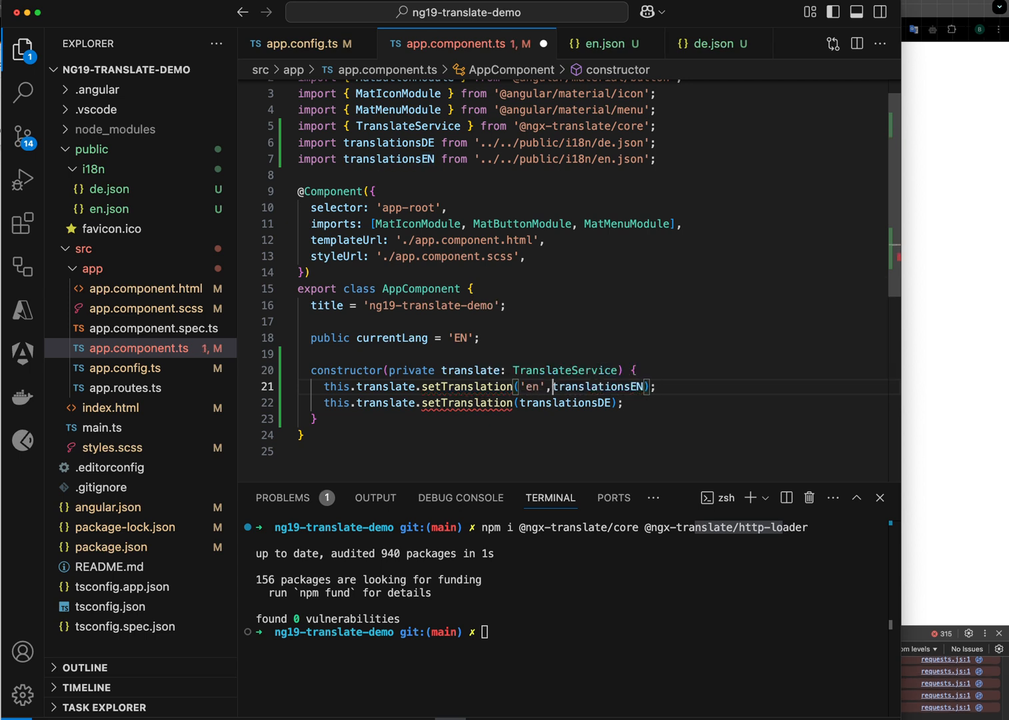
text('de',)
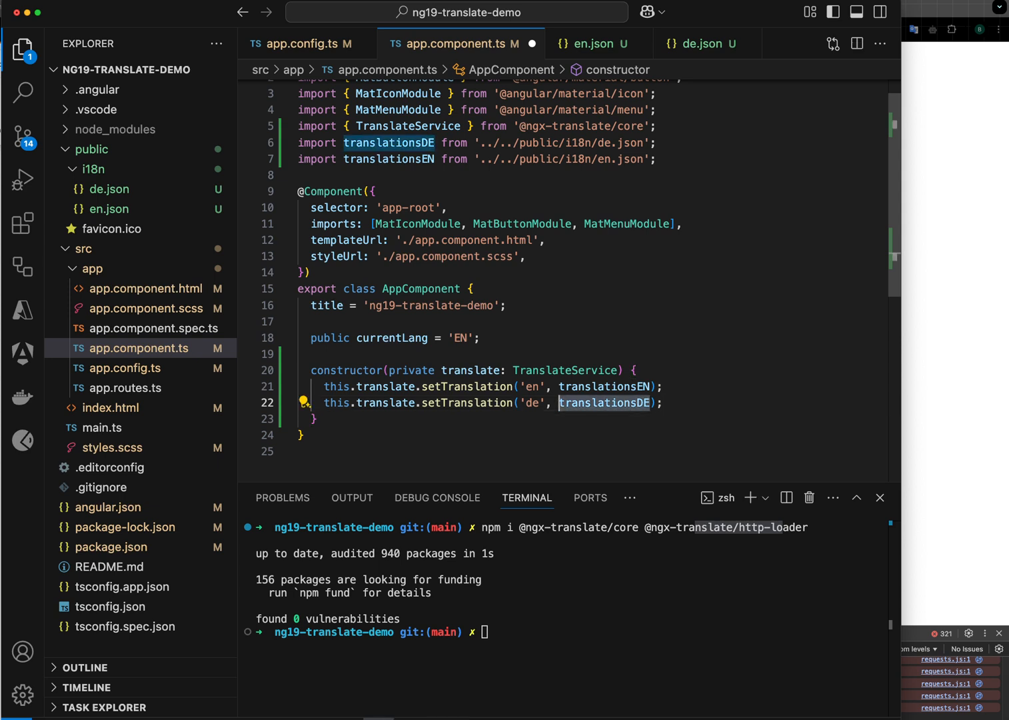
key(Return)
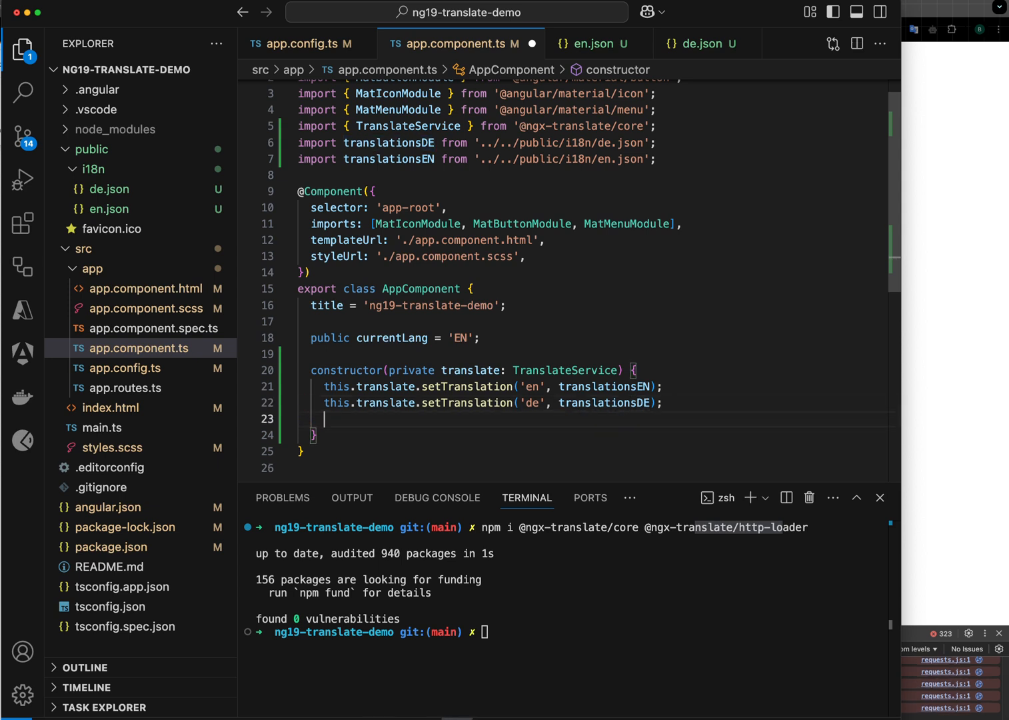
text(this.translate.setDefaultLang('en');)
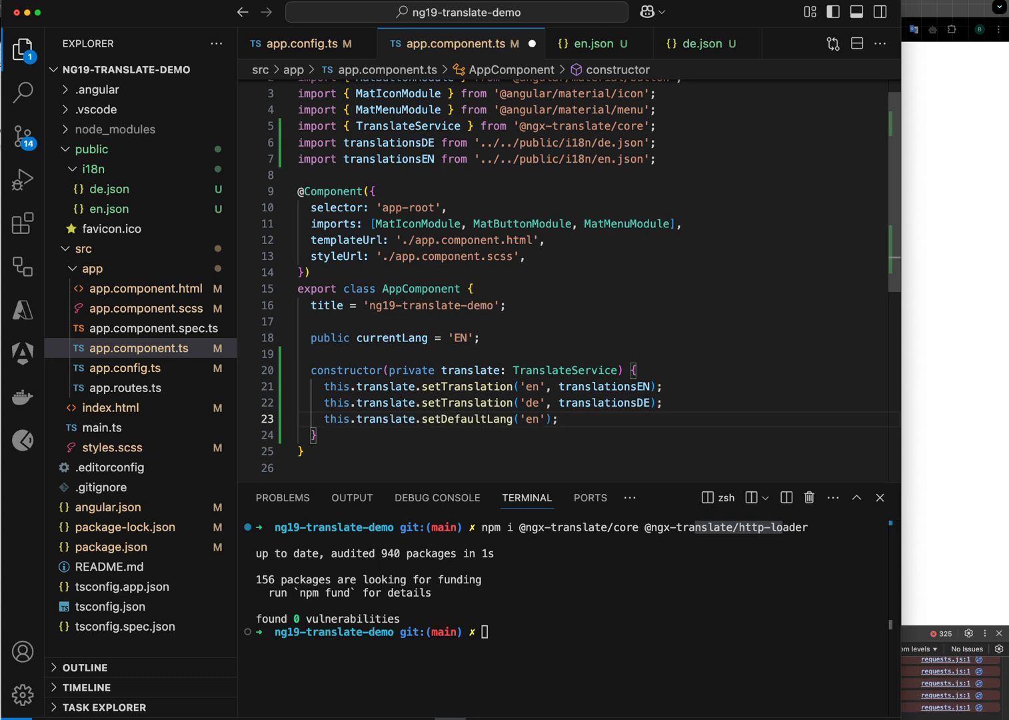
triple_click(440, 418)
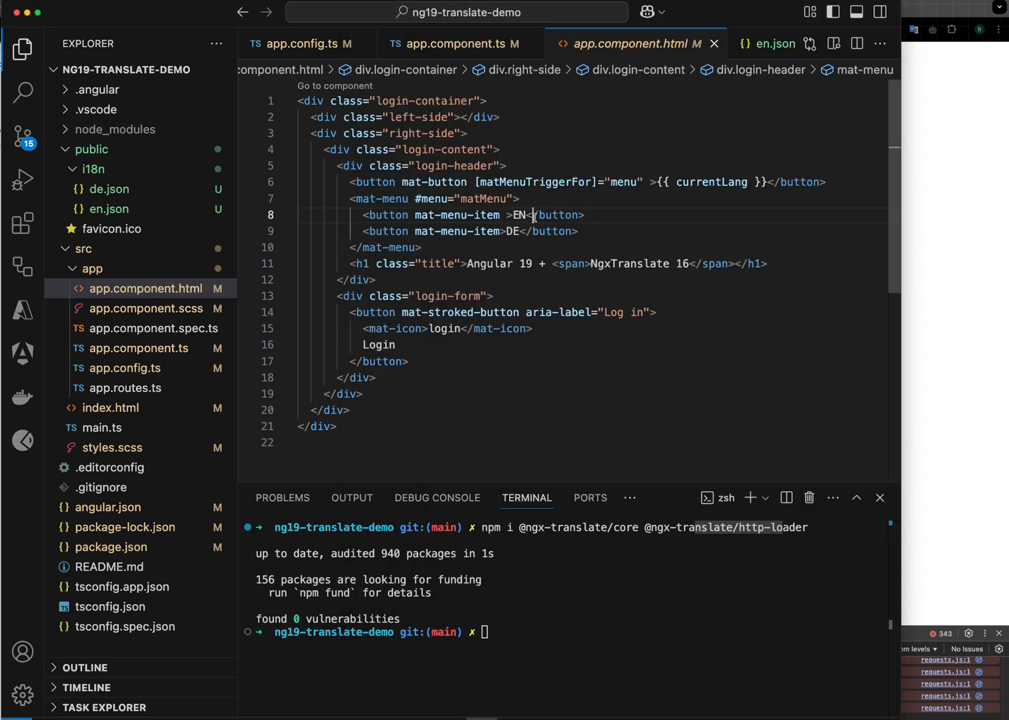
Step: Add (click)="changeLang('en')" to the EN menu item and define public changeLang in the component
text((click)=")
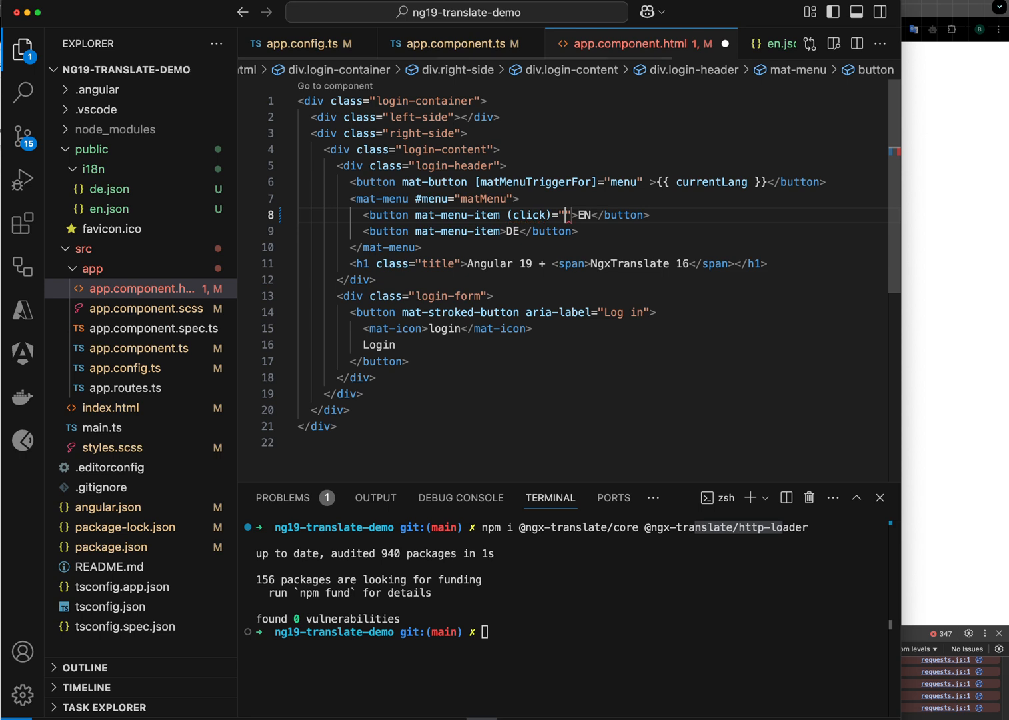
text(changeLang())
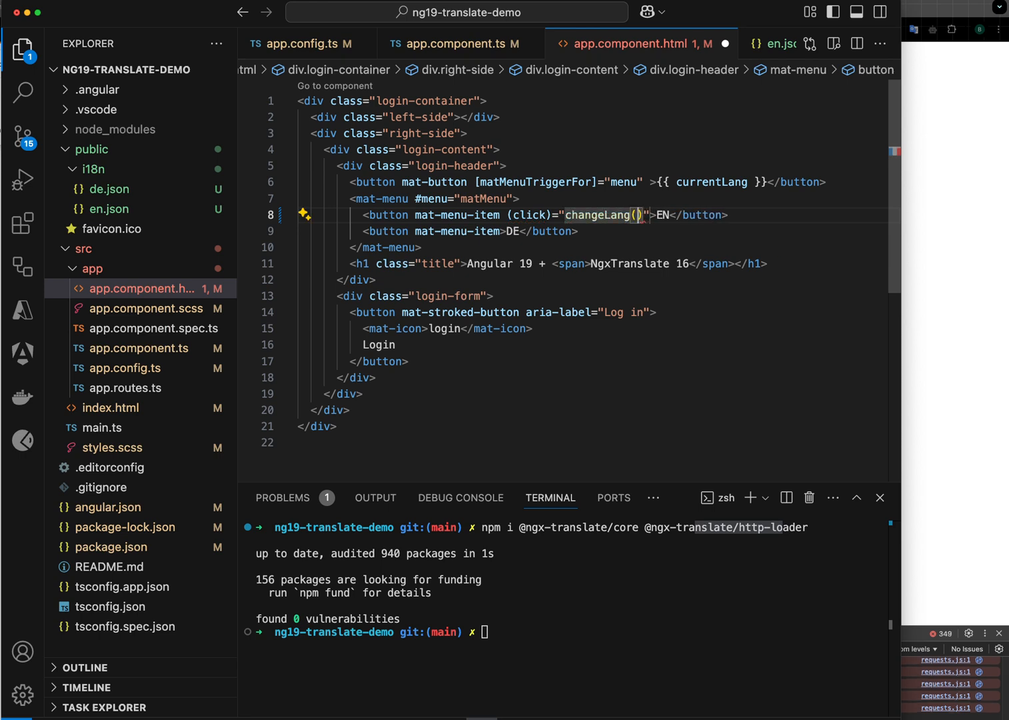
text('en')
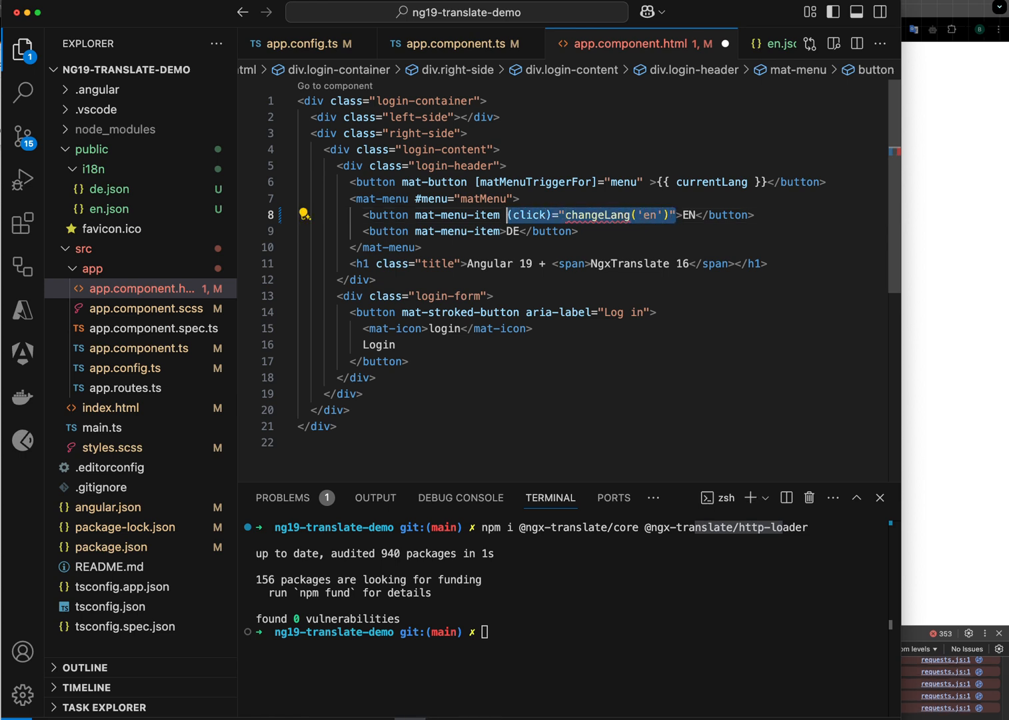
click(514, 232)
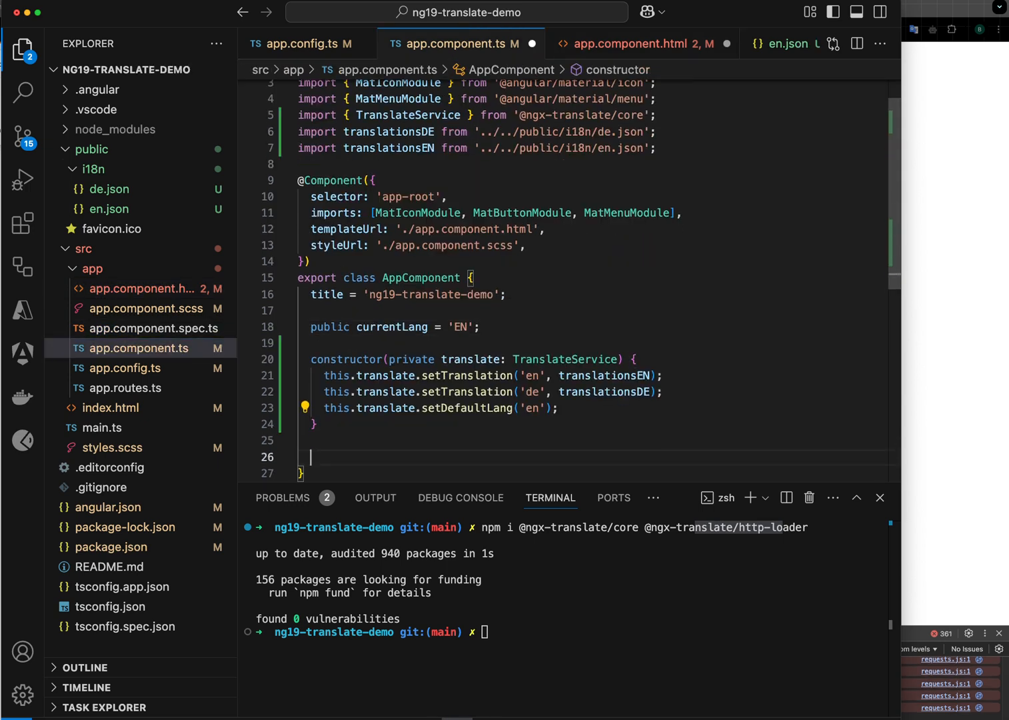
text(public changeLnag)
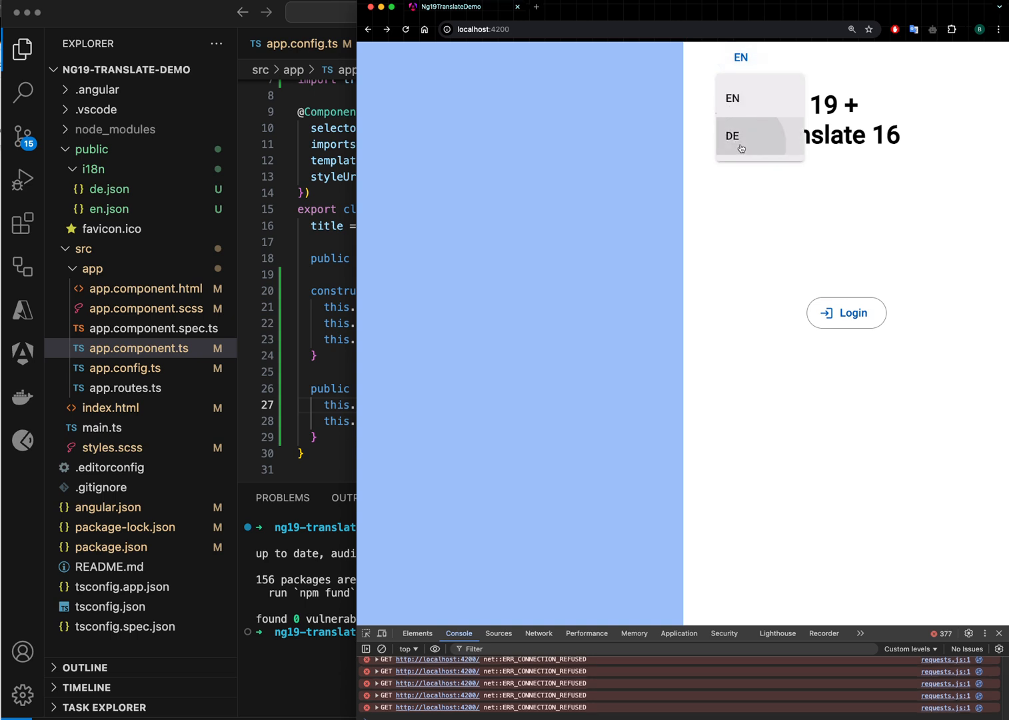
Step: Restart the dev server with npm start and try the plain Login button on localhost:4200
click(733, 99)
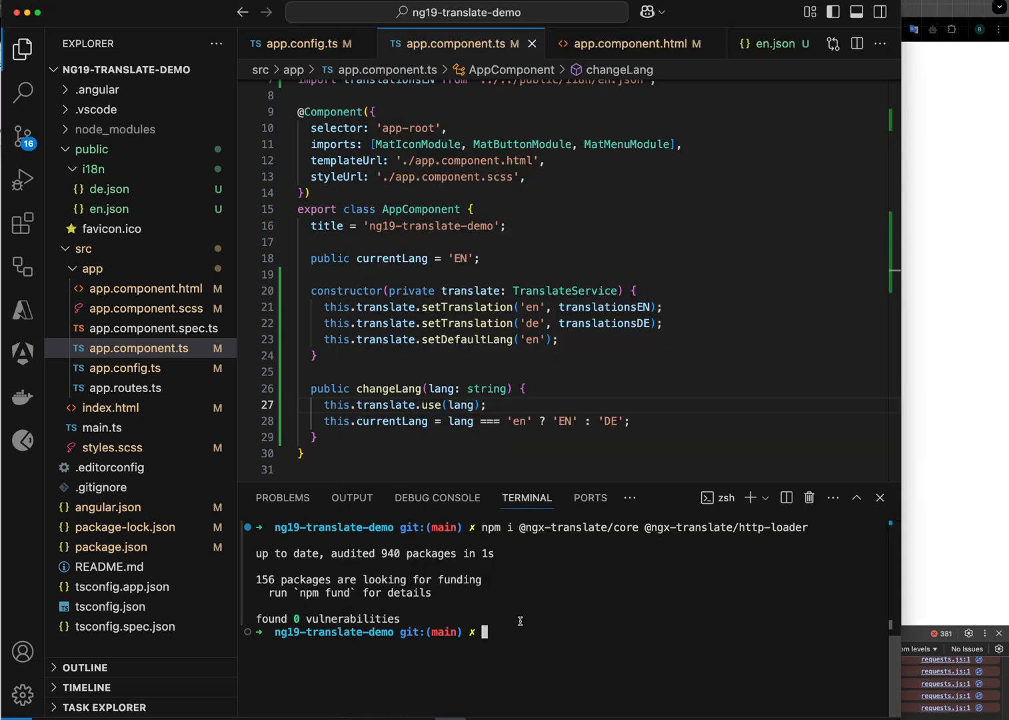
text(npm start)
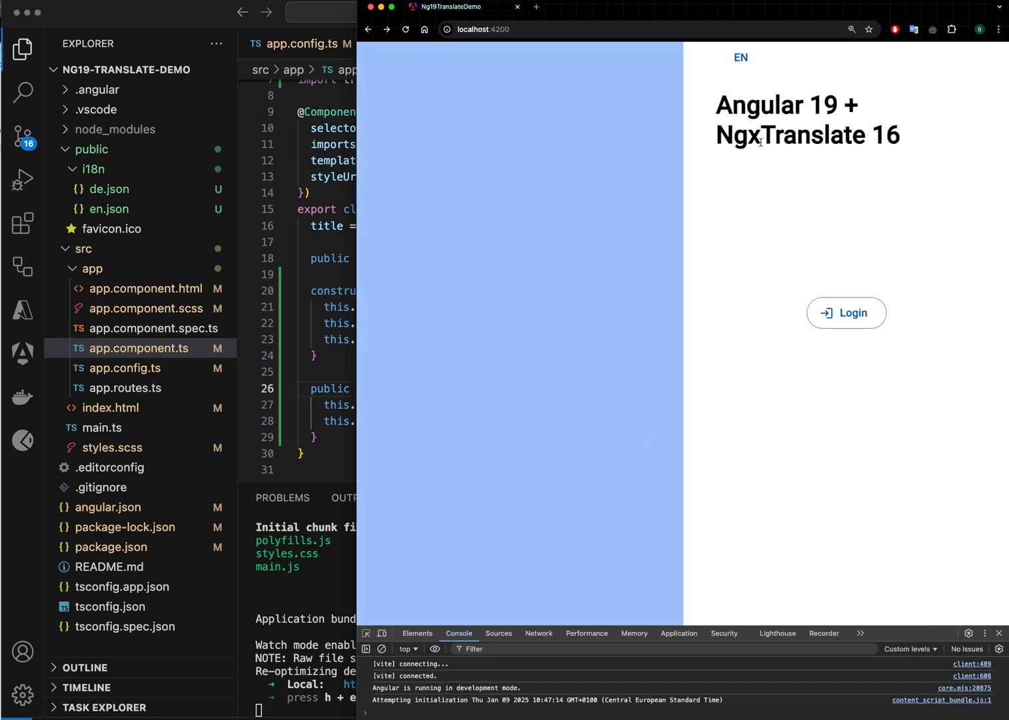
click(740, 57)
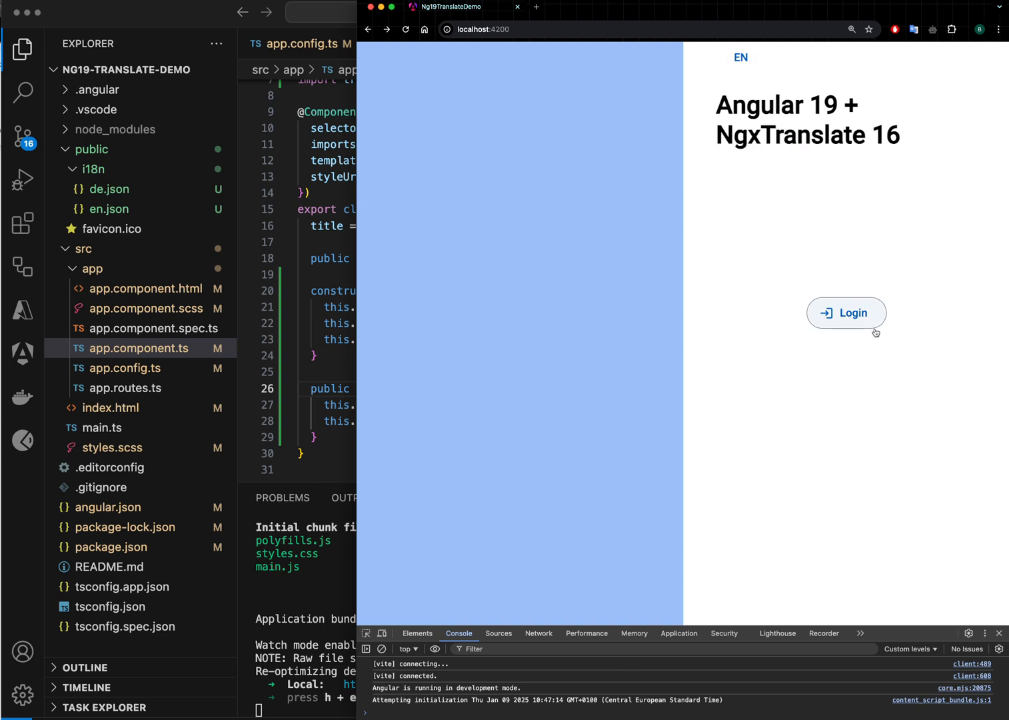
click(145, 288)
text({{ 'LOGIN' | translate }})
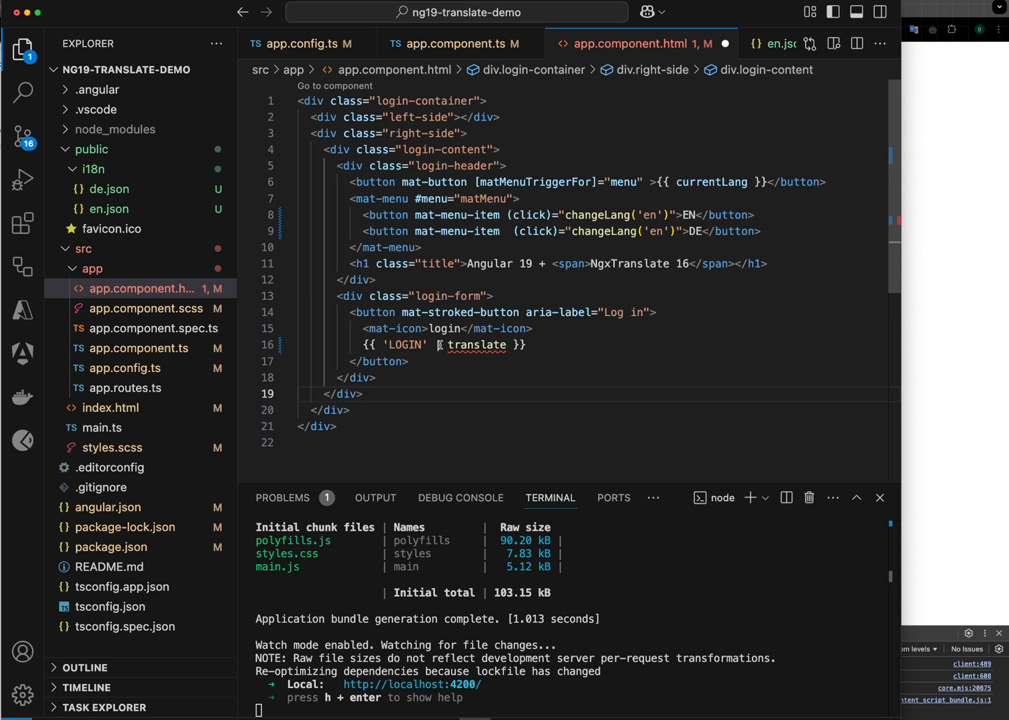
Step: Replace TranslateModule.forChild() with TranslatePipe in AppComponent's imports array in app.component.ts
click(456, 43)
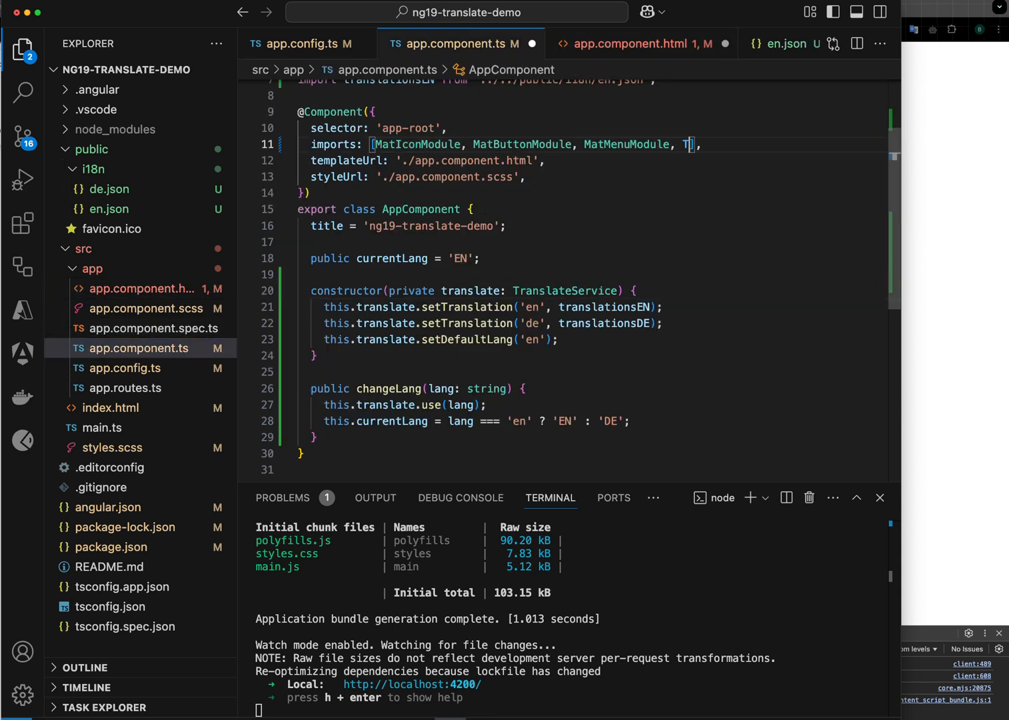
text(ranslateP)
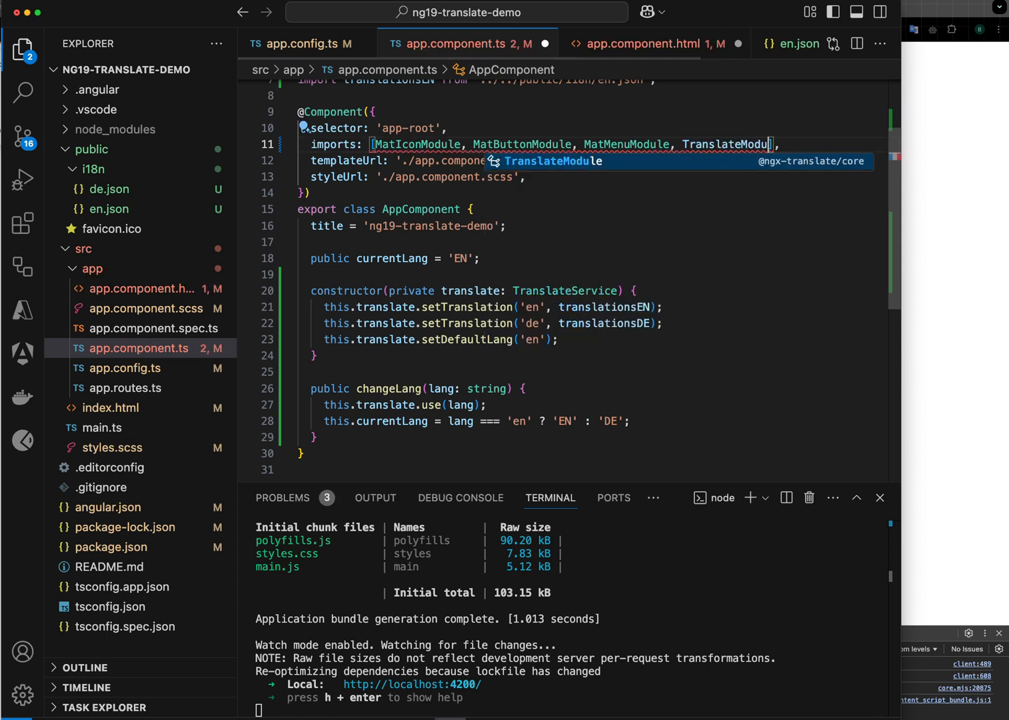
text(.forChild()
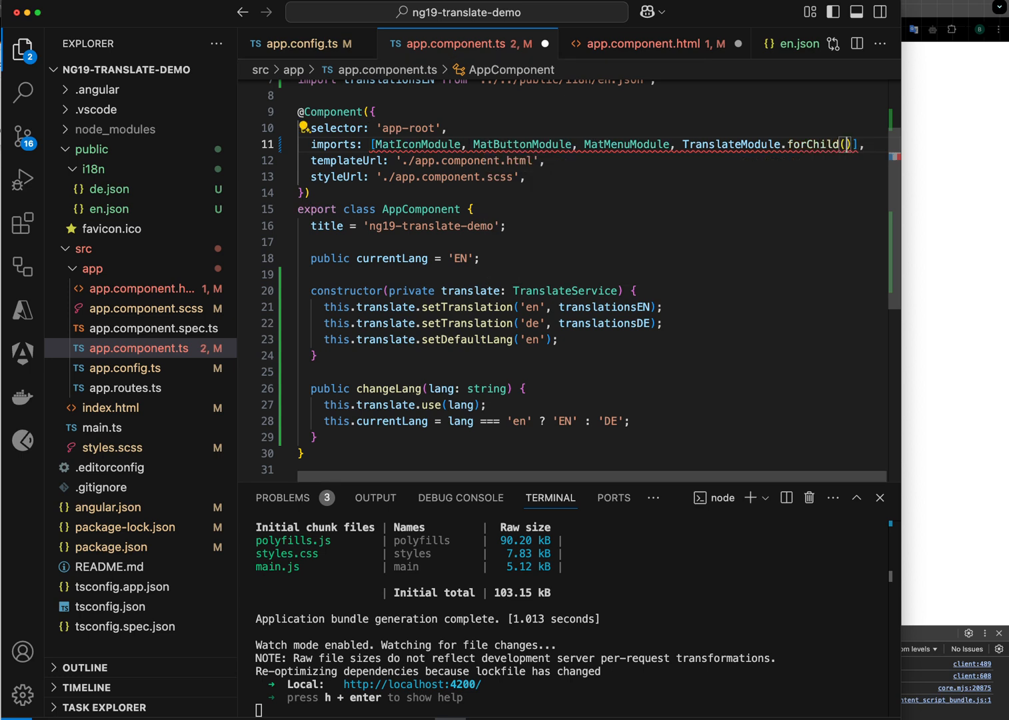
double_click(771, 144)
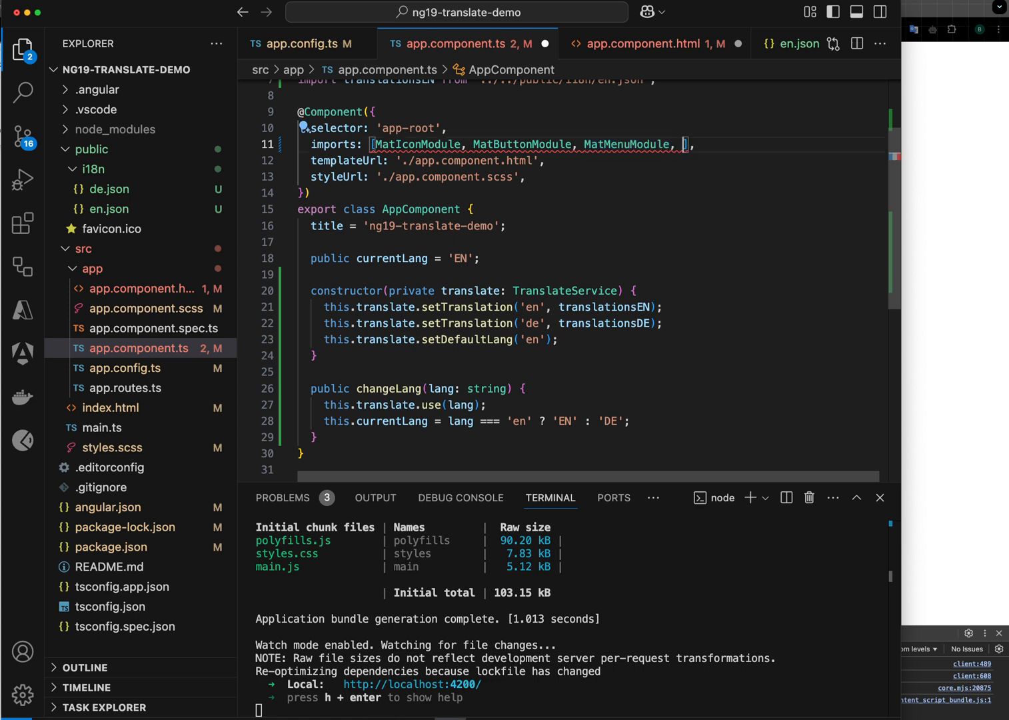
text(TranslatePipe)
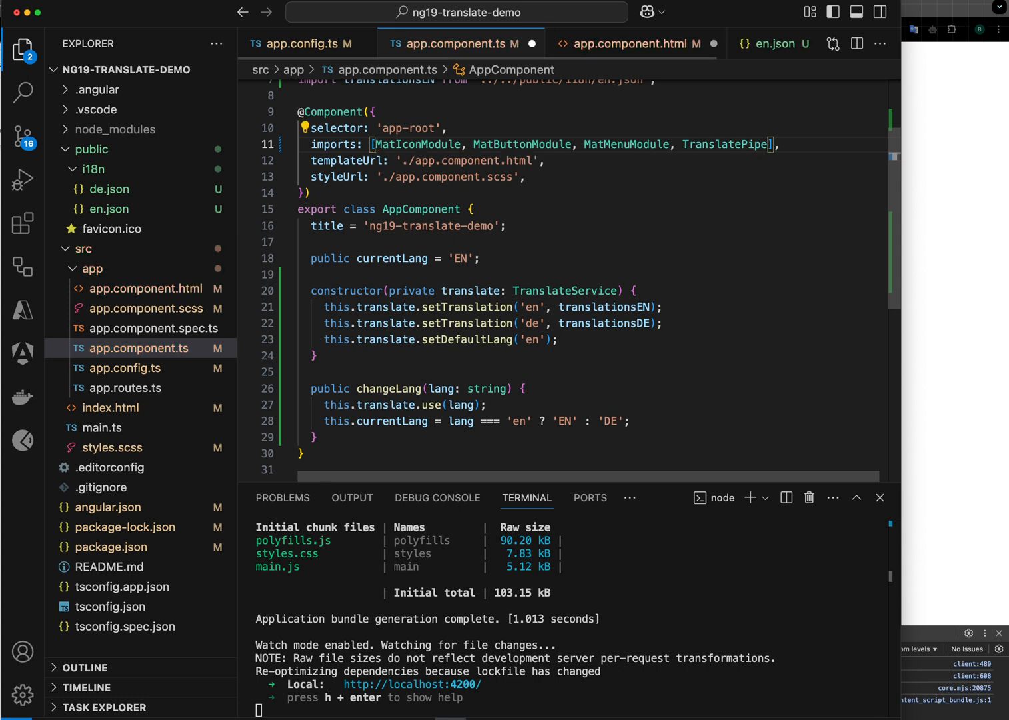
double_click(725, 144)
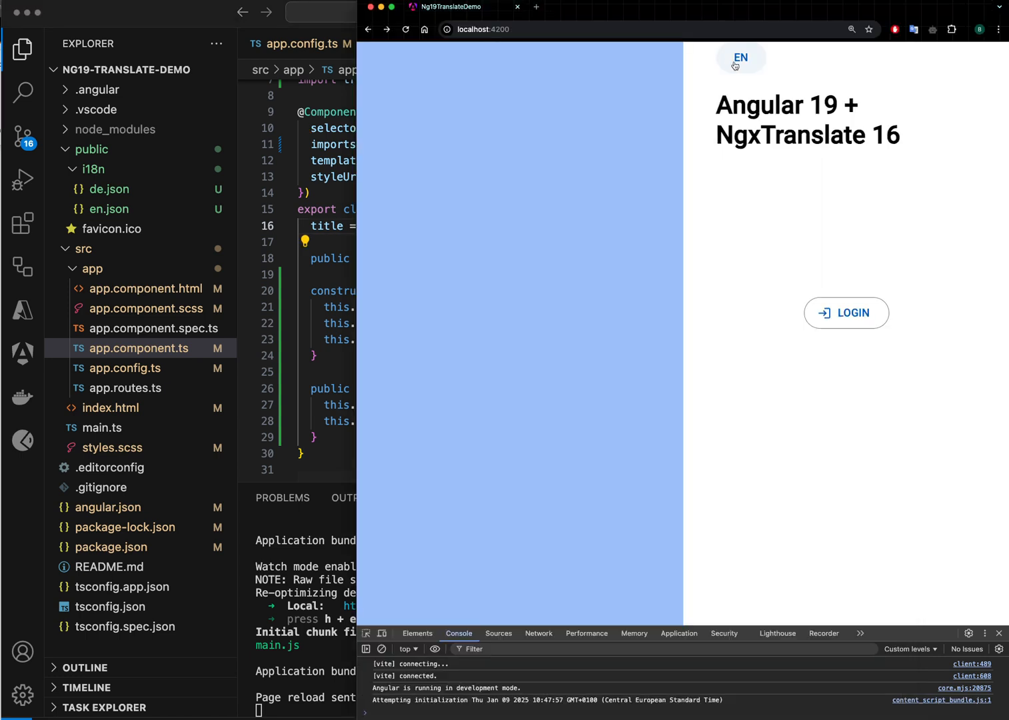
Step: Set the DE menu item to changeLang('de') and choose EN from the app's language menu; button still reads LOGIN
click(740, 57)
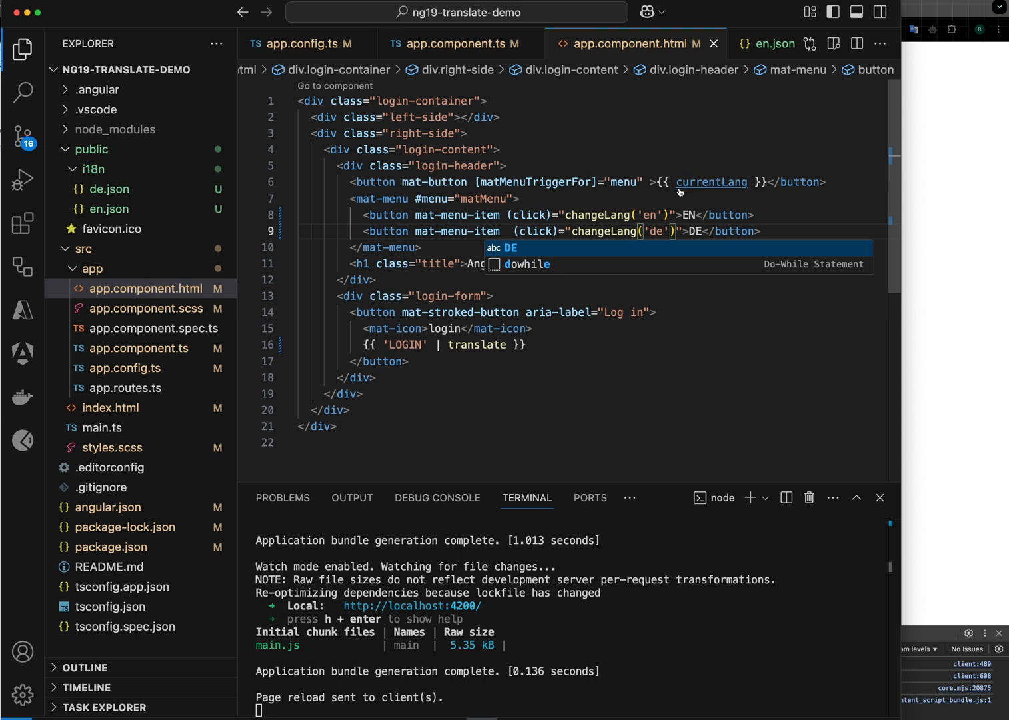
click(740, 57)
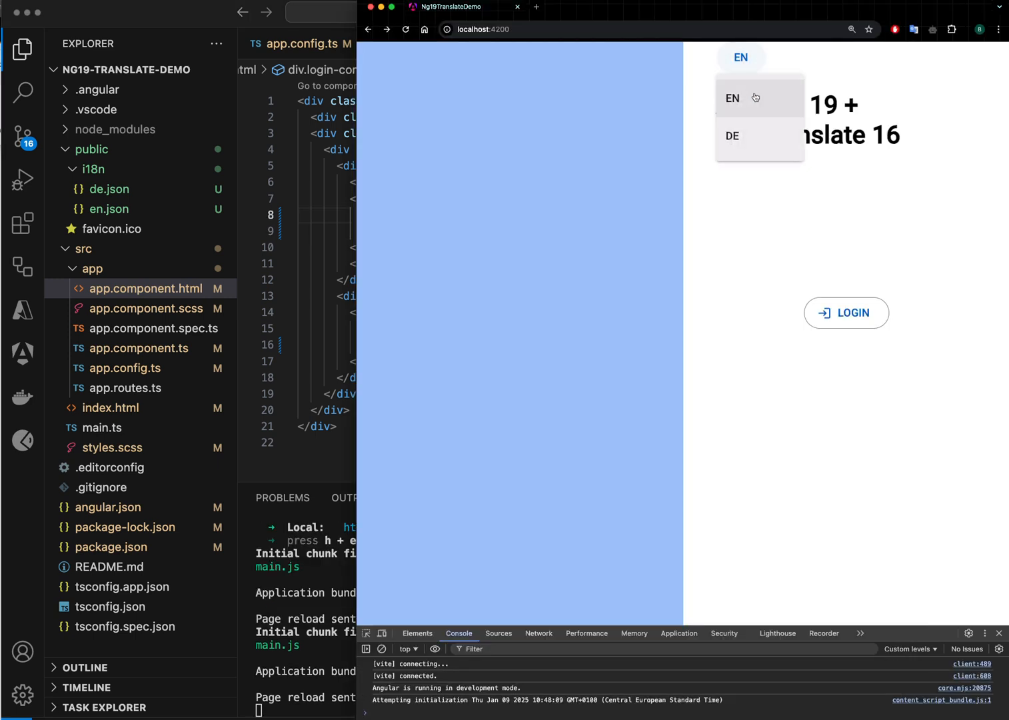
click(732, 99)
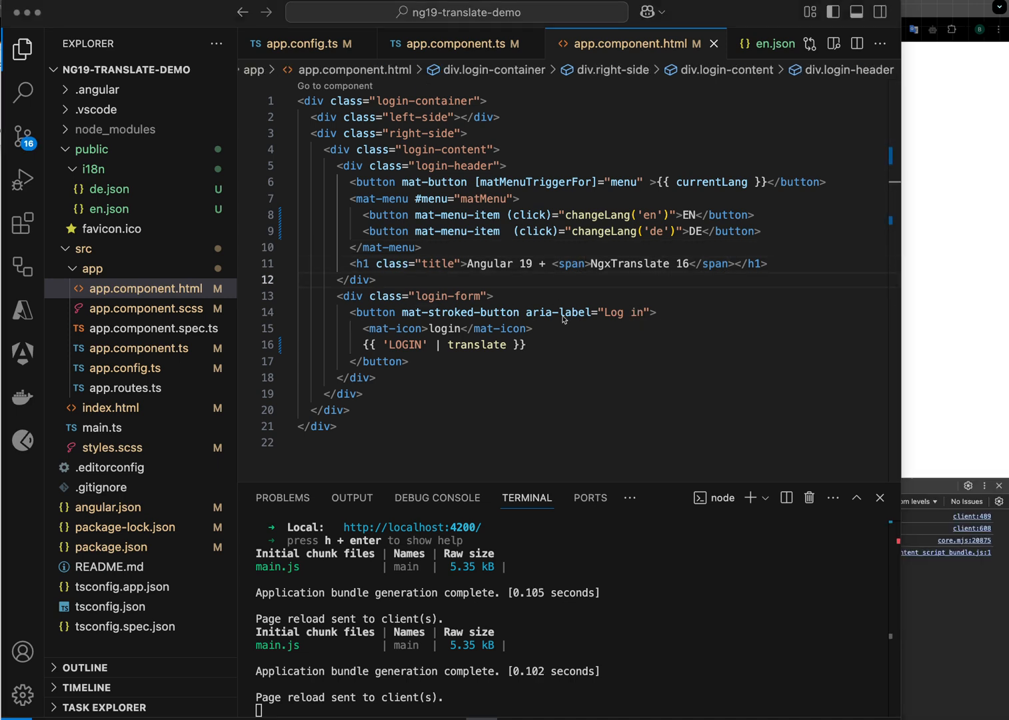
Step: Check the login.title key in the en.json and de.json translation files
click(109, 208)
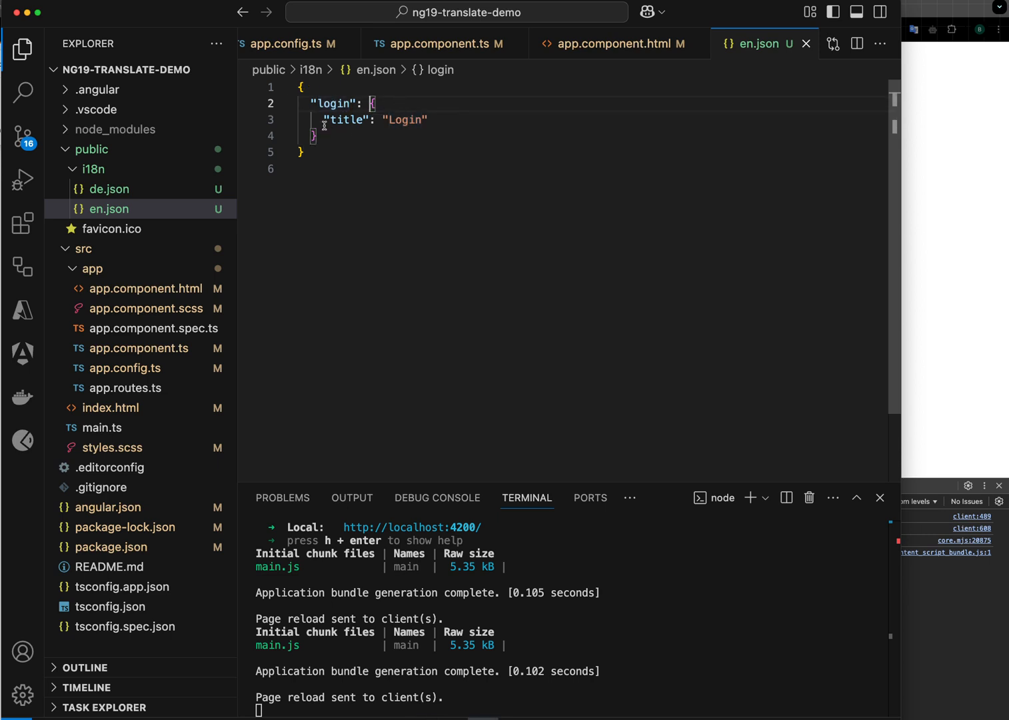
double_click(344, 120)
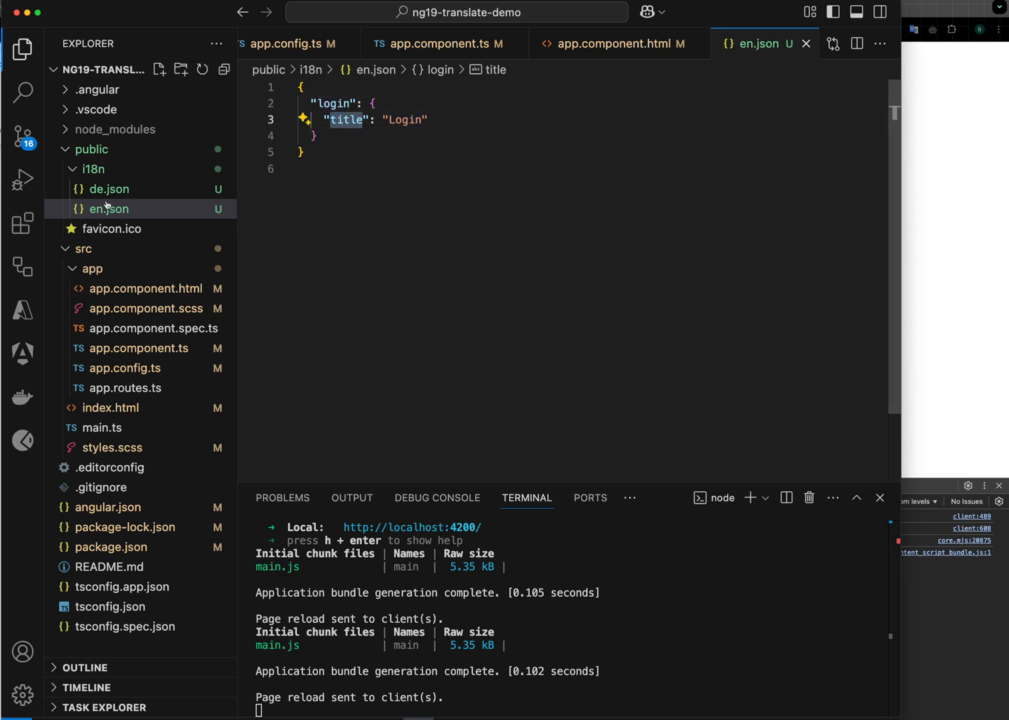
click(108, 189)
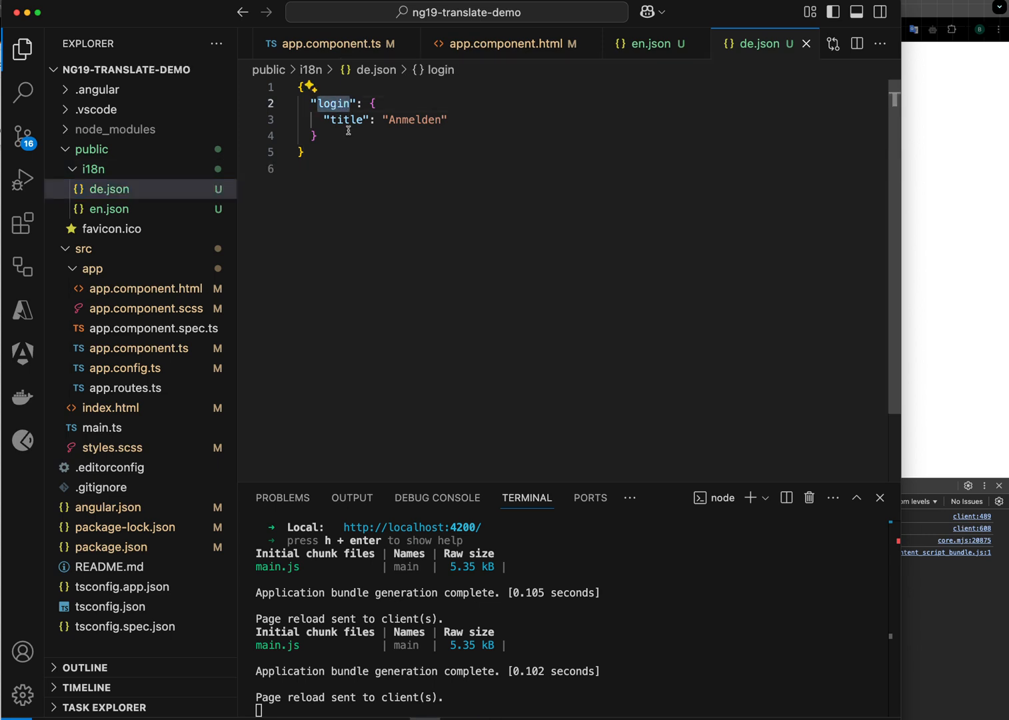
click(344, 120)
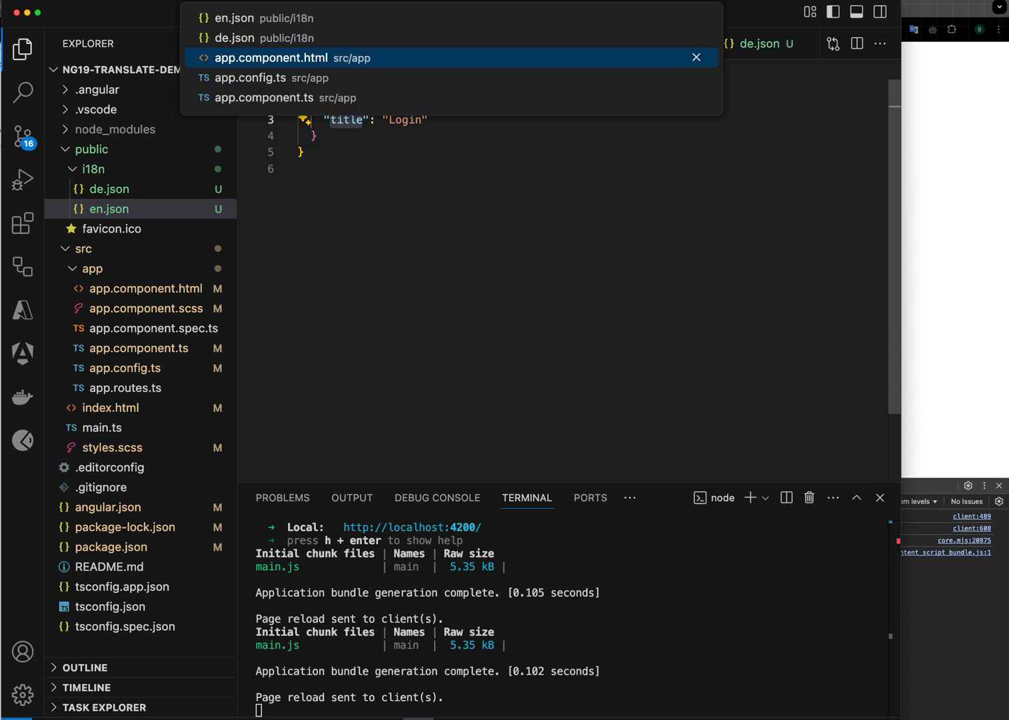
Step: Change the button binding to {{ 'login.title' | translate }} in app.component.html
click(269, 57)
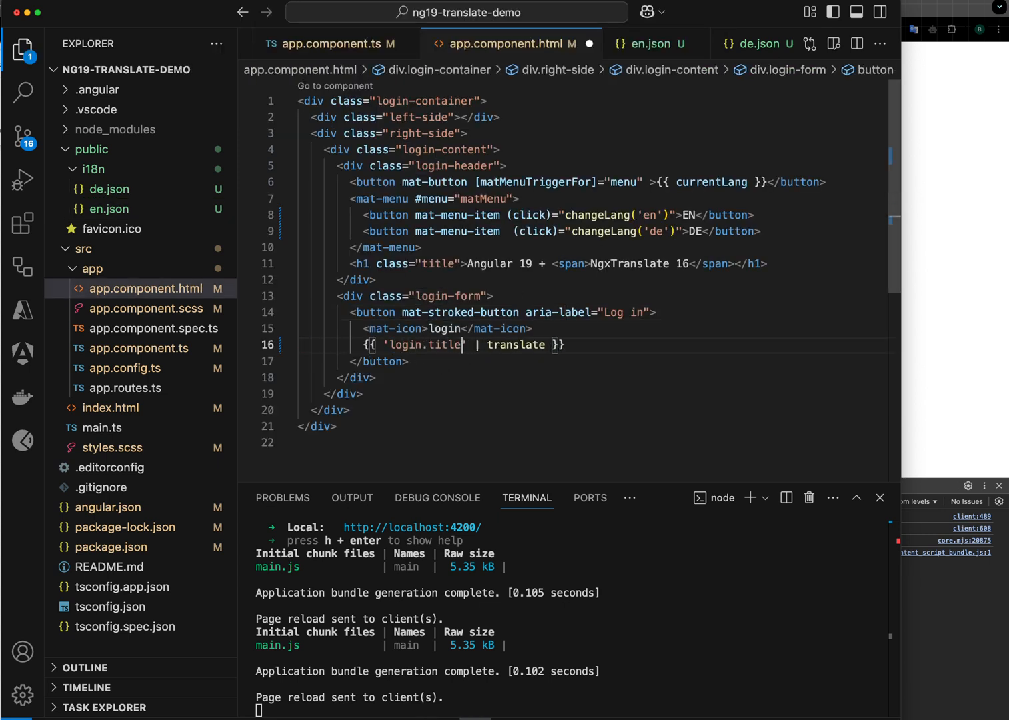
click(645, 42)
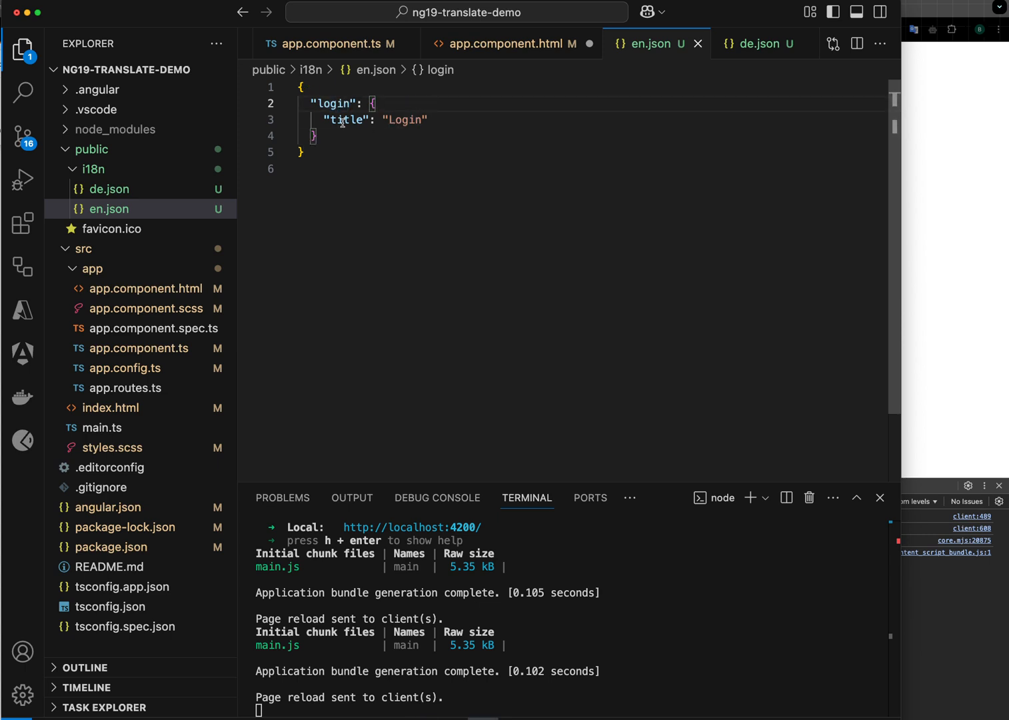
double_click(344, 120)
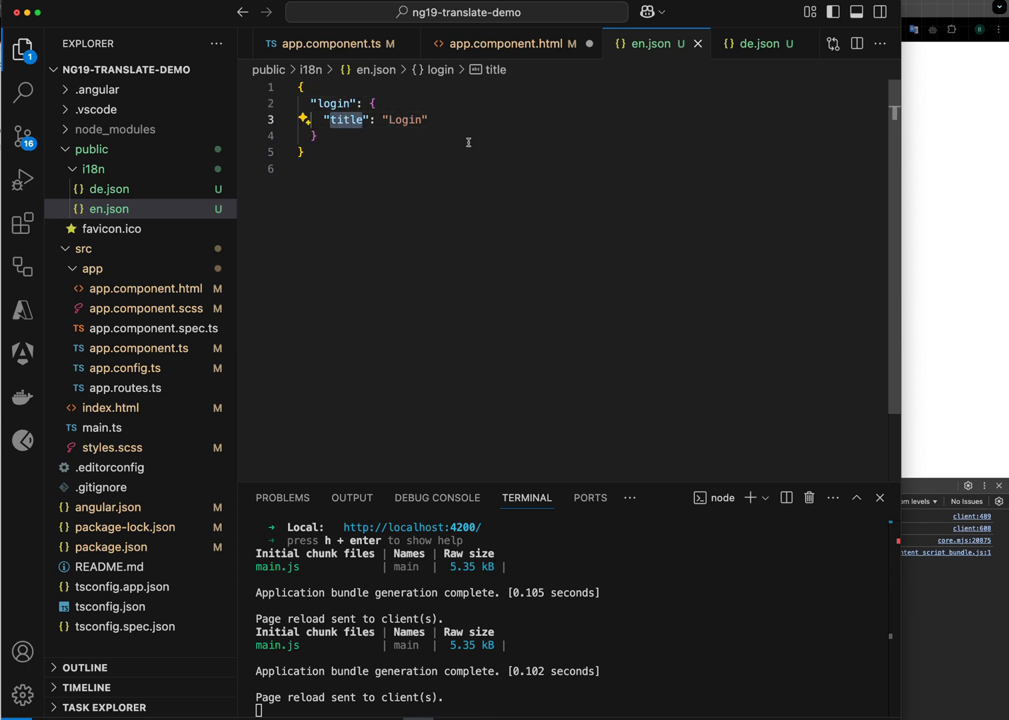
click(510, 42)
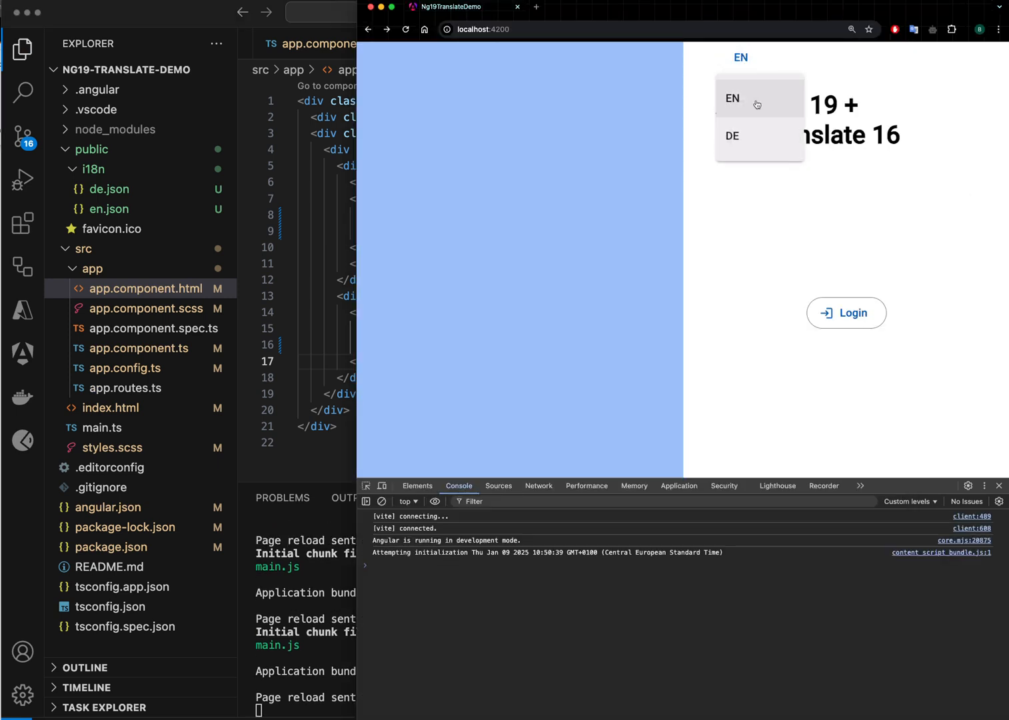
Step: Switch DE, EN, DE from the menu, confirming the button flips between Anmelden and Login
click(732, 136)
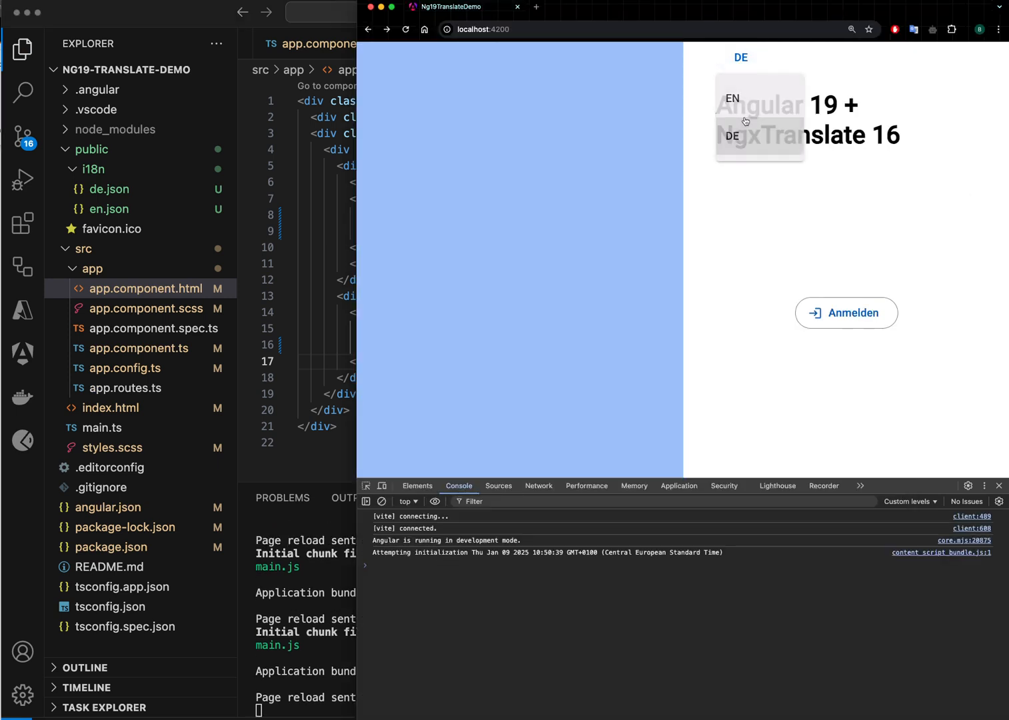
click(734, 98)
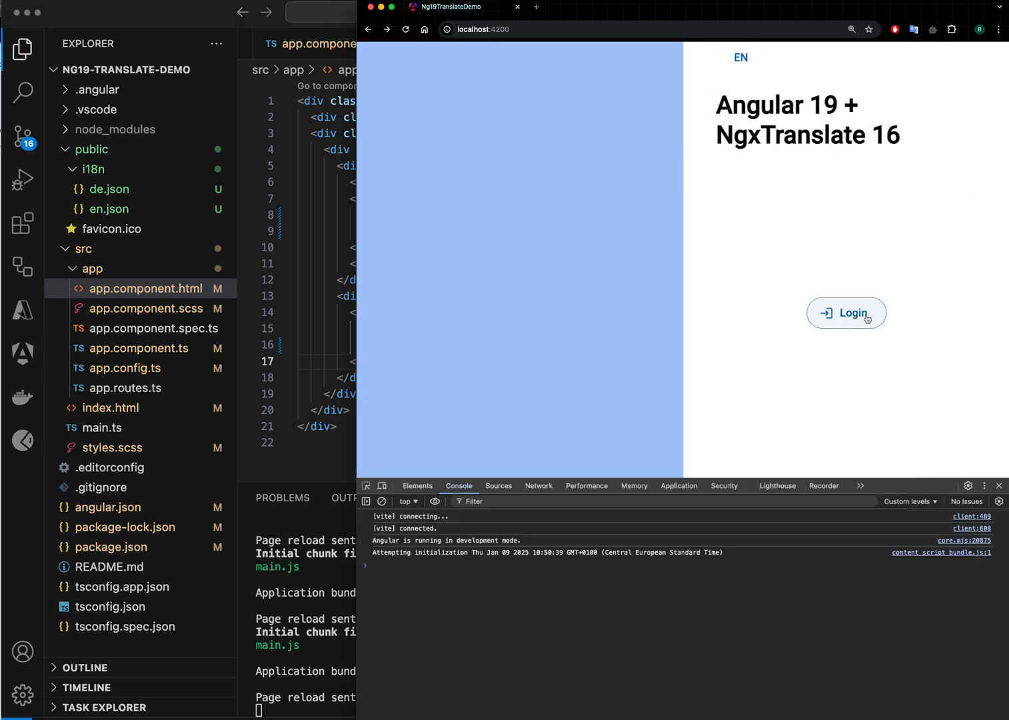
click(740, 57)
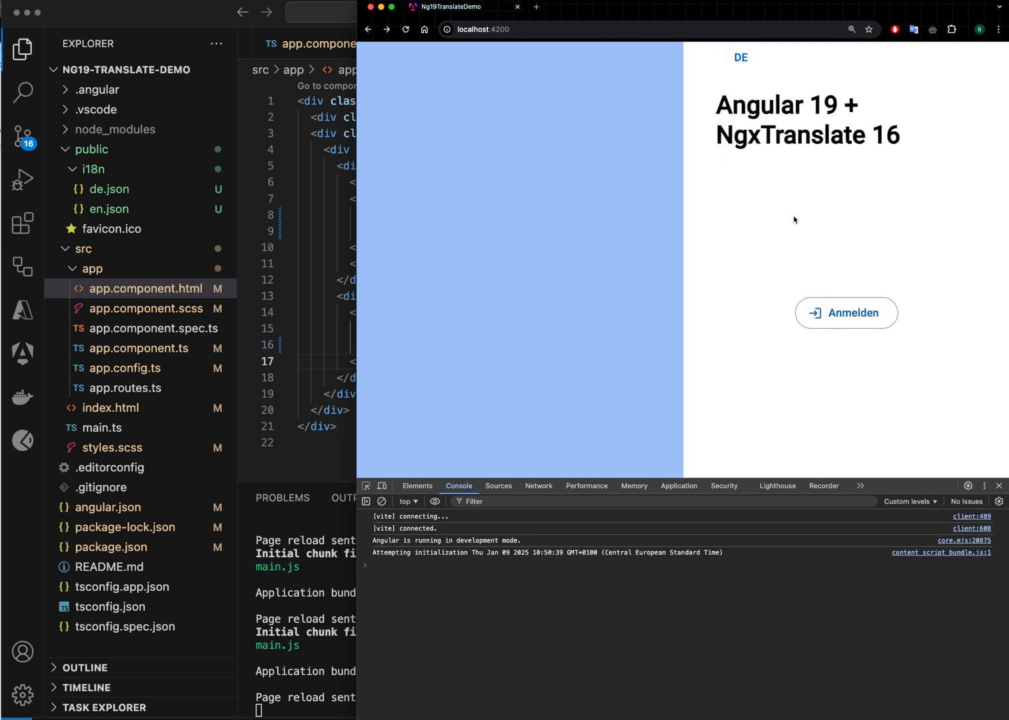
click(740, 57)
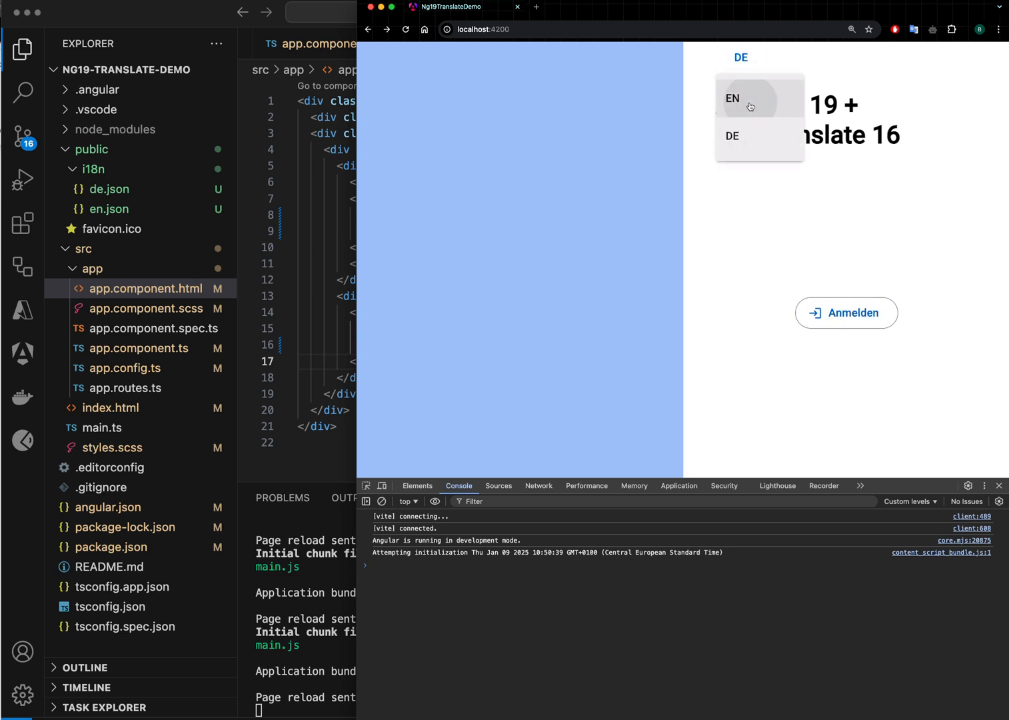